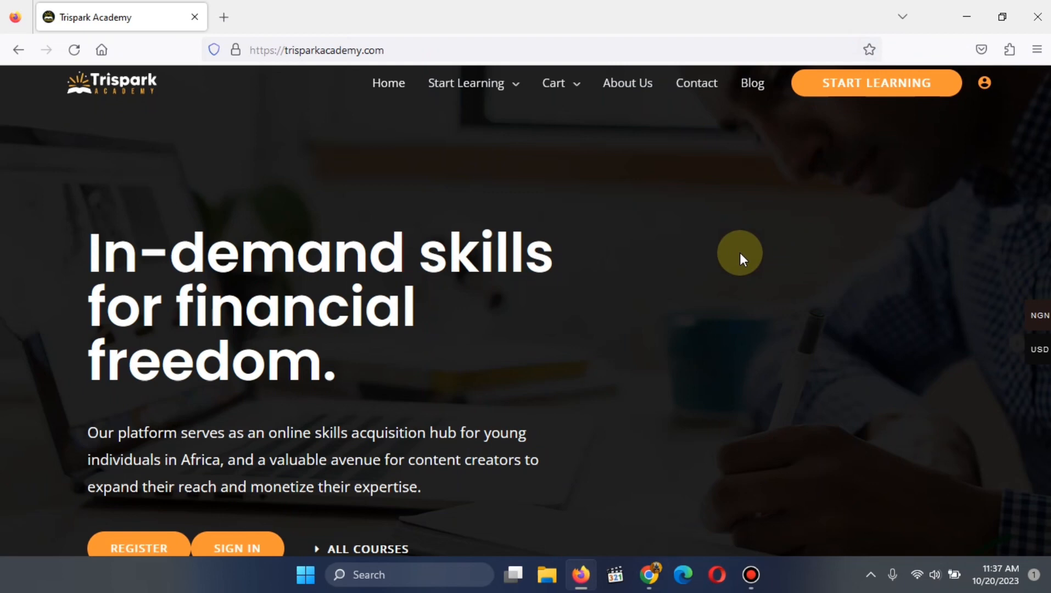
# Scroll through the Trispark Academy site to review its content
pyautogui.scroll(-3)
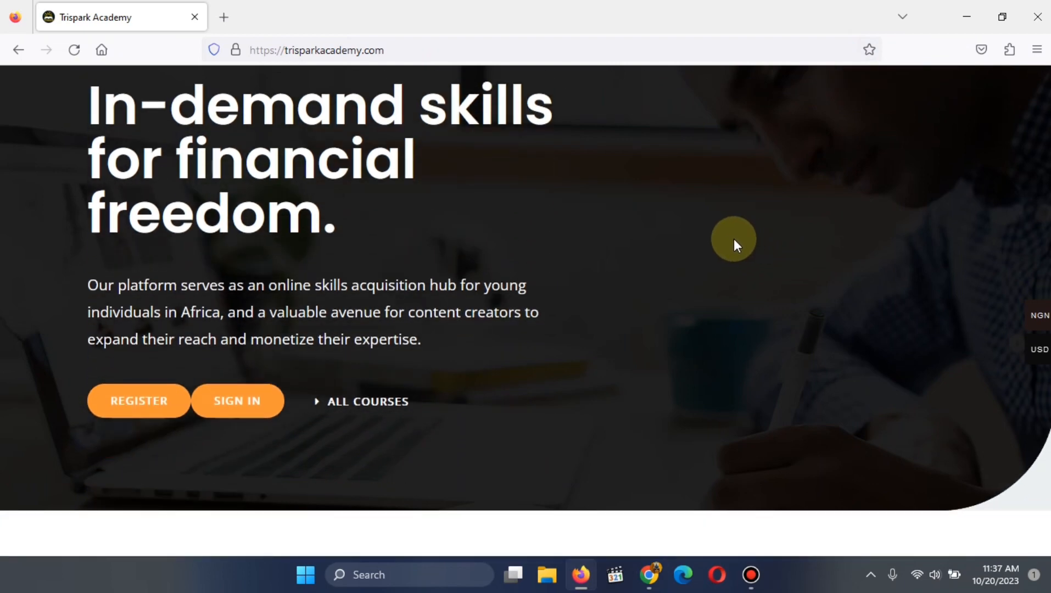
pyautogui.scroll(-3)
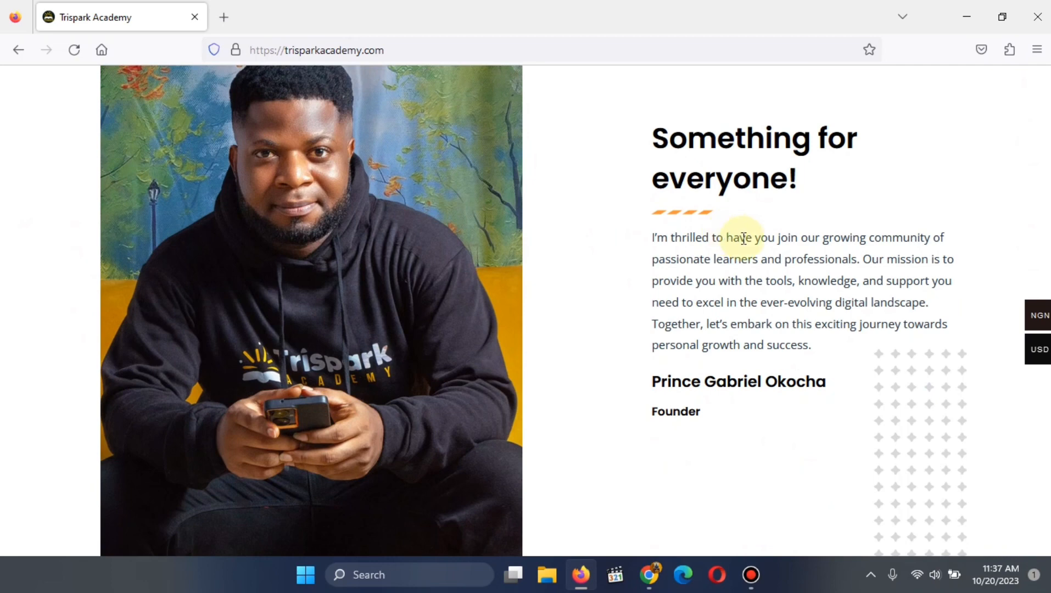
pyautogui.scroll(-3)
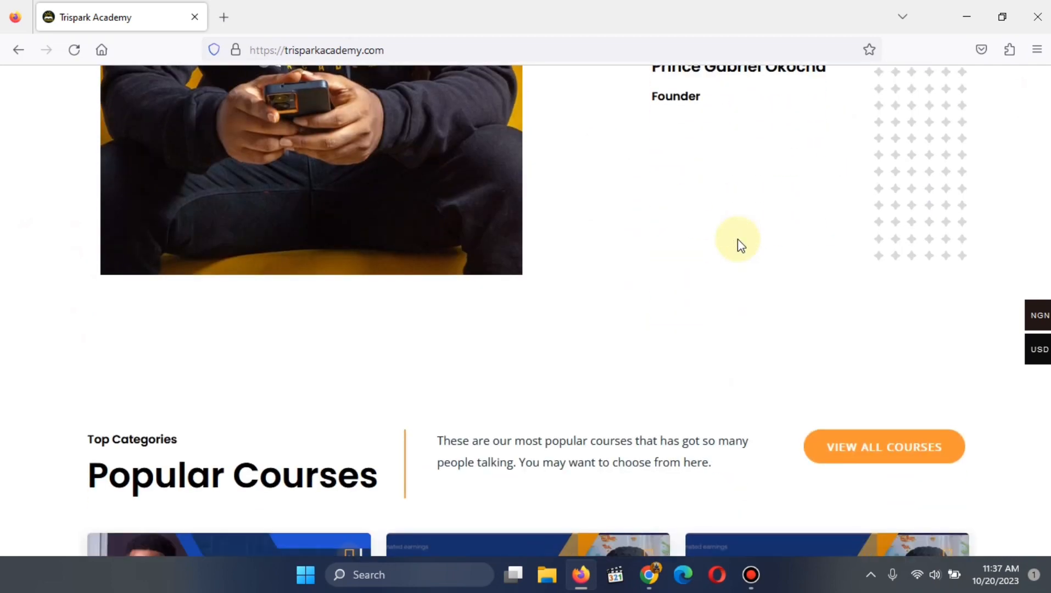
pyautogui.scroll(-3)
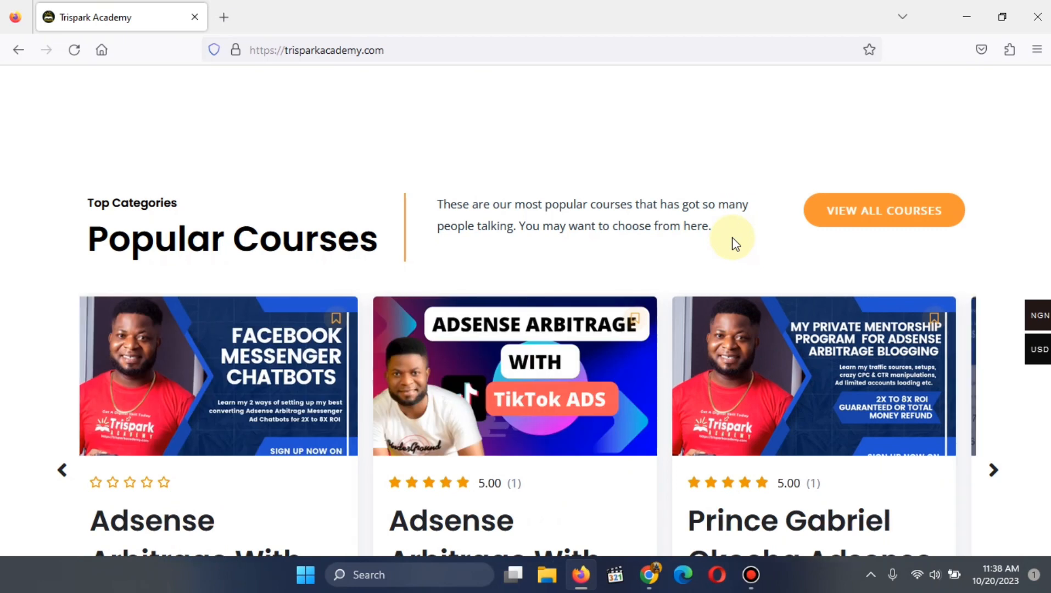
pyautogui.click(993, 470)
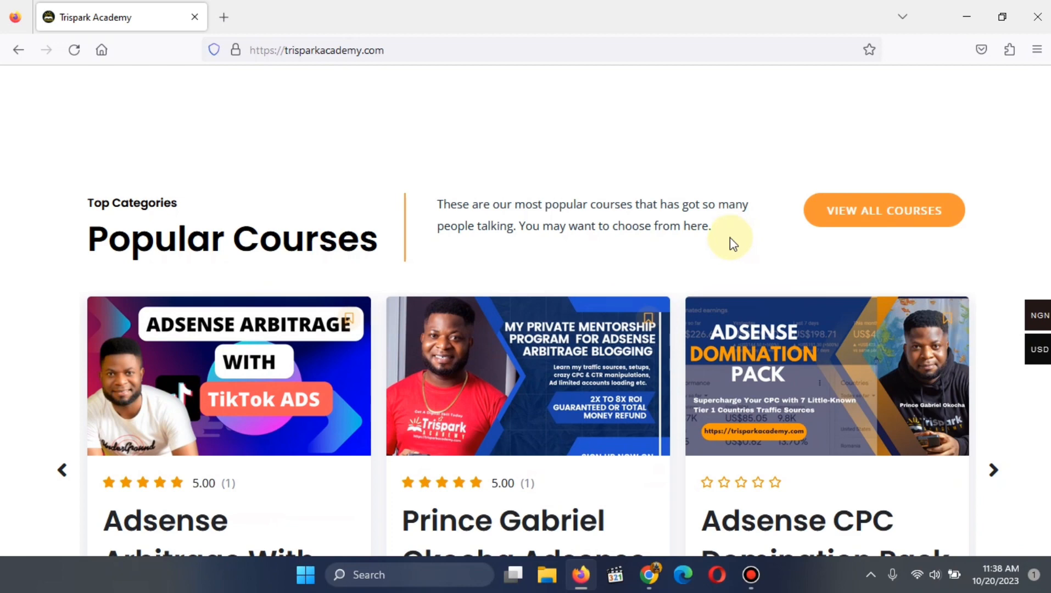
pyautogui.scroll(-3)
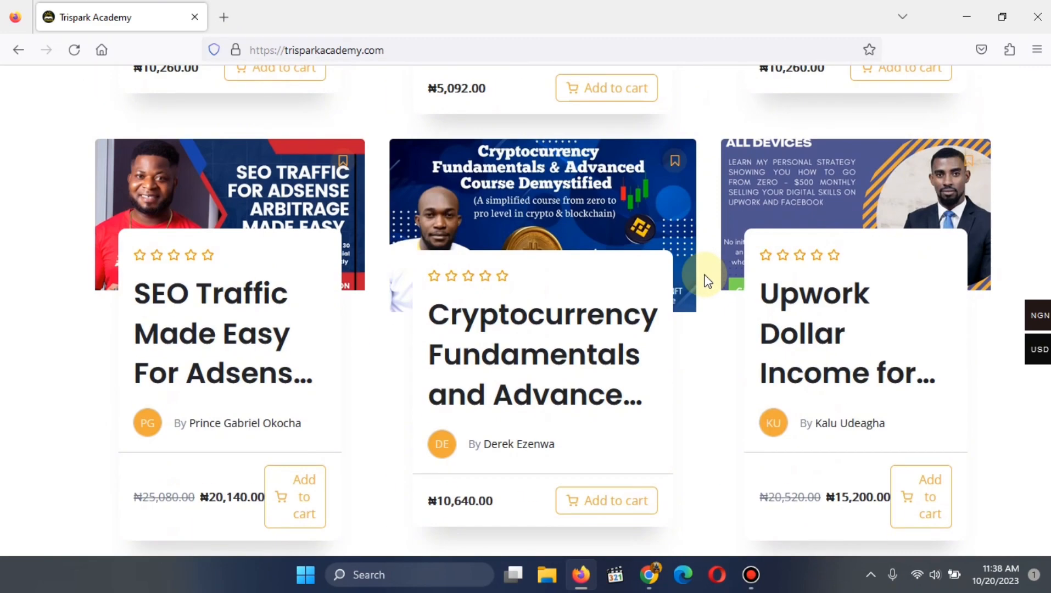
pyautogui.scroll(-3)
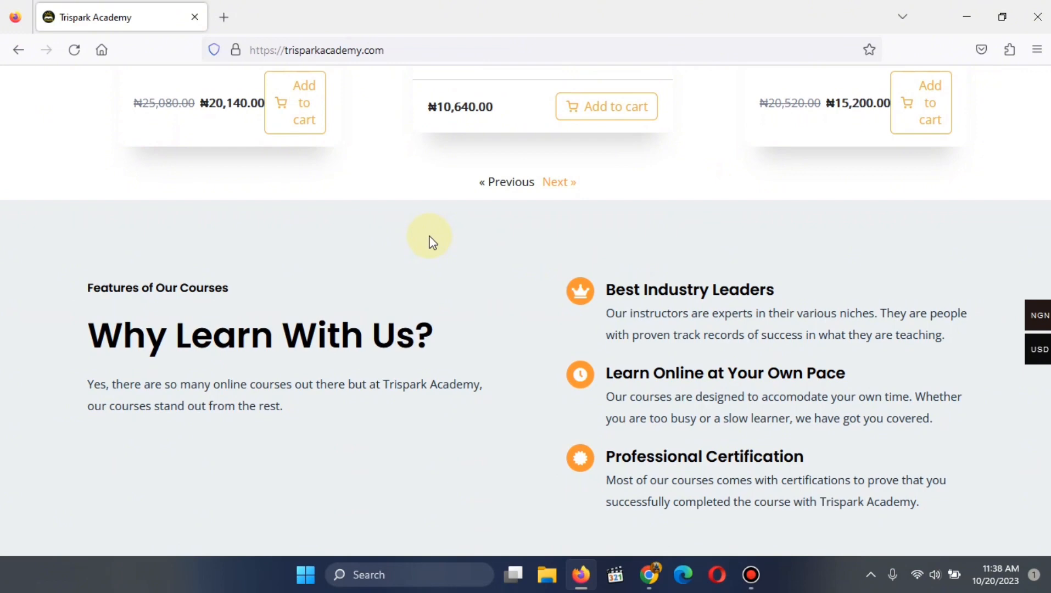
pyautogui.scroll(-3)
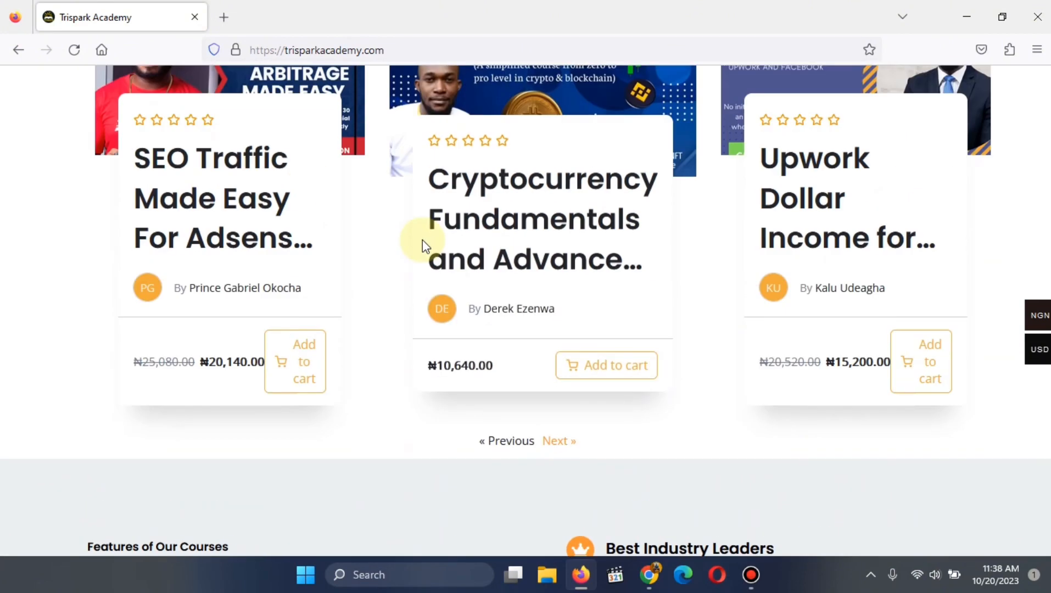
pyautogui.scroll(3)
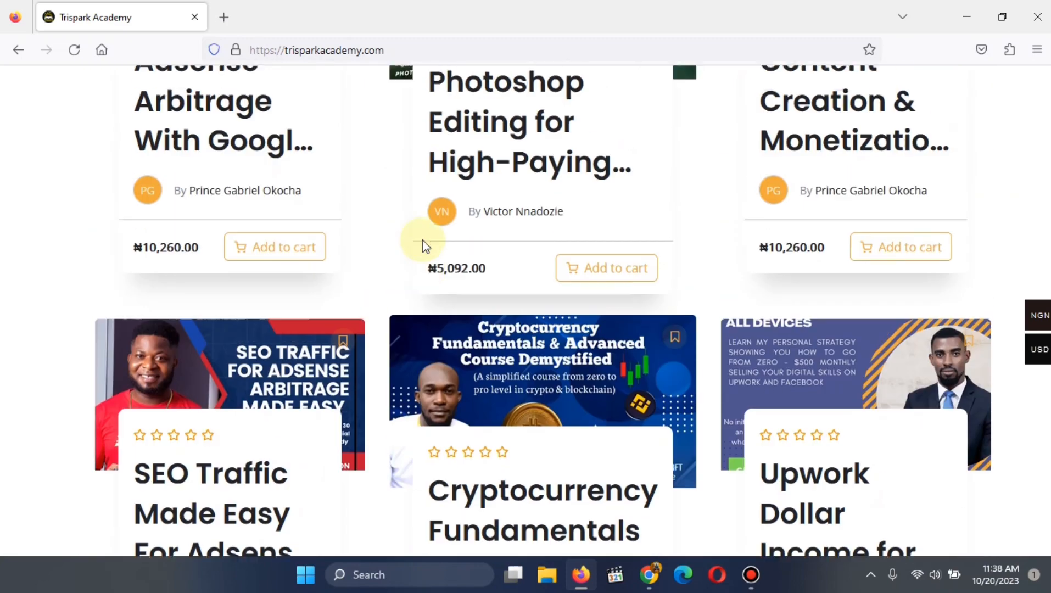
pyautogui.scroll(3)
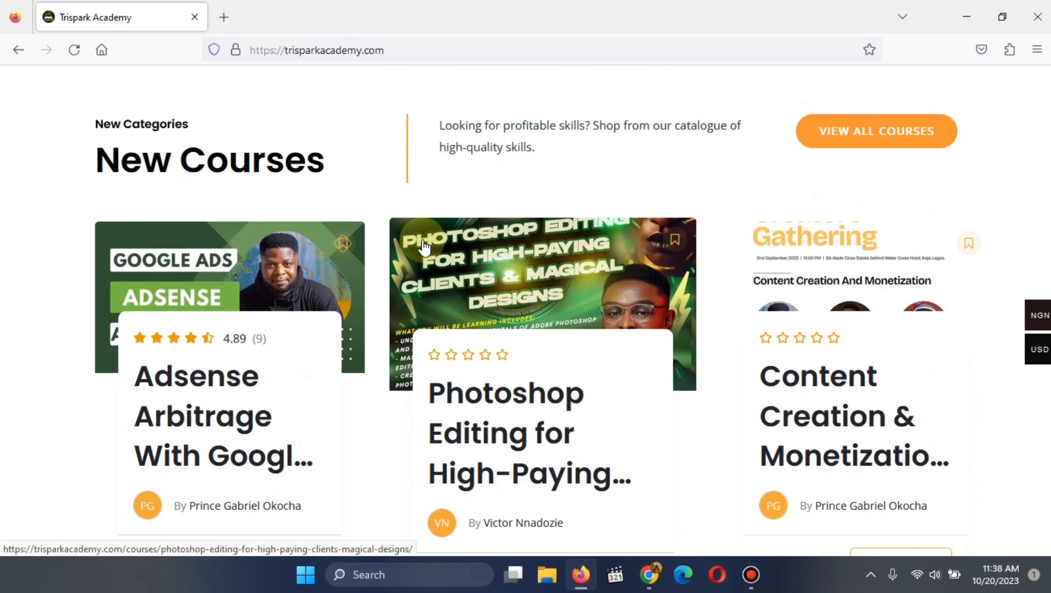
pyautogui.scroll(-3)
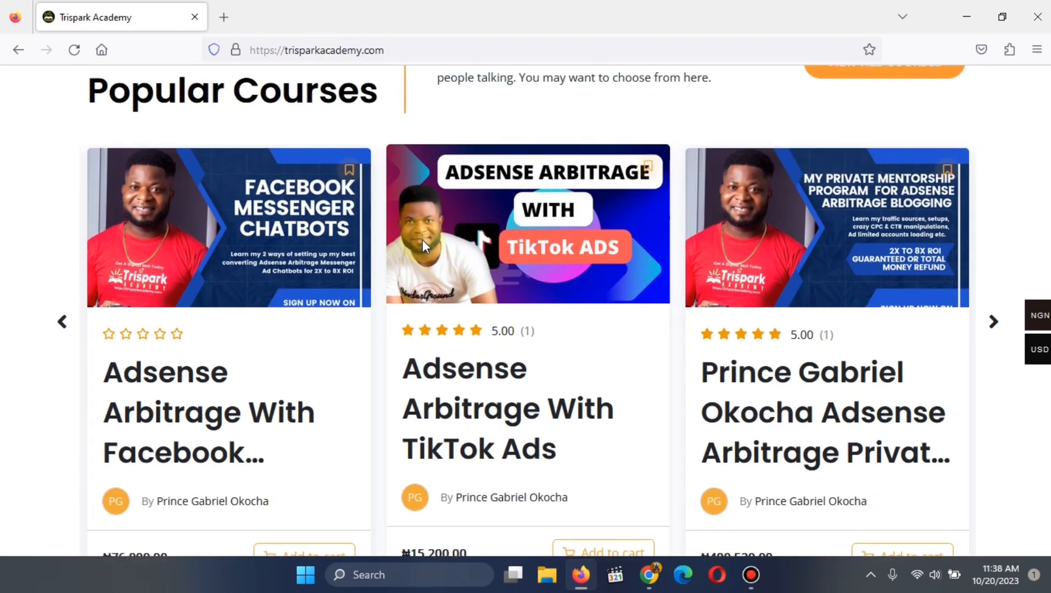
pyautogui.scroll(3)
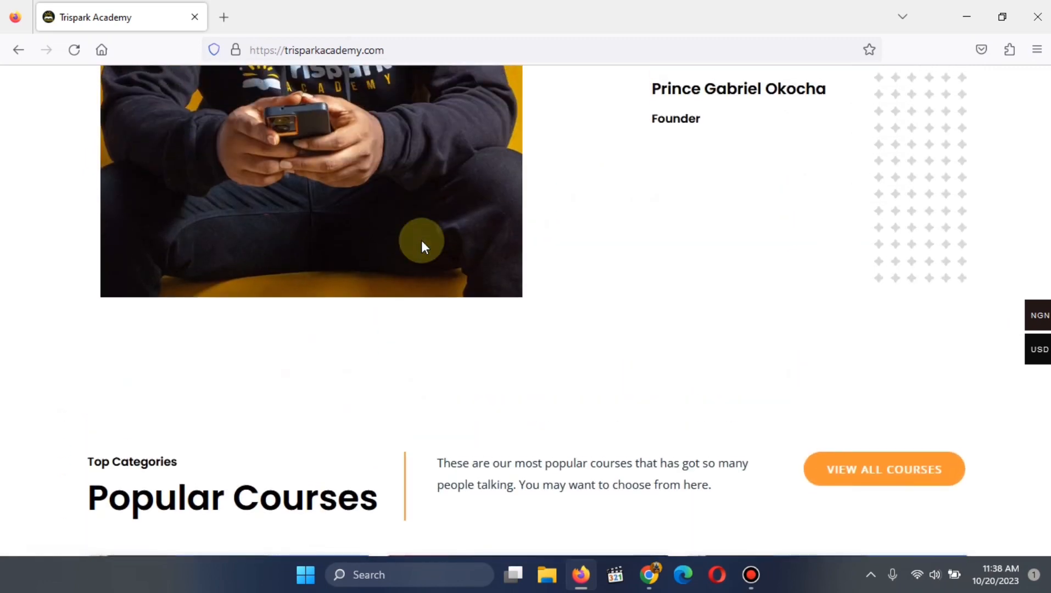
pyautogui.scroll(3)
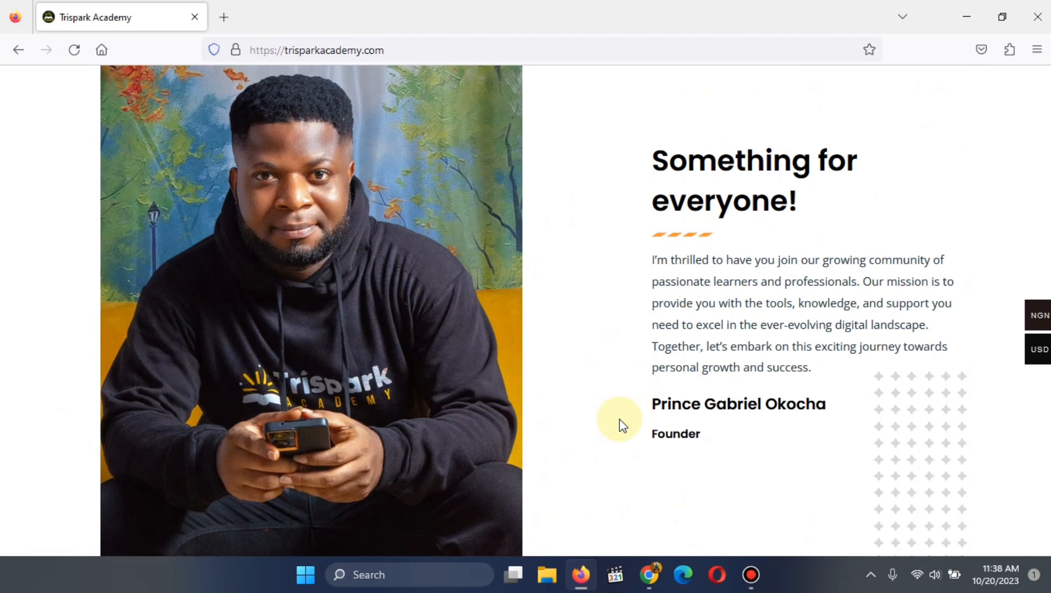
pyautogui.moveTo(610, 448)
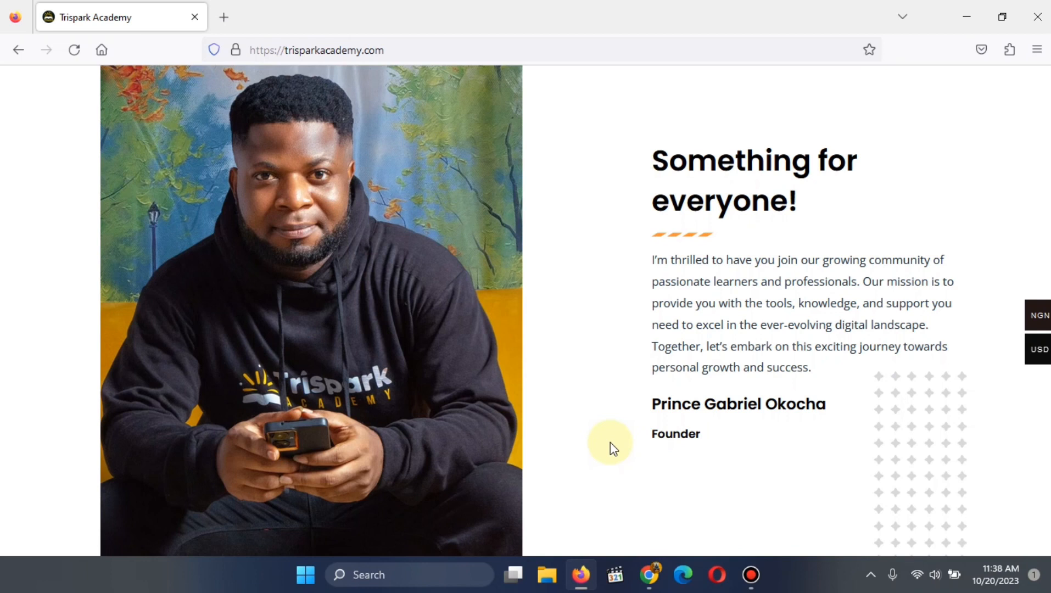
pyautogui.moveTo(627, 504)
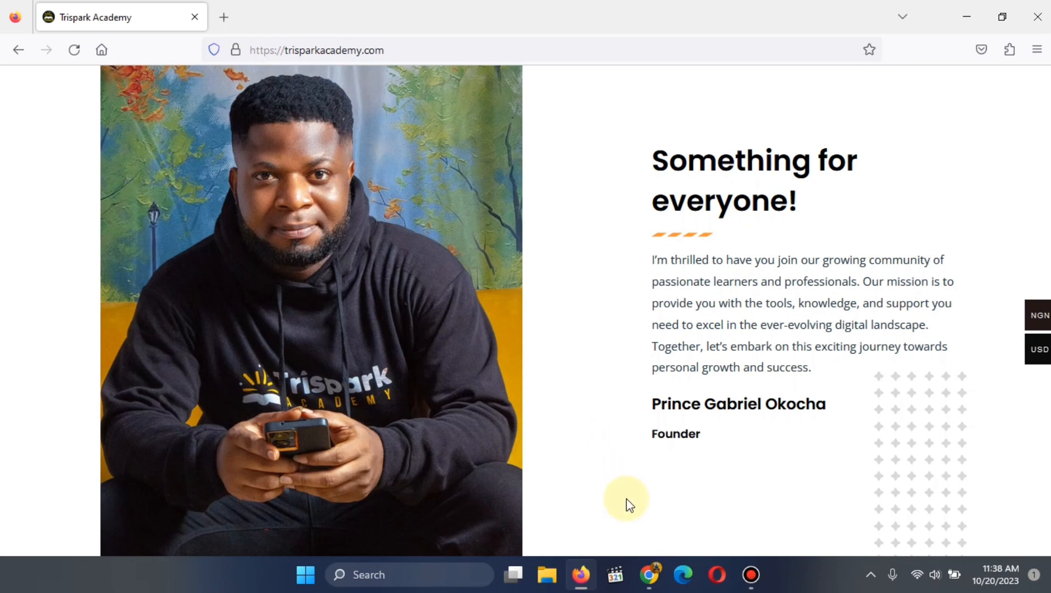
pyautogui.moveTo(602, 404)
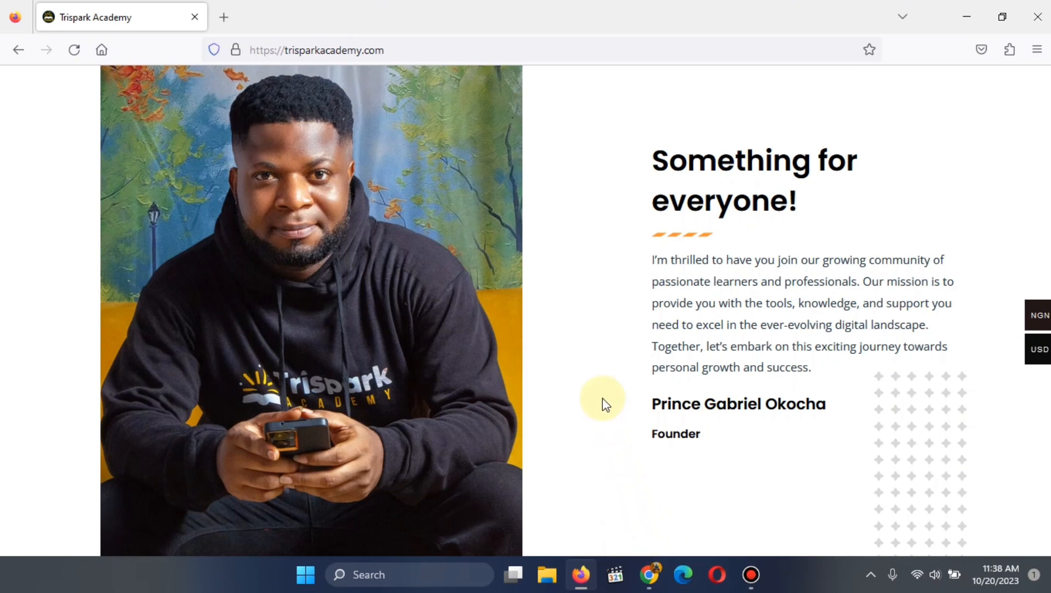
# Continue scrolling down the Trispark Academy page toward its lower sections
pyautogui.scroll(-3)
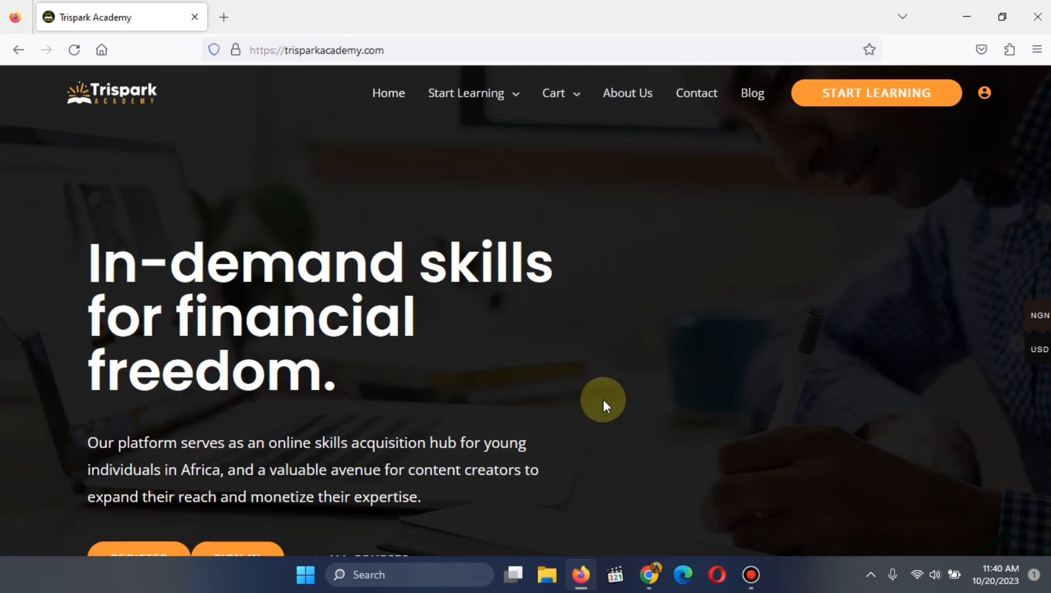
pyautogui.moveTo(630, 377)
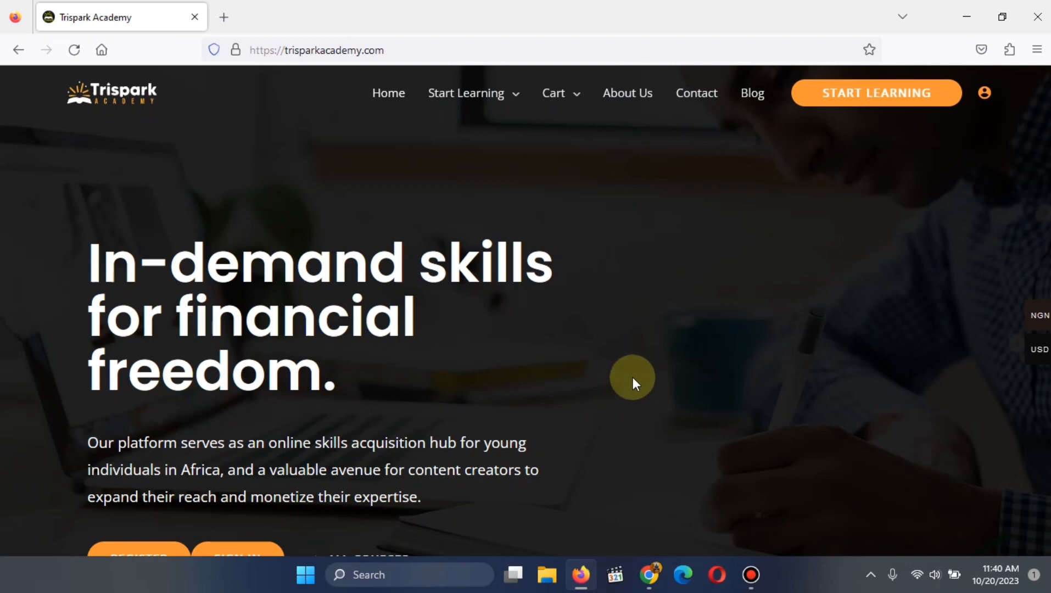
pyautogui.scroll(-3)
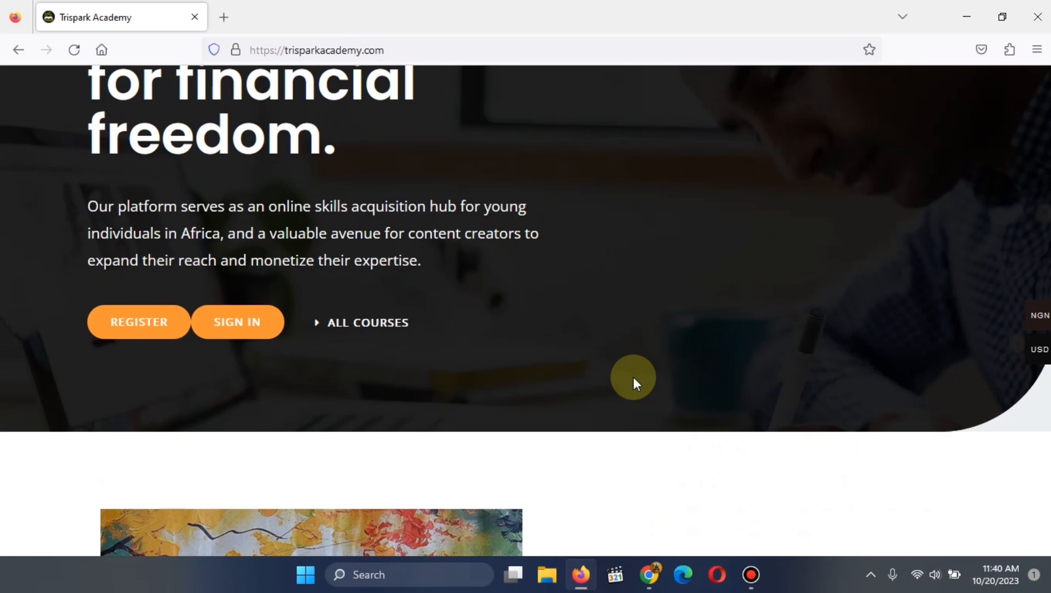
pyautogui.scroll(-3)
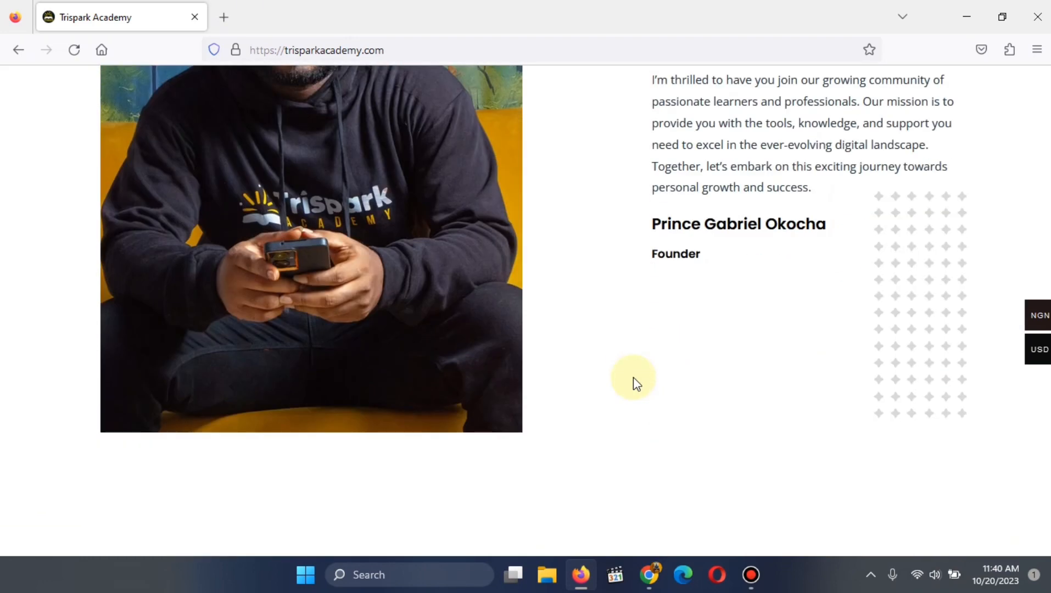
pyautogui.scroll(-3)
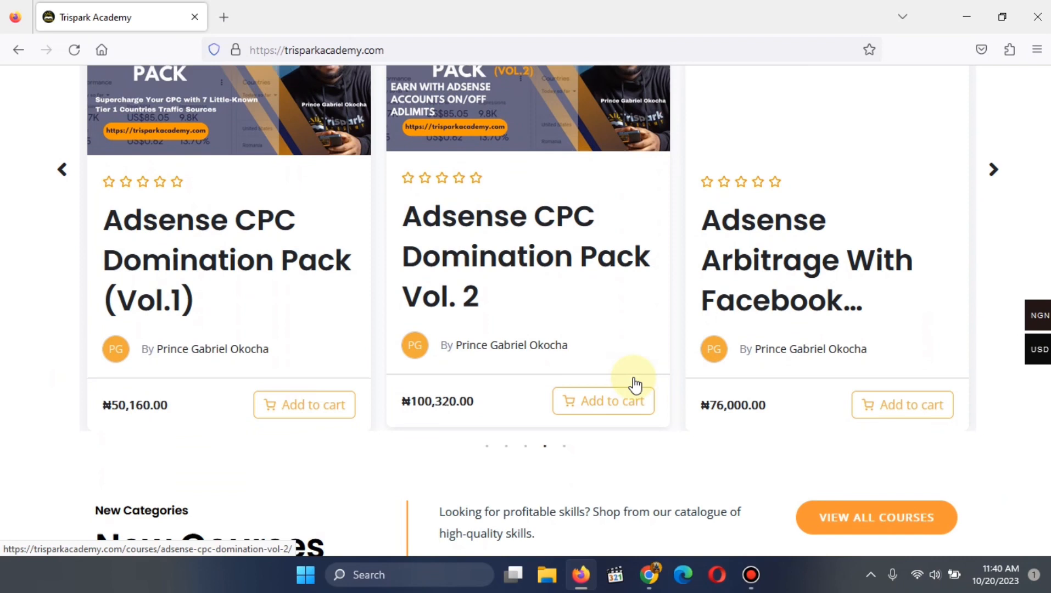
pyautogui.scroll(-3)
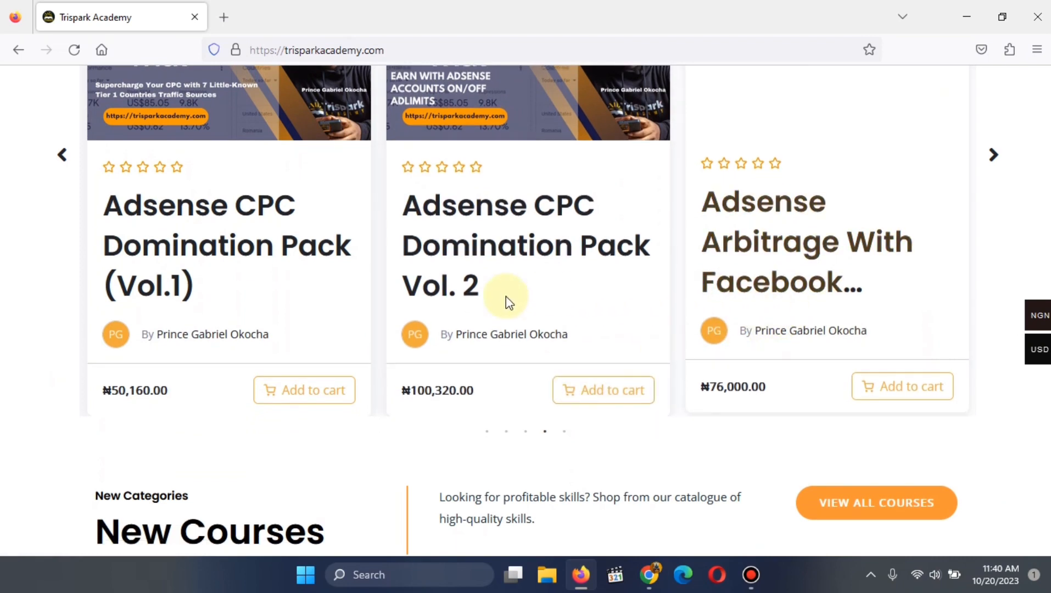
pyautogui.moveTo(633, 262)
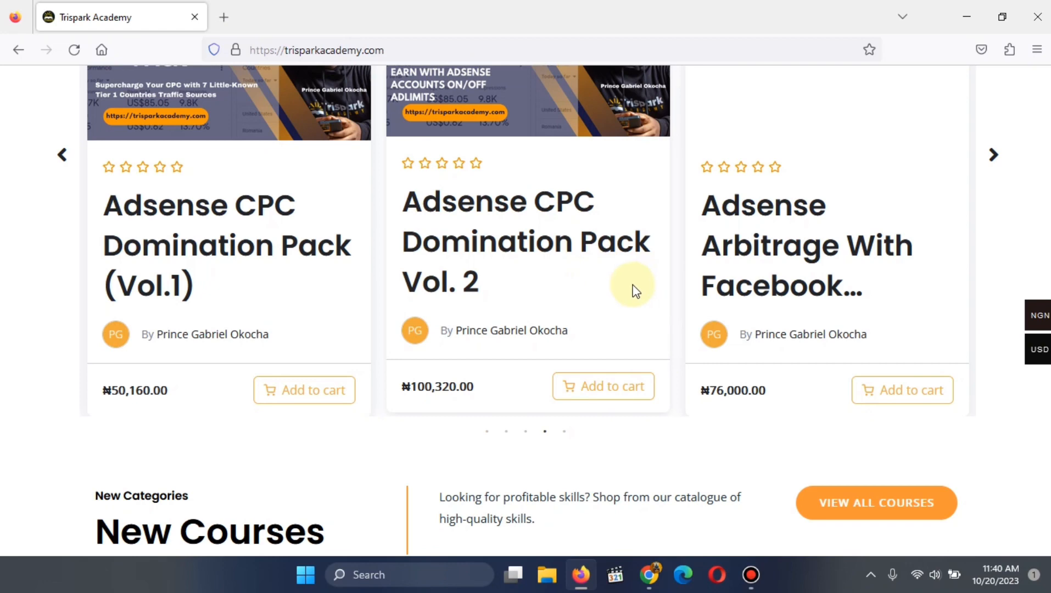
pyautogui.moveTo(730, 281)
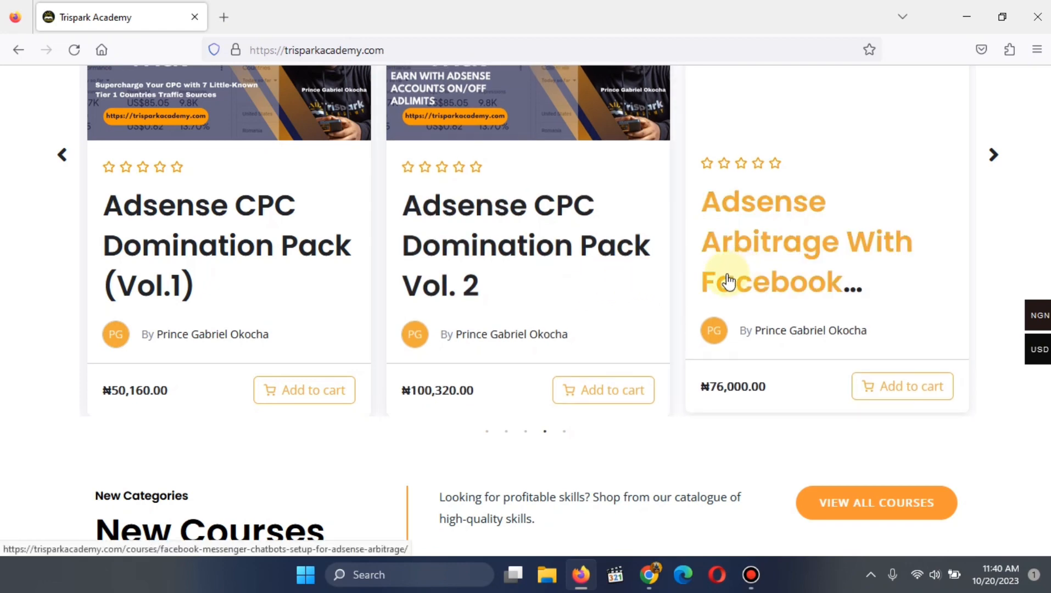
pyautogui.scroll(-3)
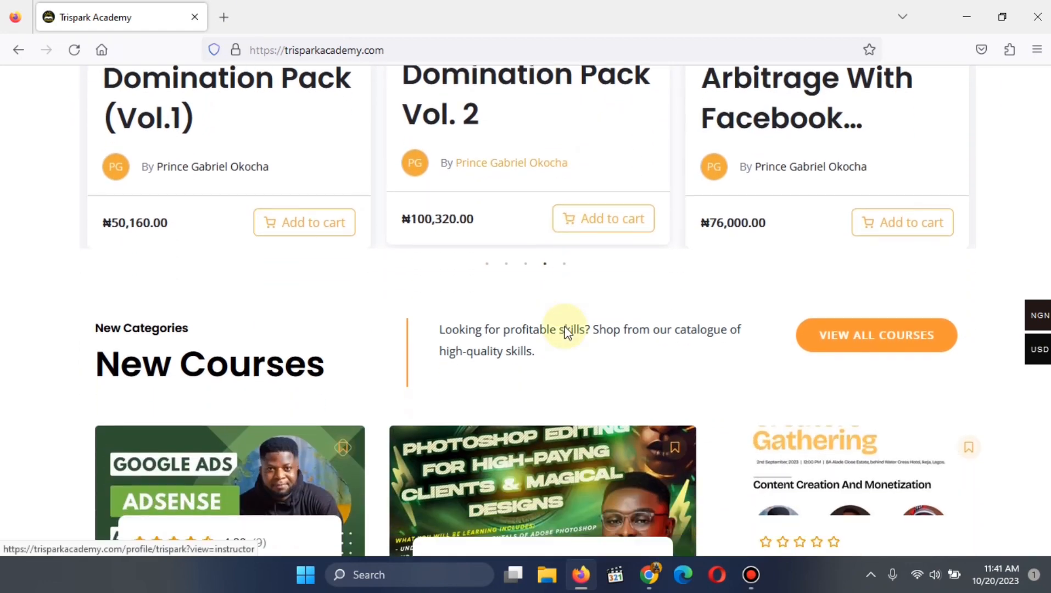
pyautogui.scroll(-3)
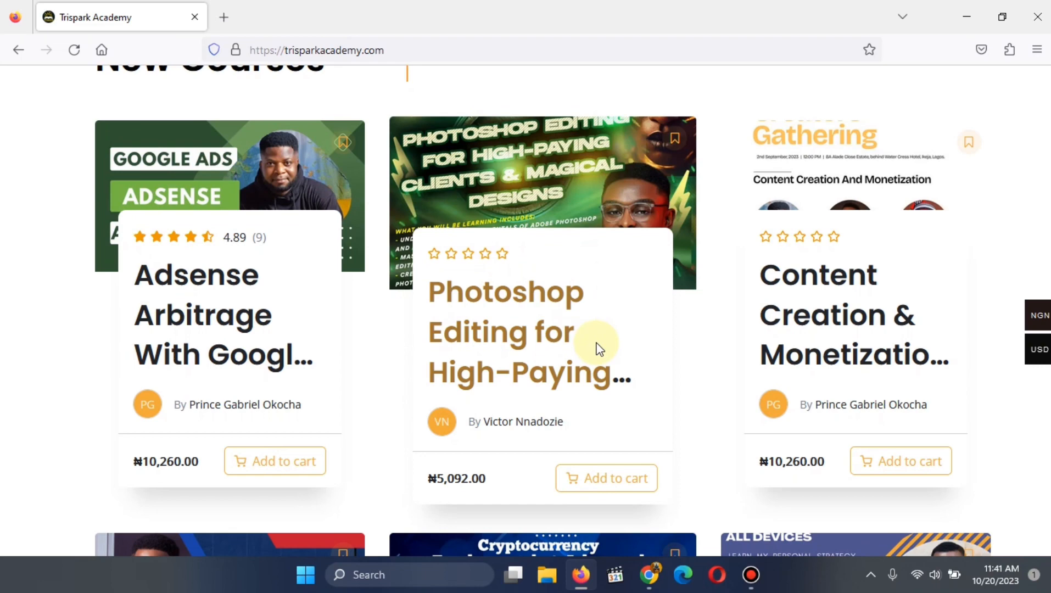
pyautogui.scroll(-3)
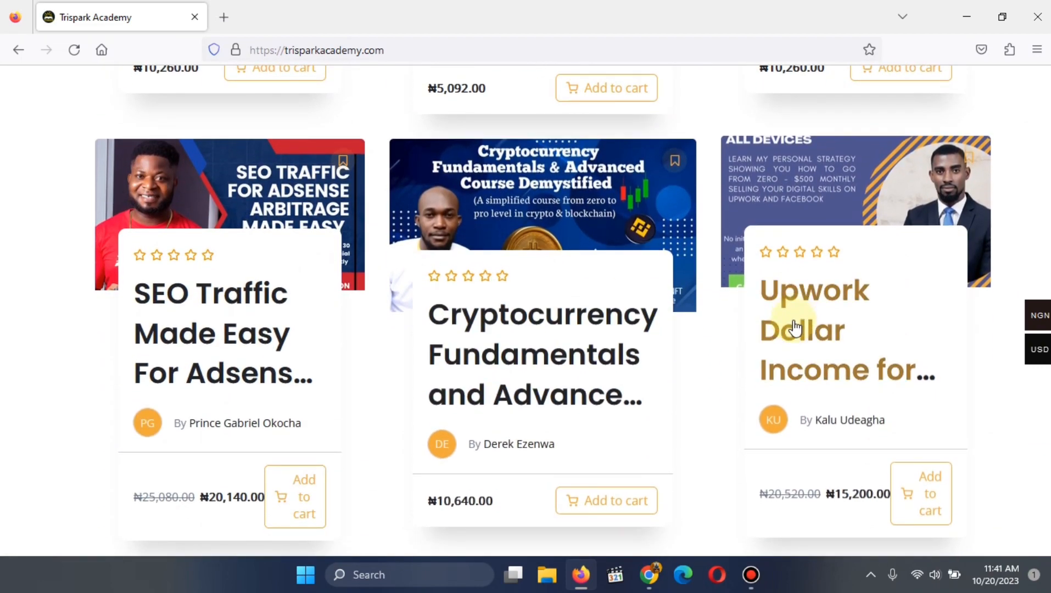
pyautogui.moveTo(478, 392)
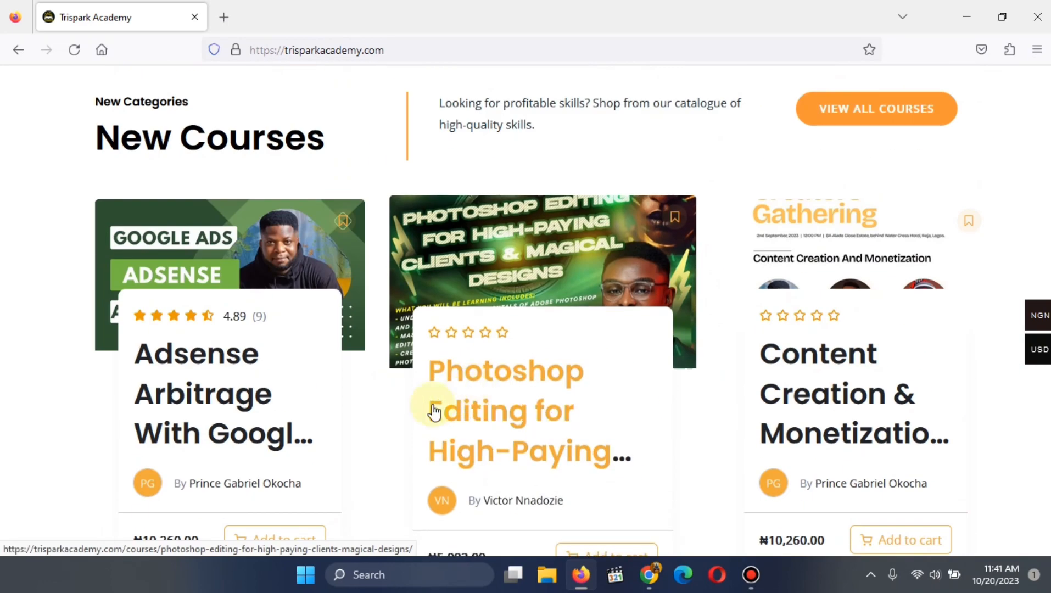
pyautogui.scroll(-3)
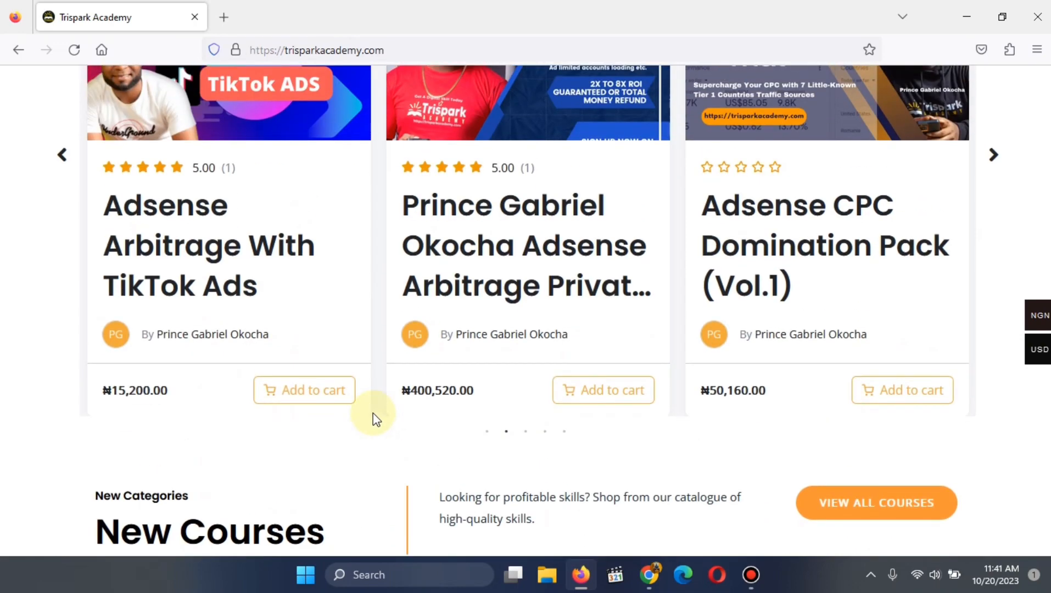
pyautogui.scroll(3)
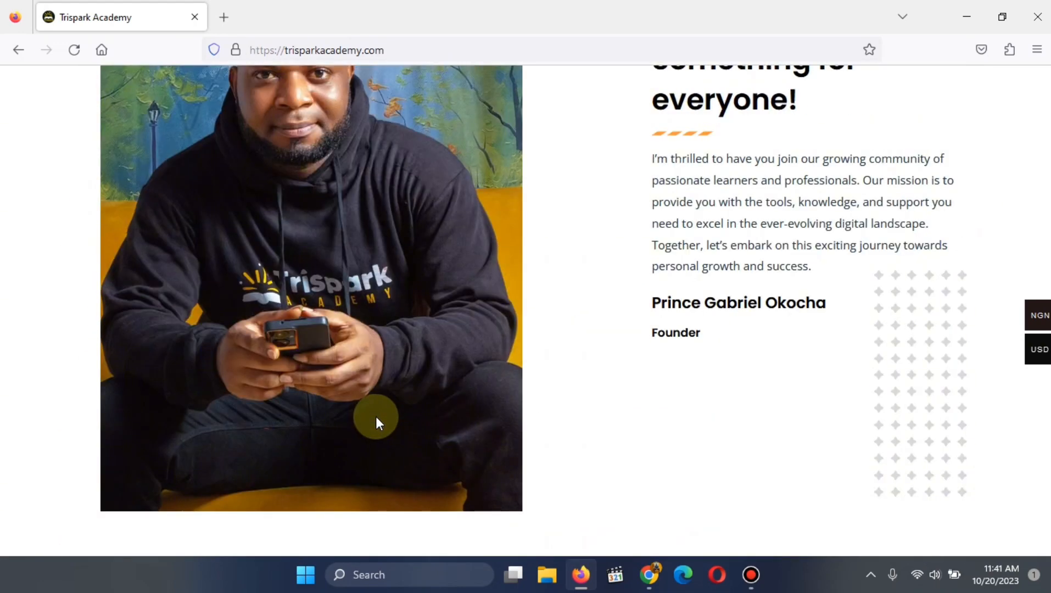
pyautogui.scroll(-3)
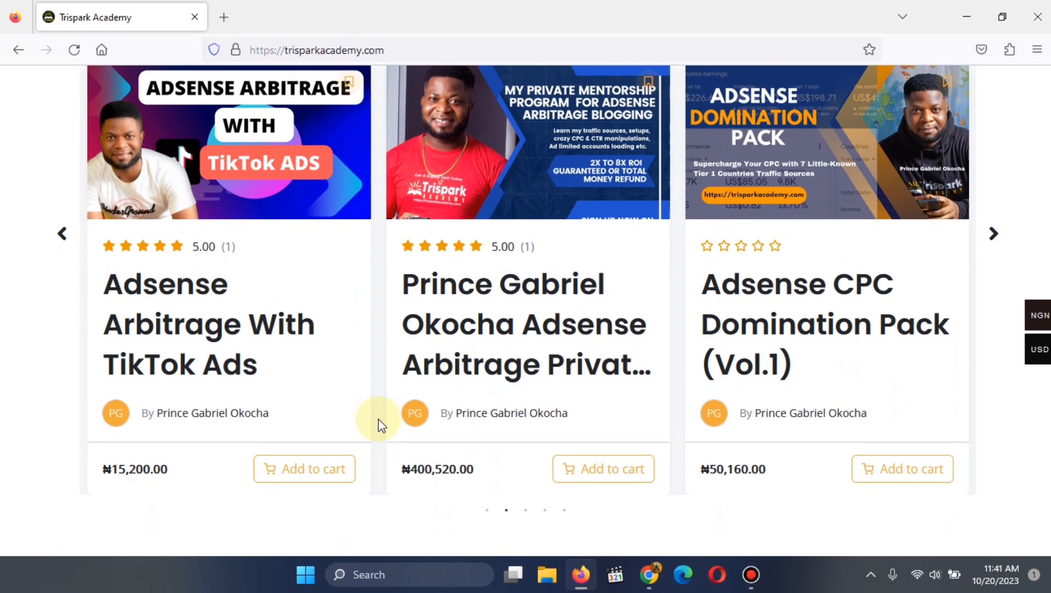
pyautogui.moveTo(472, 355)
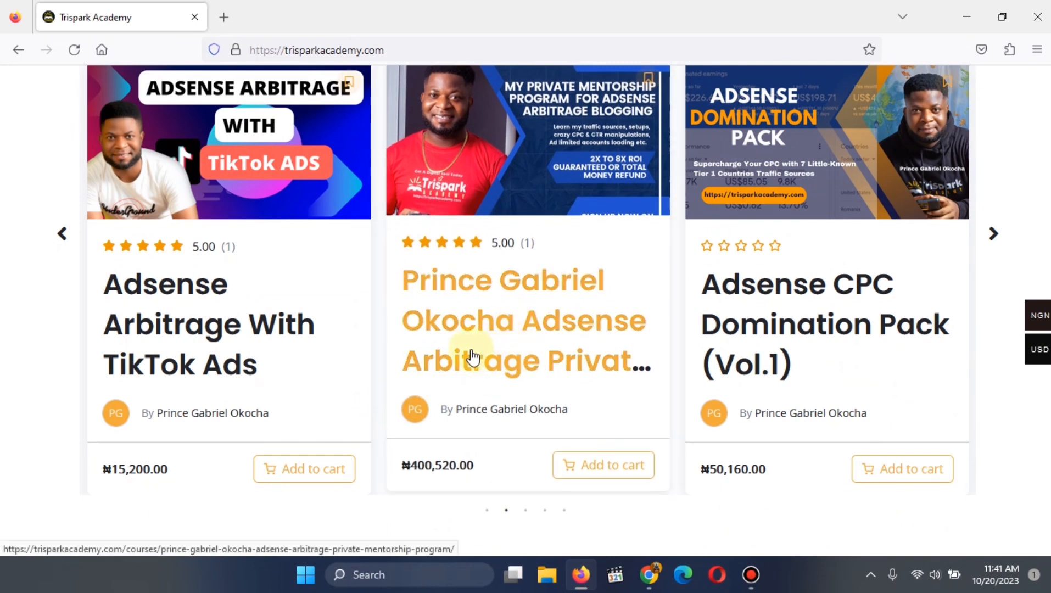
pyautogui.moveTo(502, 320)
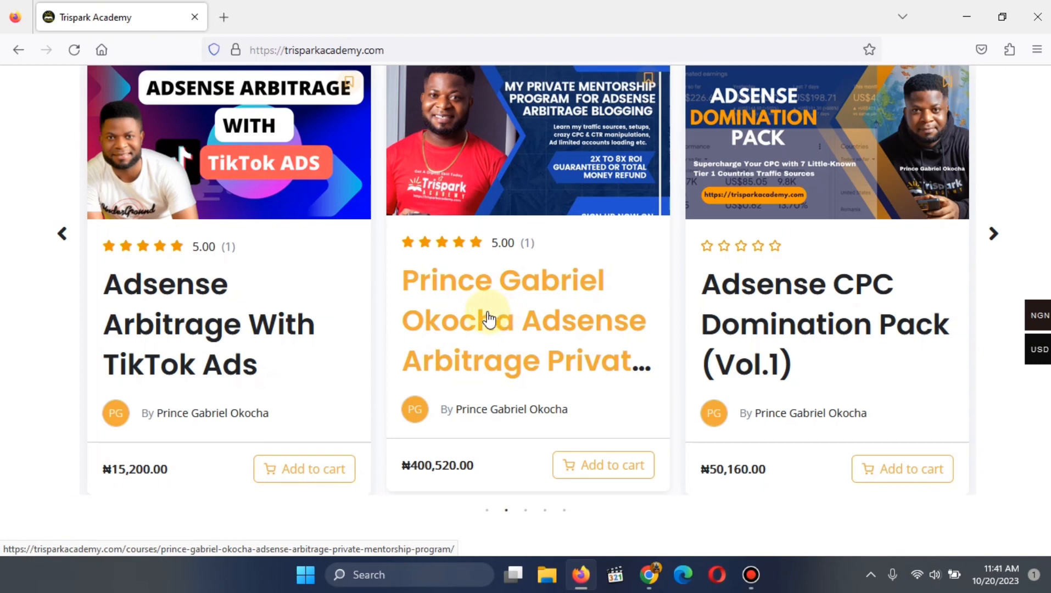
pyautogui.moveTo(462, 355)
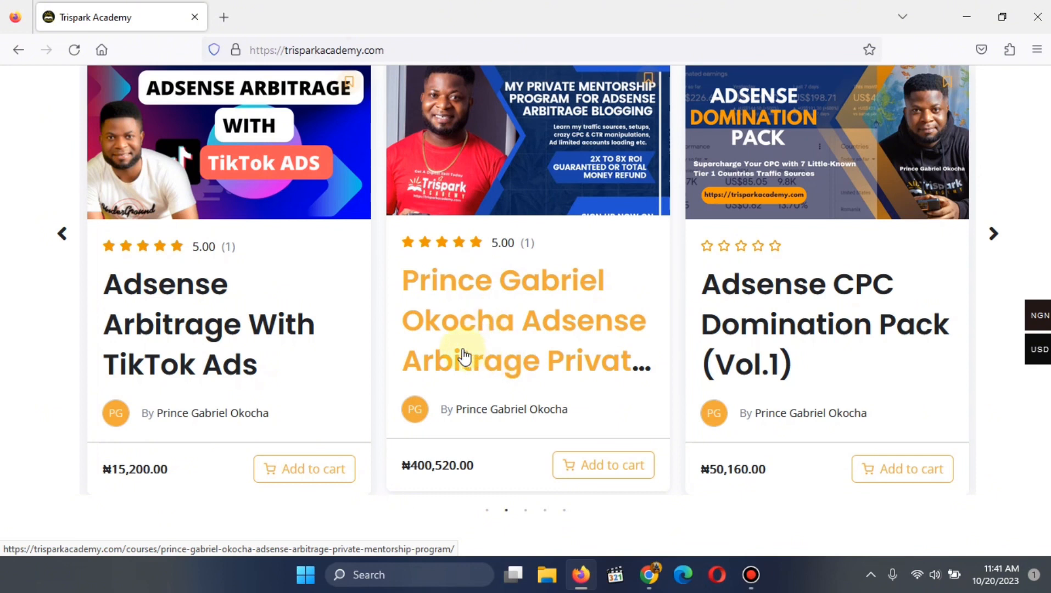
pyautogui.moveTo(386, 348)
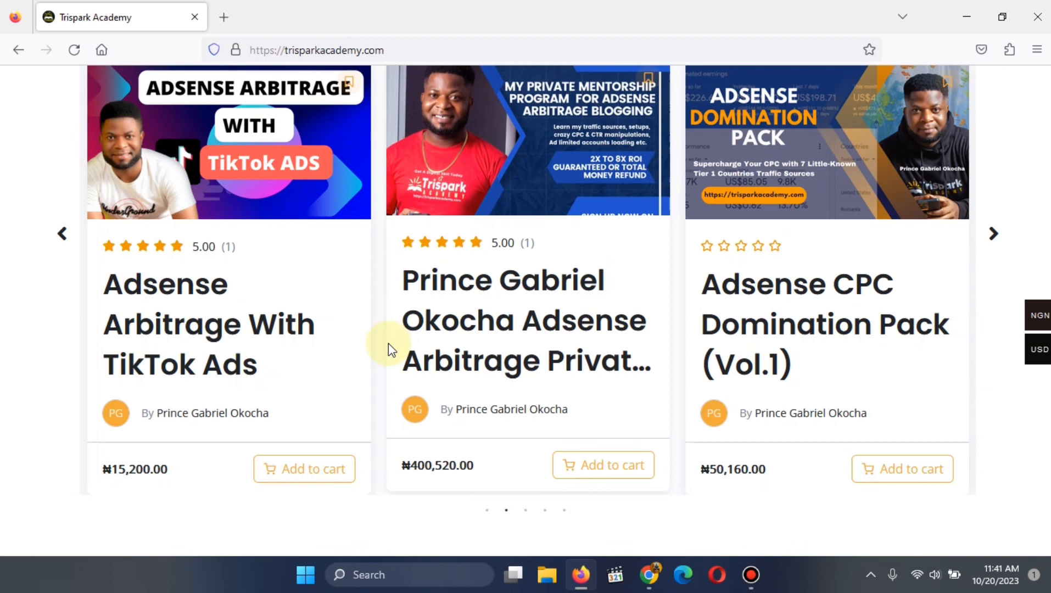
pyautogui.moveTo(587, 488)
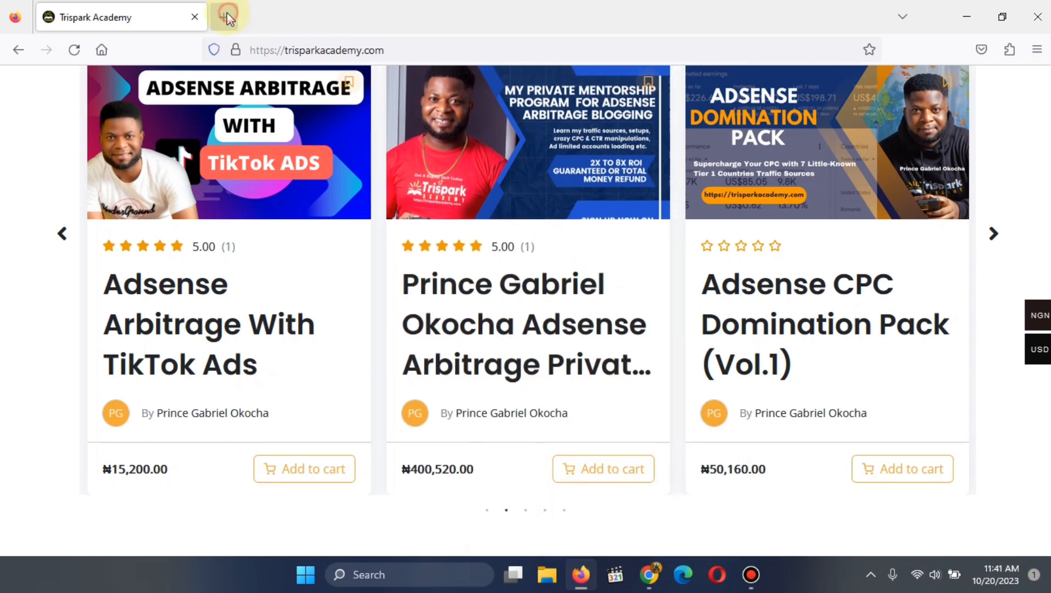
# Load cloudflare.com in a new Firefox tab
pyautogui.click(229, 16)
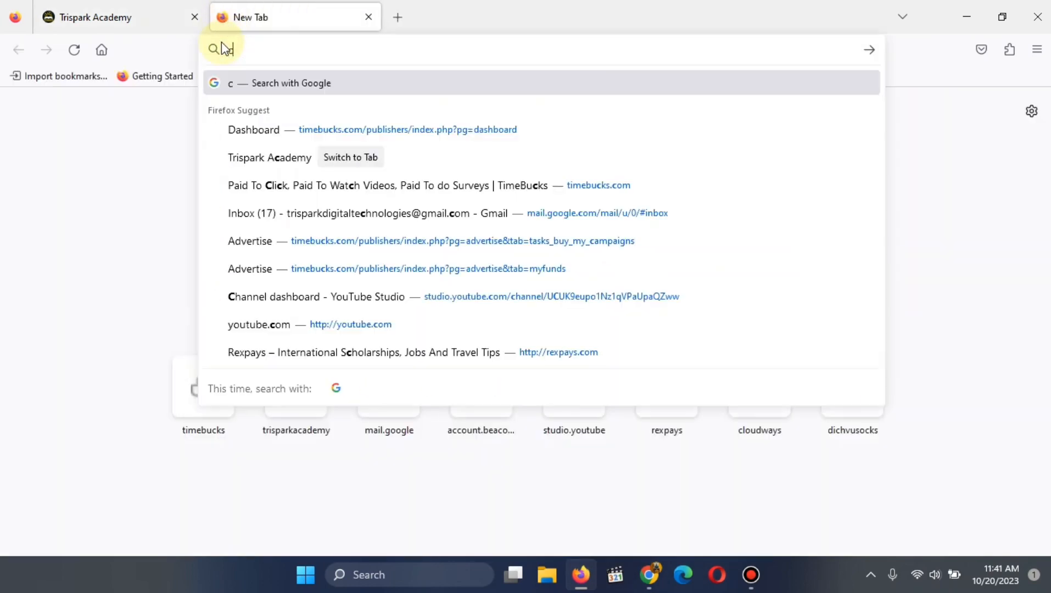
pyautogui.write('cloudf')
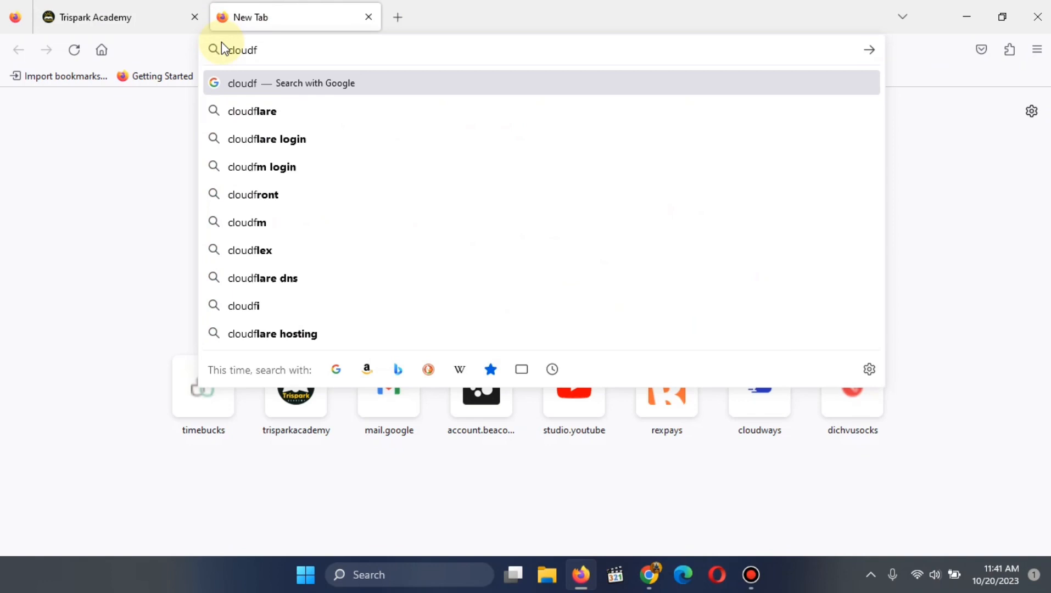
pyautogui.write('lare.com')
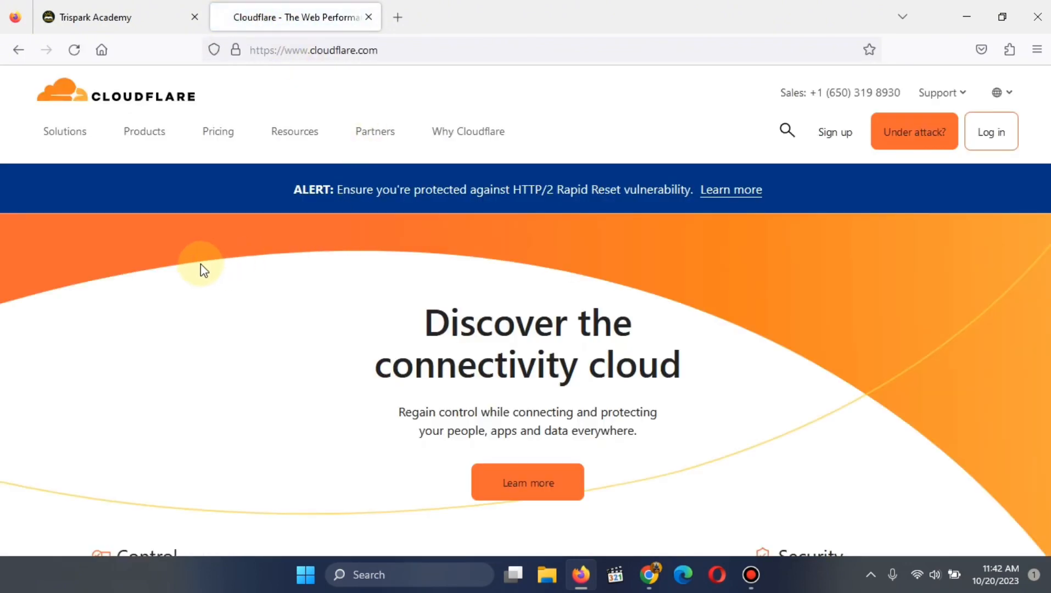
pyautogui.moveTo(183, 202)
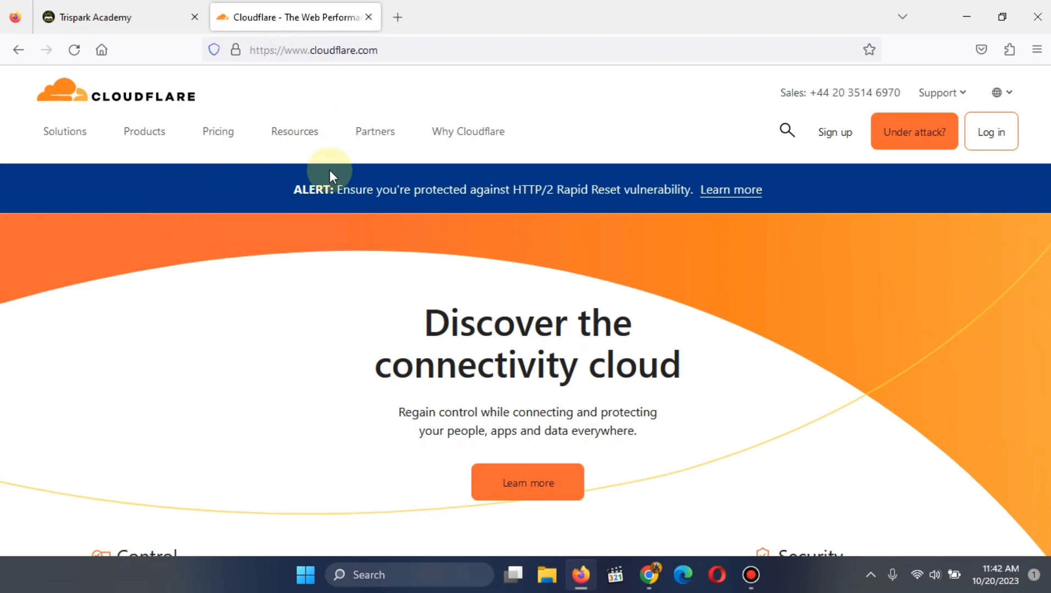
pyautogui.moveTo(944, 176)
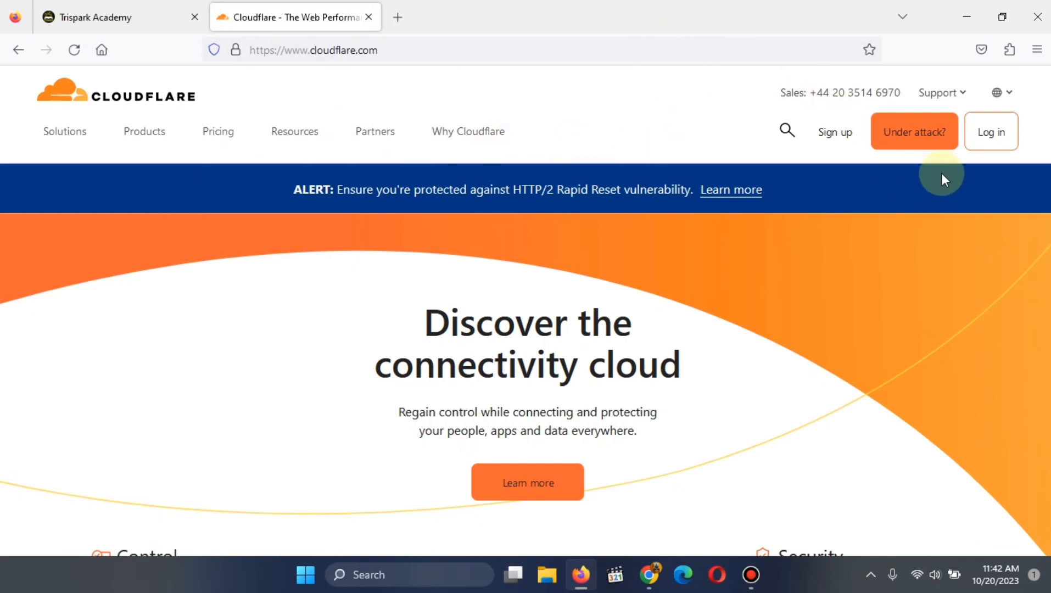
pyautogui.moveTo(1029, 138)
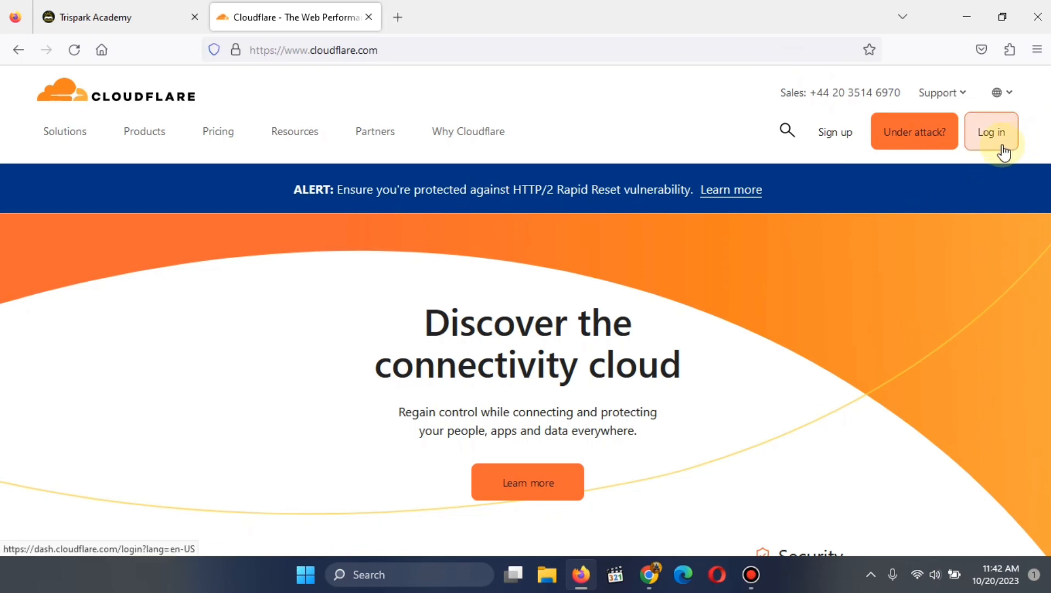
pyautogui.moveTo(1002, 148)
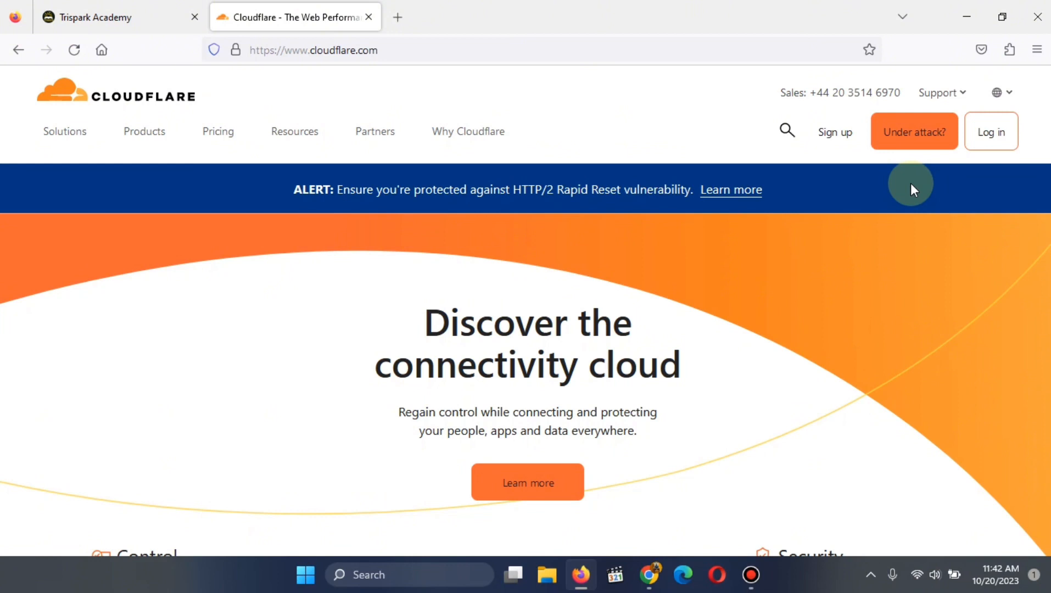
pyautogui.moveTo(917, 201)
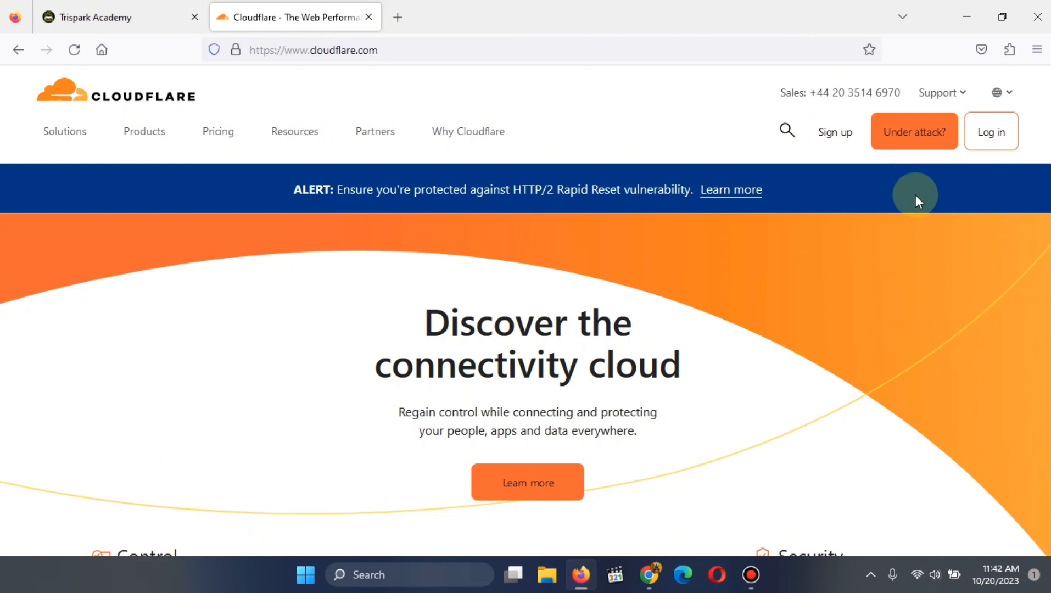
pyautogui.moveTo(631, 166)
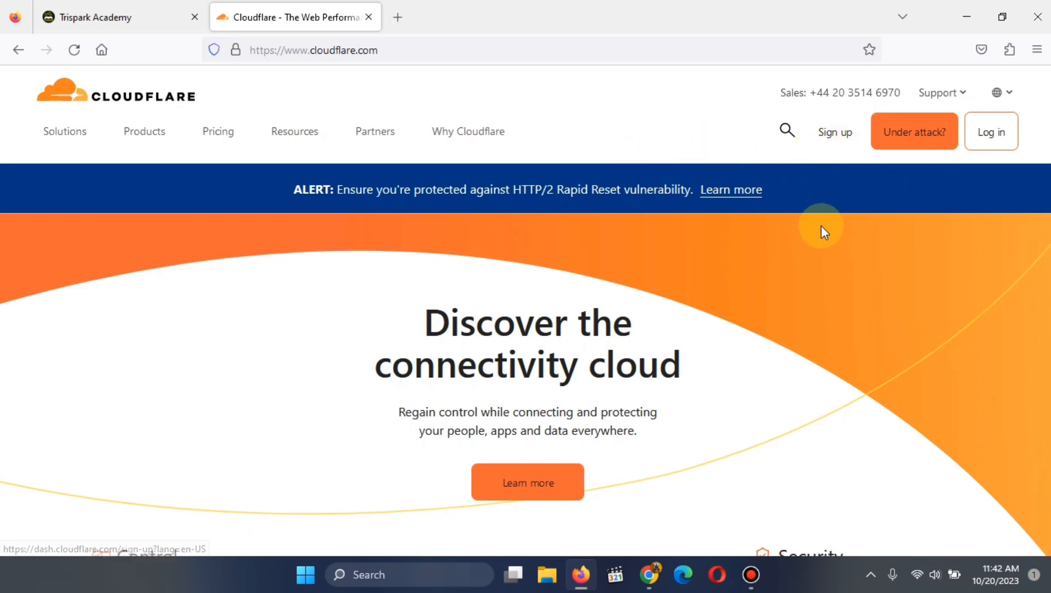
pyautogui.moveTo(583, 275)
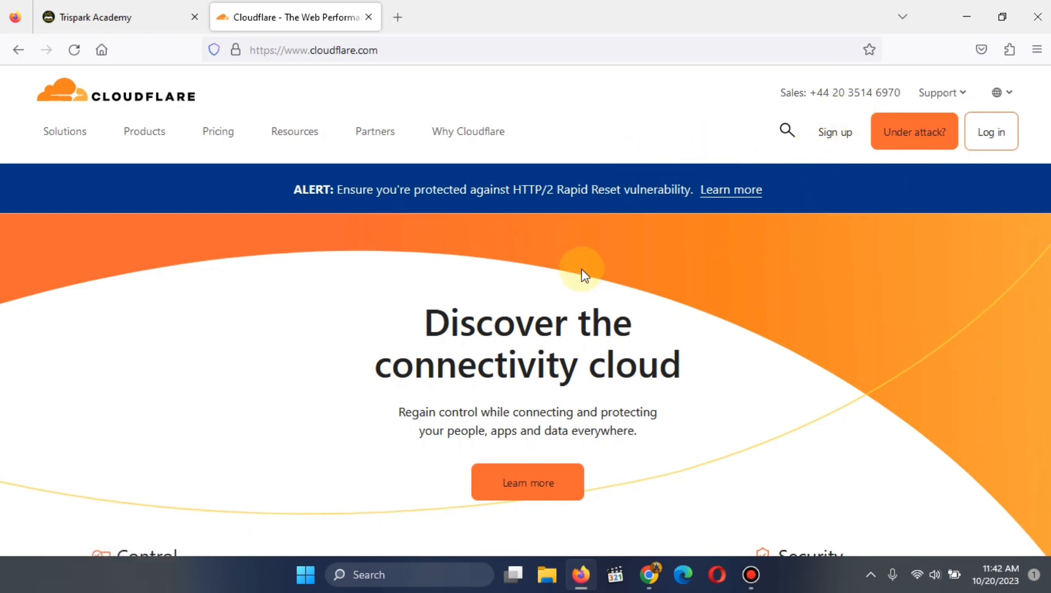
pyautogui.moveTo(404, 264)
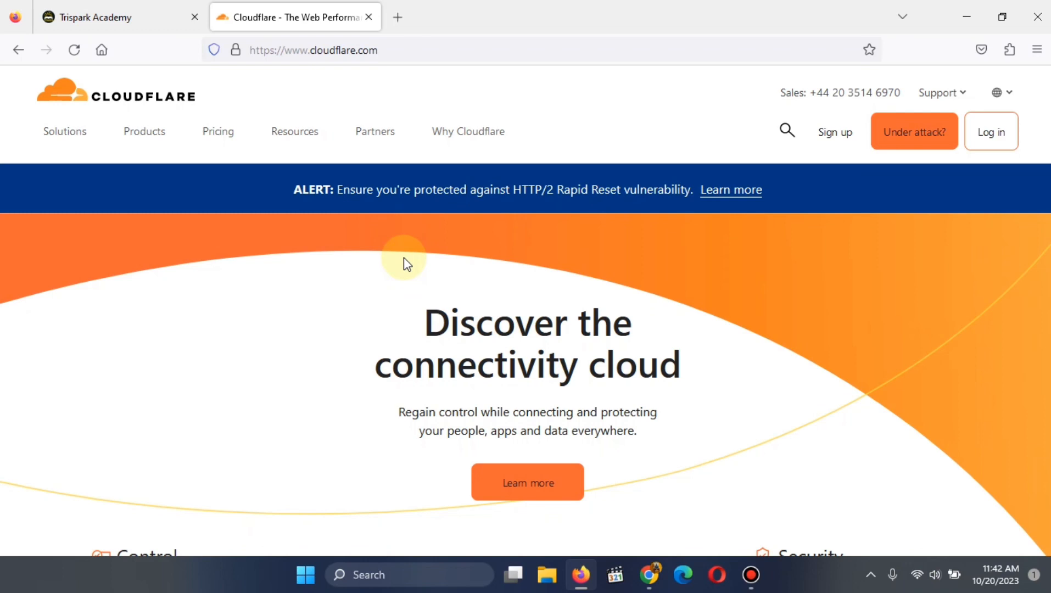
pyautogui.moveTo(488, 298)
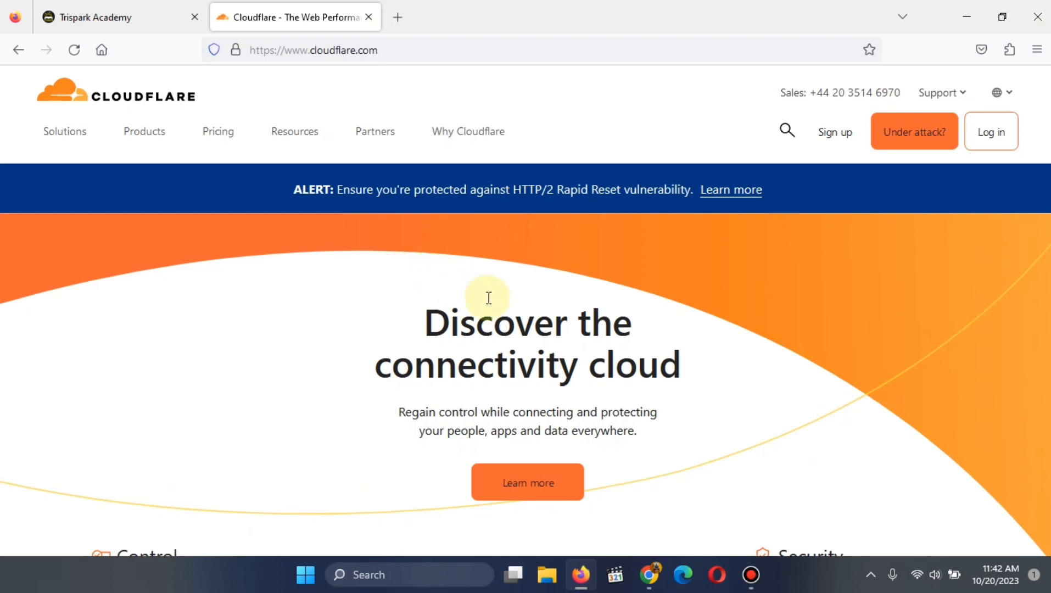
pyautogui.moveTo(660, 451)
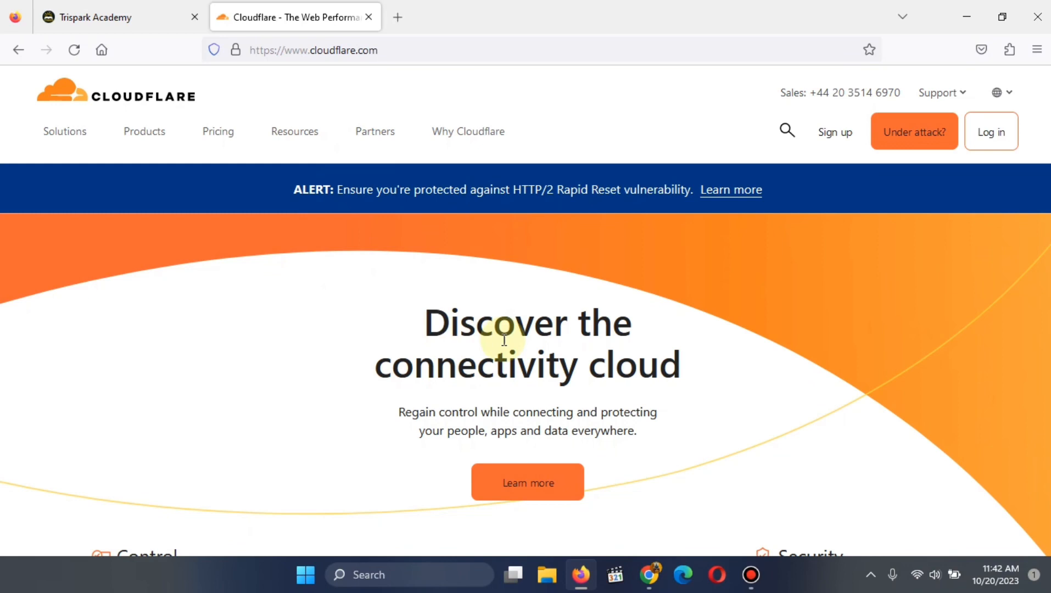
pyautogui.moveTo(664, 503)
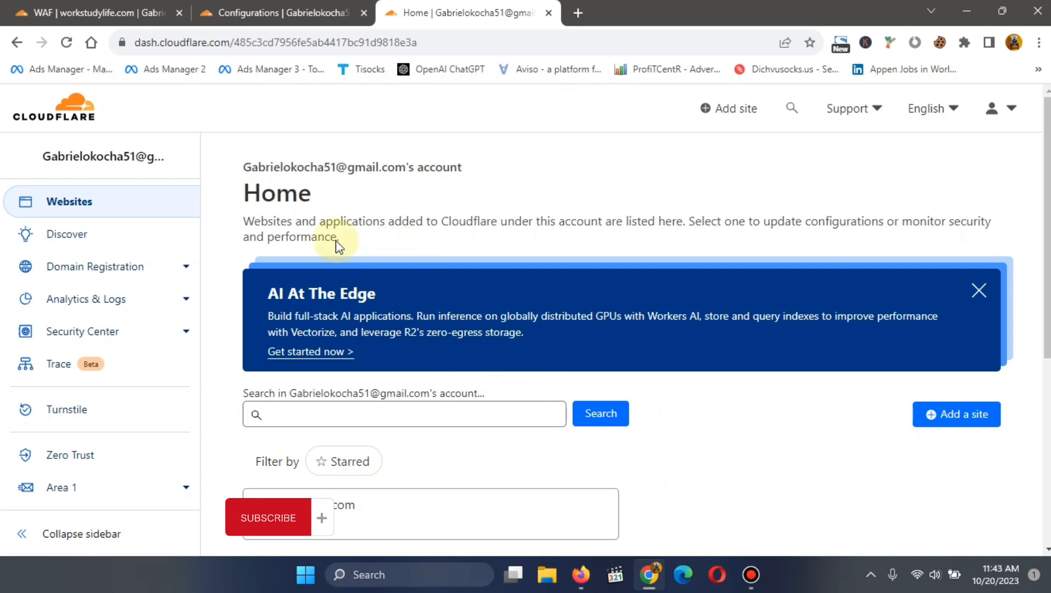
pyautogui.moveTo(182, 213)
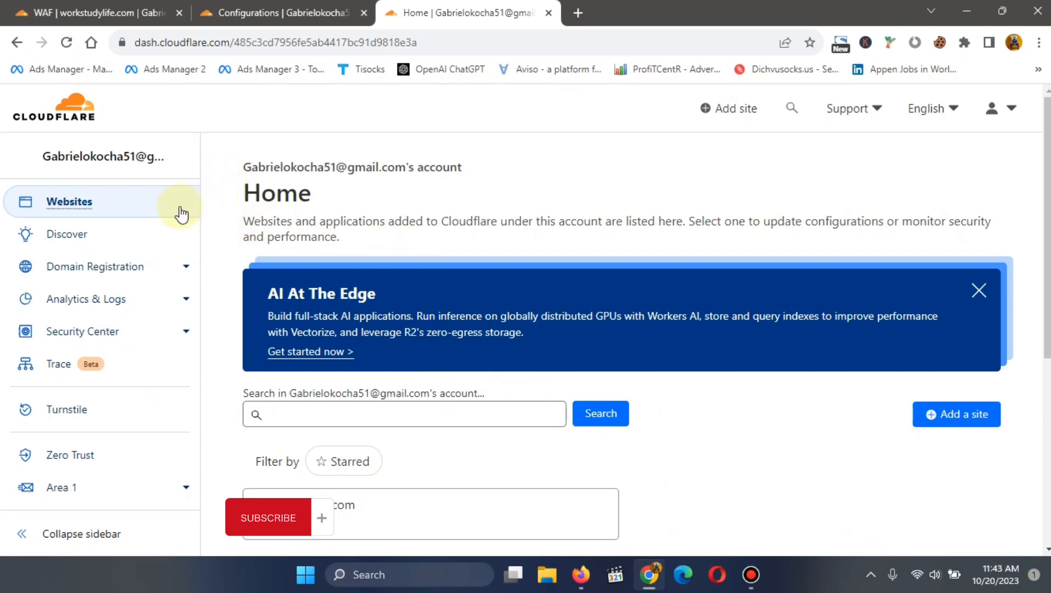
pyautogui.moveTo(399, 515)
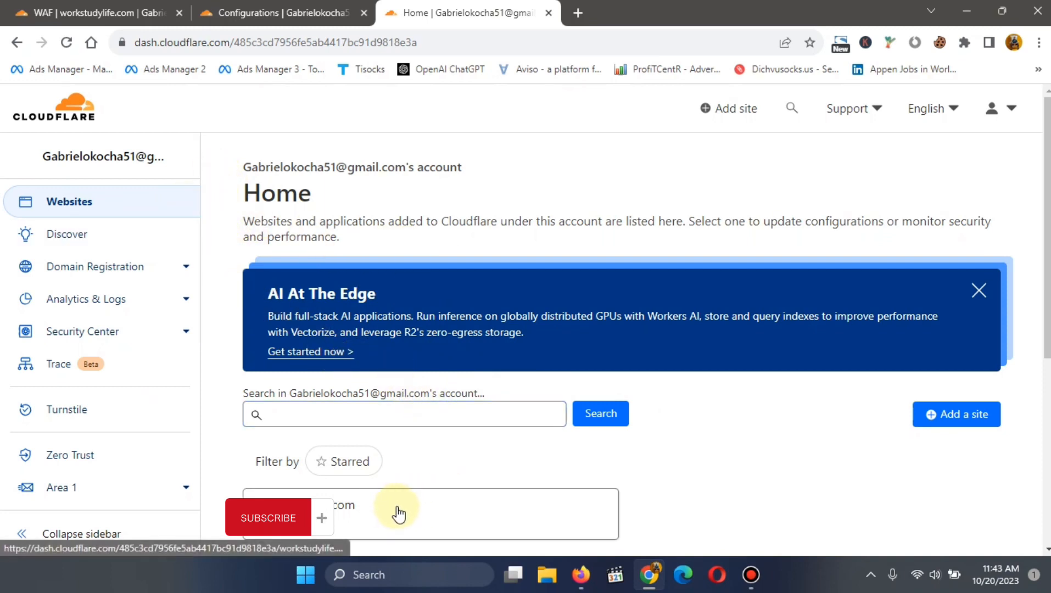
# Enter the workstudylife.com site dashboard and expand its Security menu
pyautogui.click(398, 513)
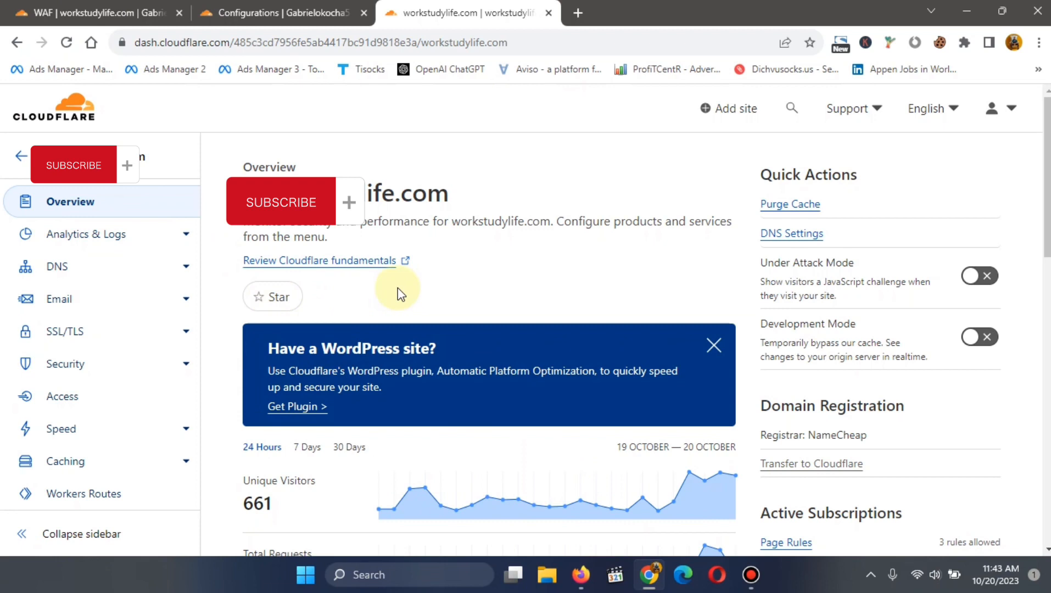
pyautogui.moveTo(106, 367)
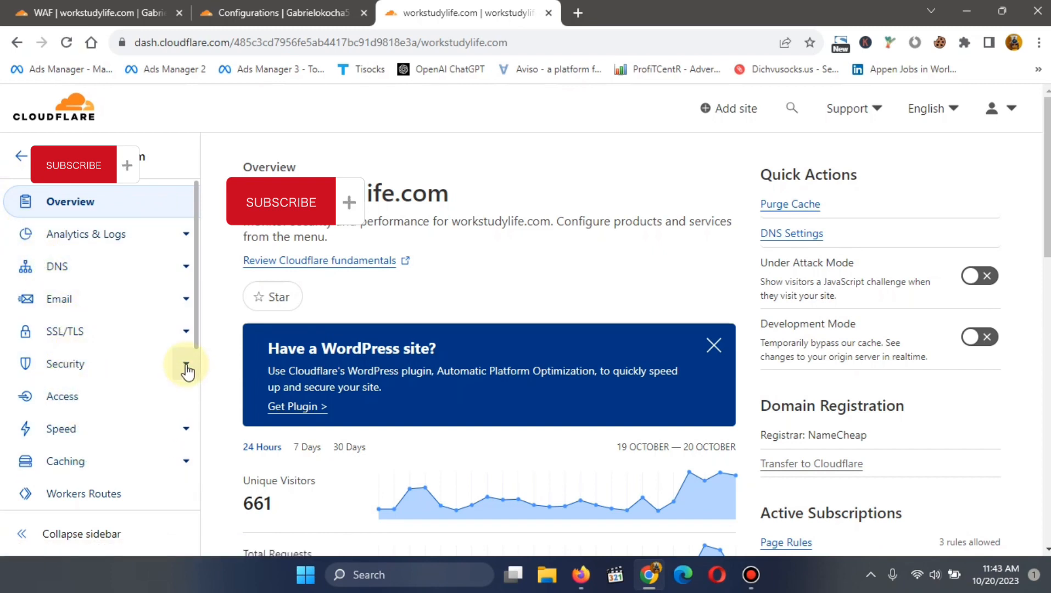
pyautogui.click(64, 364)
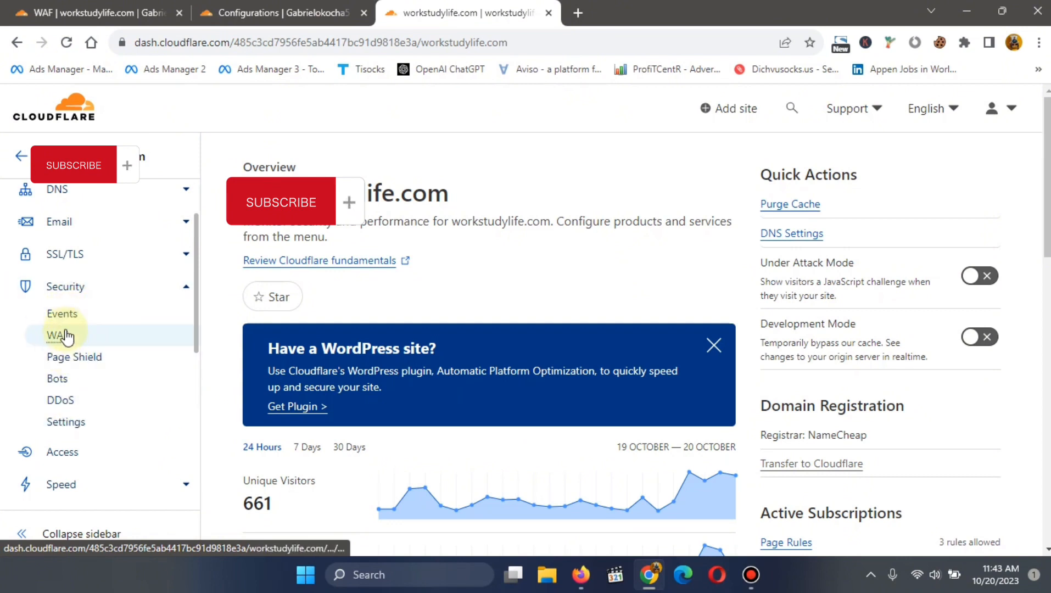
pyautogui.moveTo(61, 400)
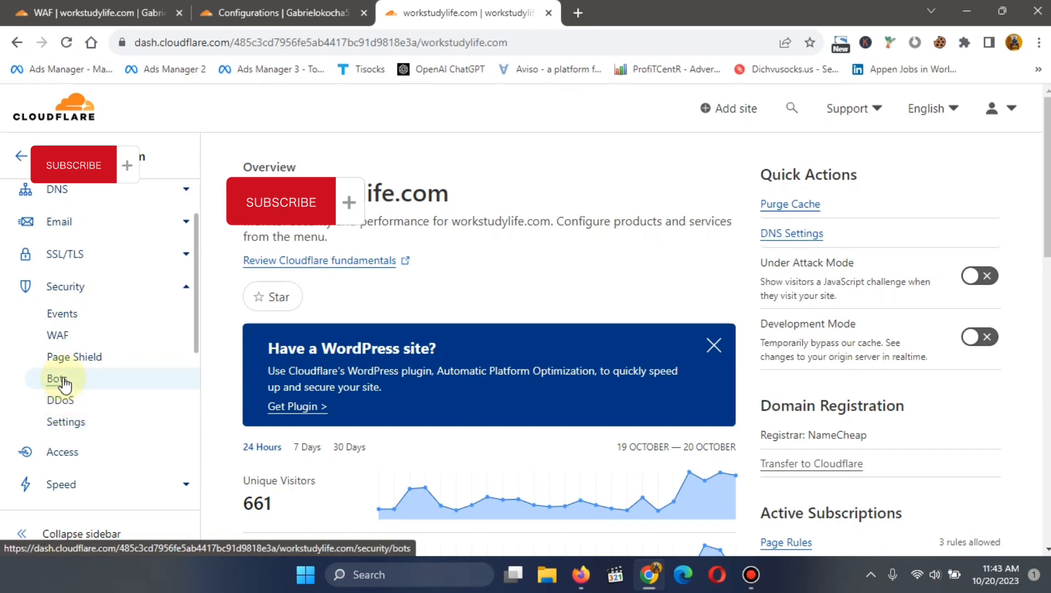
pyautogui.moveTo(62, 385)
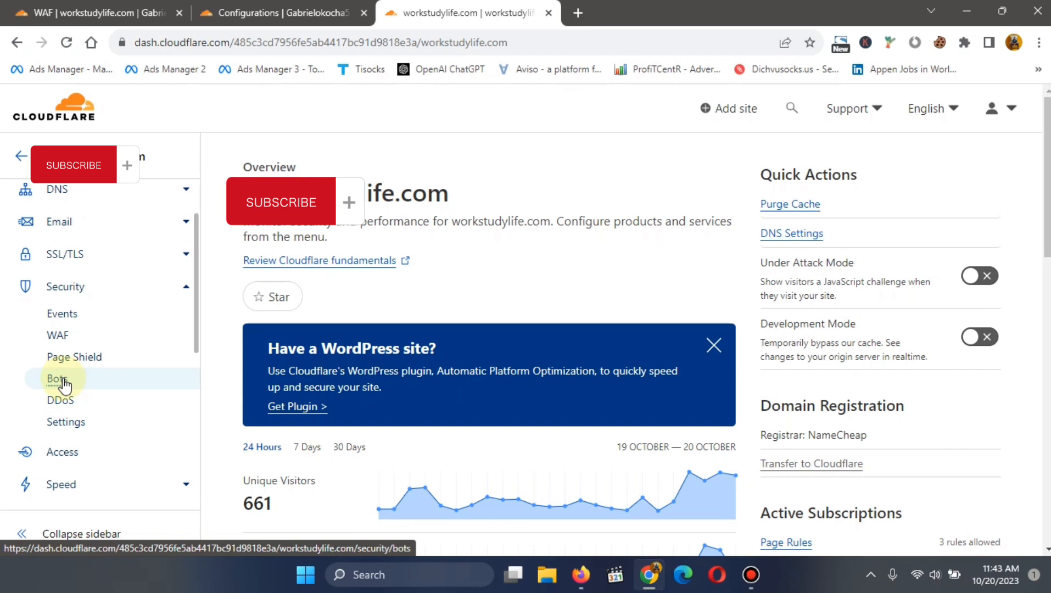
# Go to the Bots page under Security for workstudylife.com
pyautogui.click(56, 379)
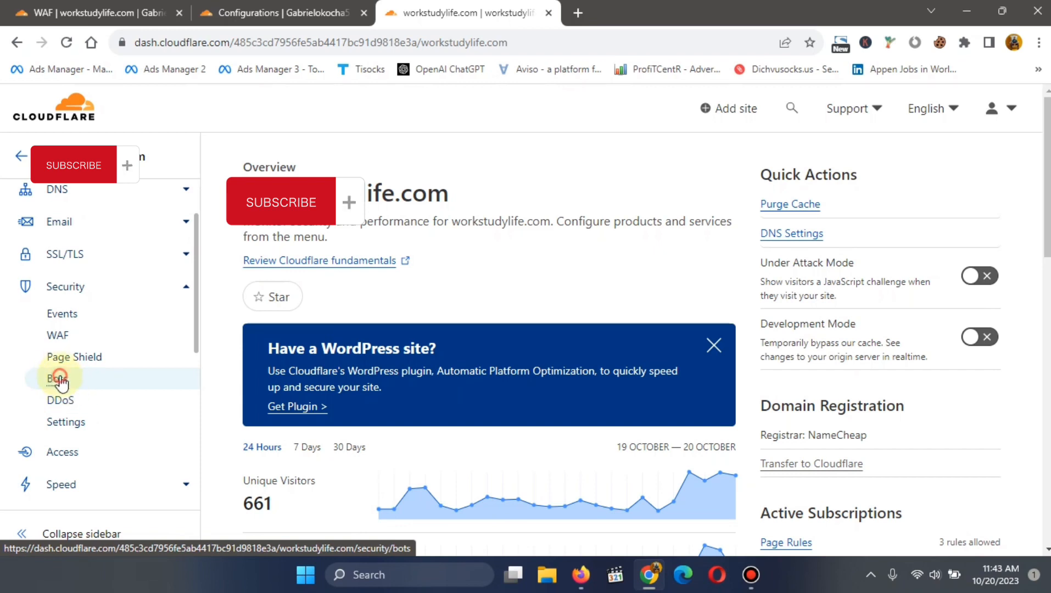
pyautogui.click(58, 378)
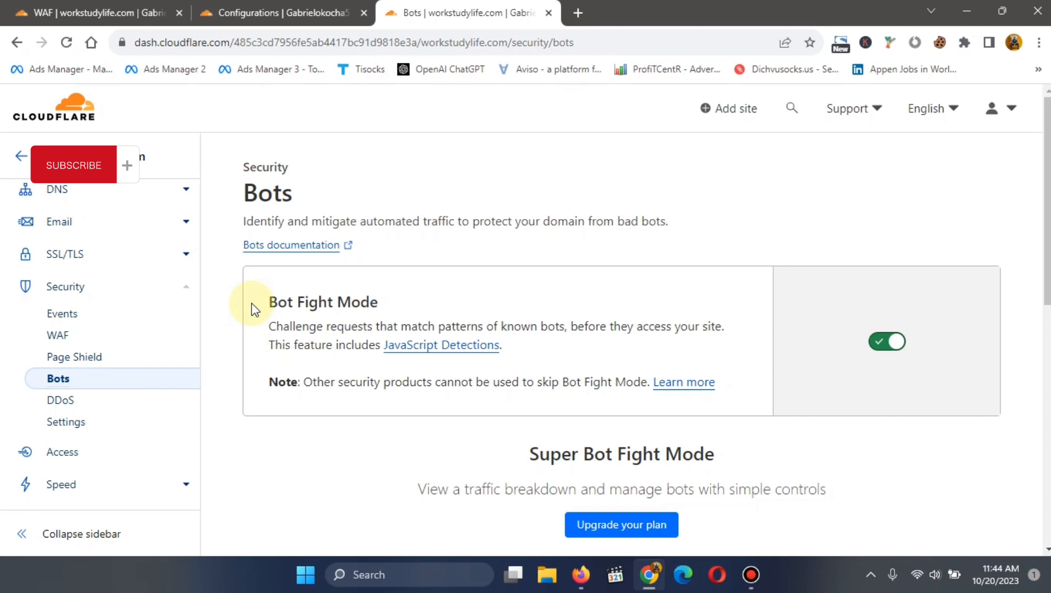
pyautogui.moveTo(109, 374)
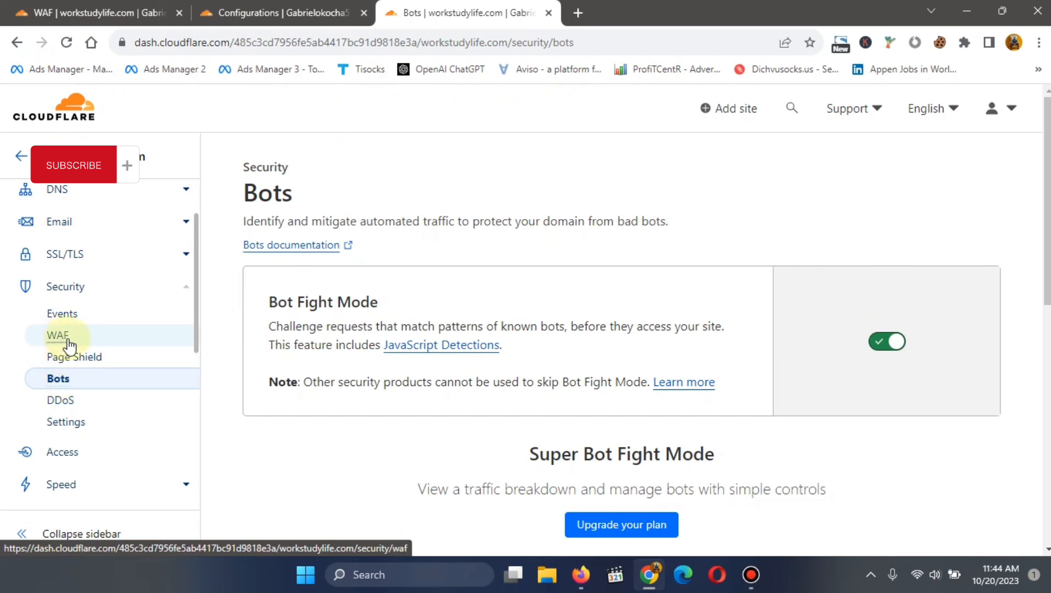
# Go to the WAF custom rules page and begin a new custom rule
pyautogui.click(57, 335)
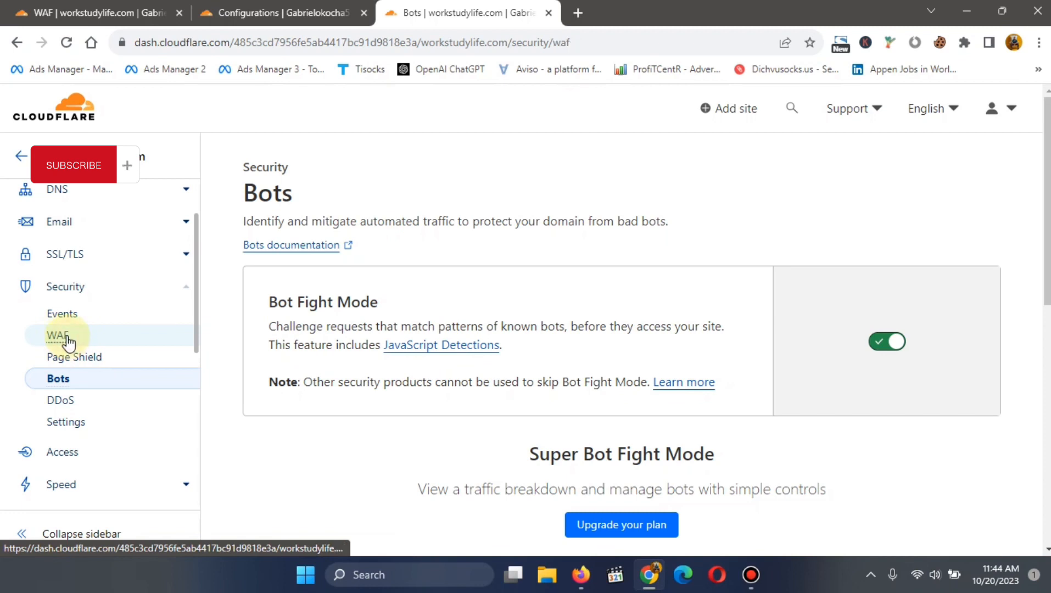
pyautogui.click(57, 335)
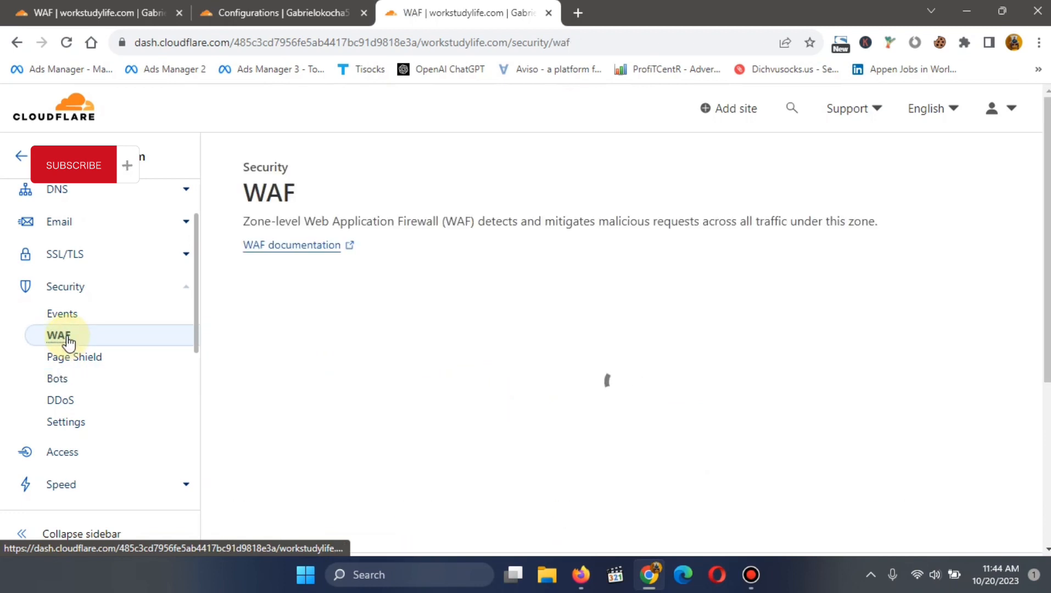
pyautogui.click(58, 335)
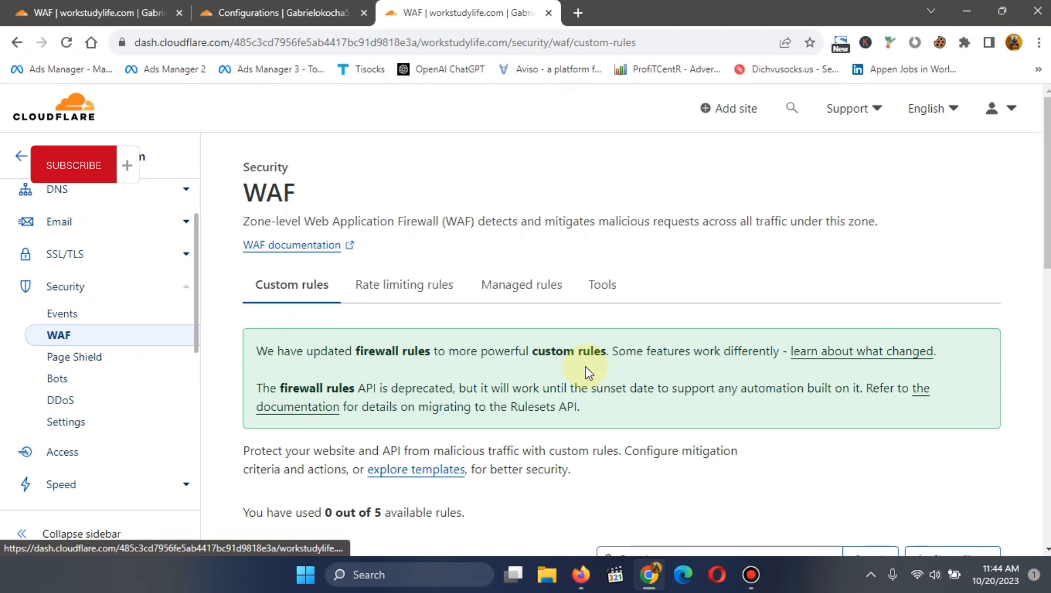
pyautogui.scroll(-3)
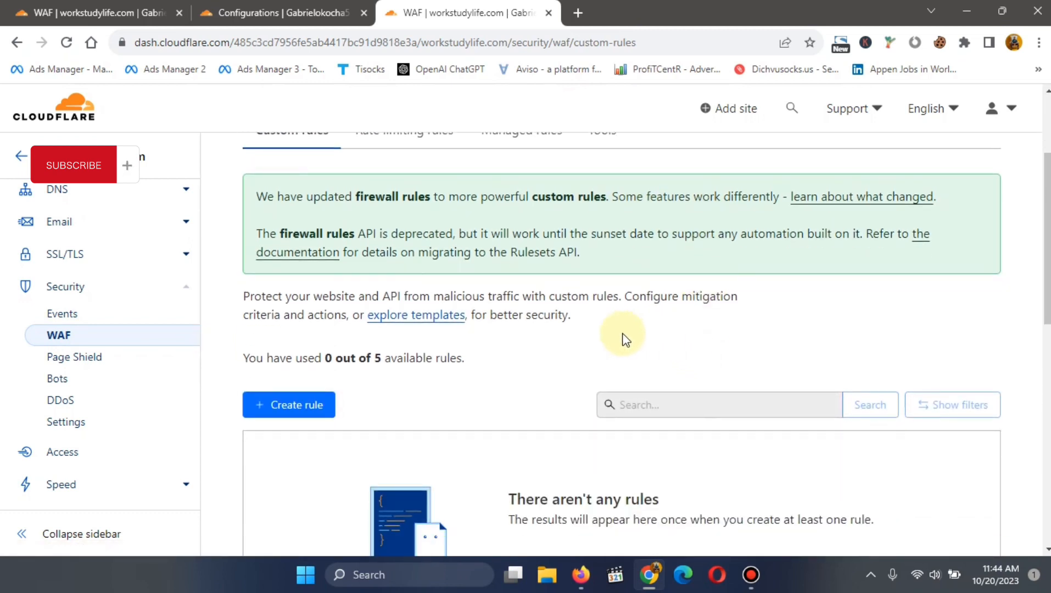
pyautogui.scroll(-3)
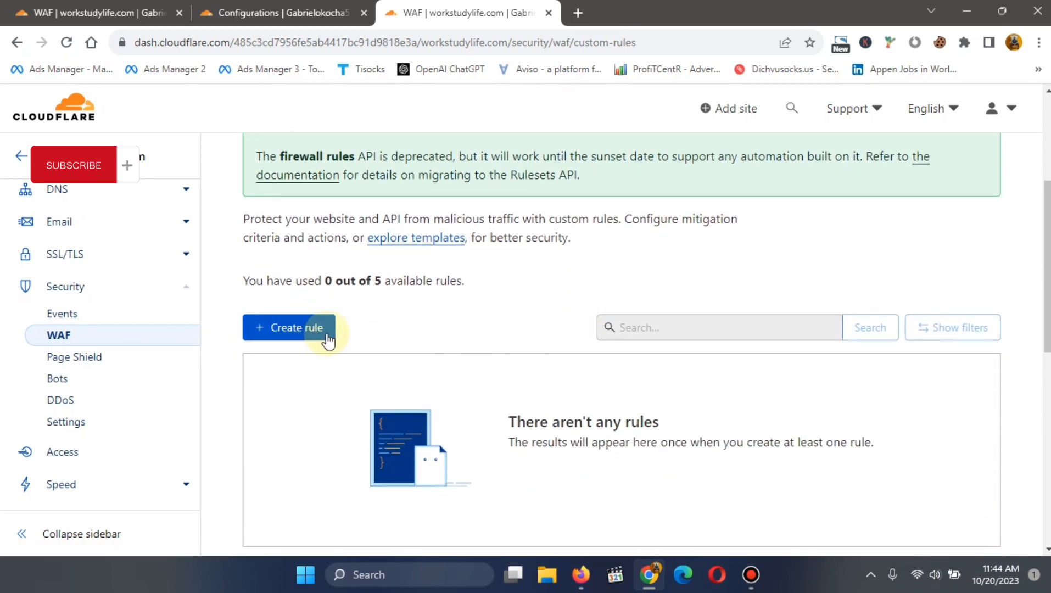
pyautogui.scroll(-3)
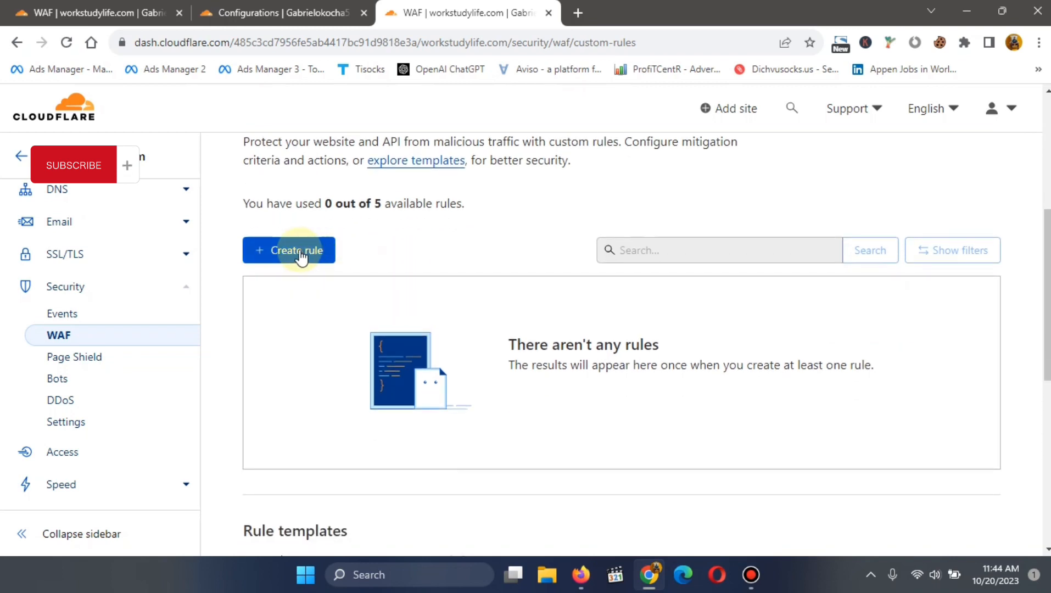
pyautogui.click(288, 251)
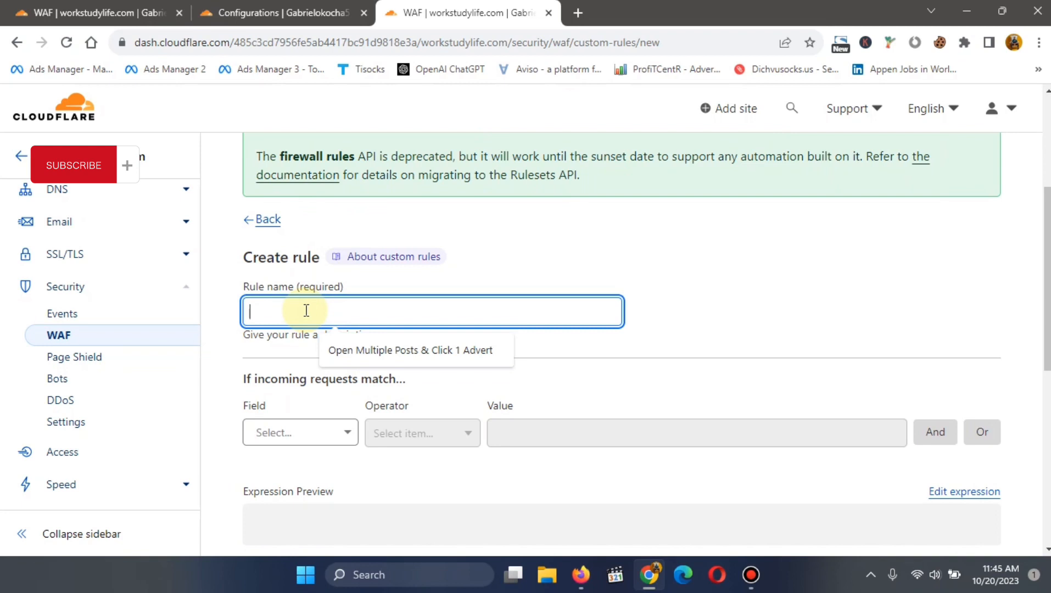
# Name the new rule 'Blocked Countries', correcting the all-caps typing
pyautogui.write('B')
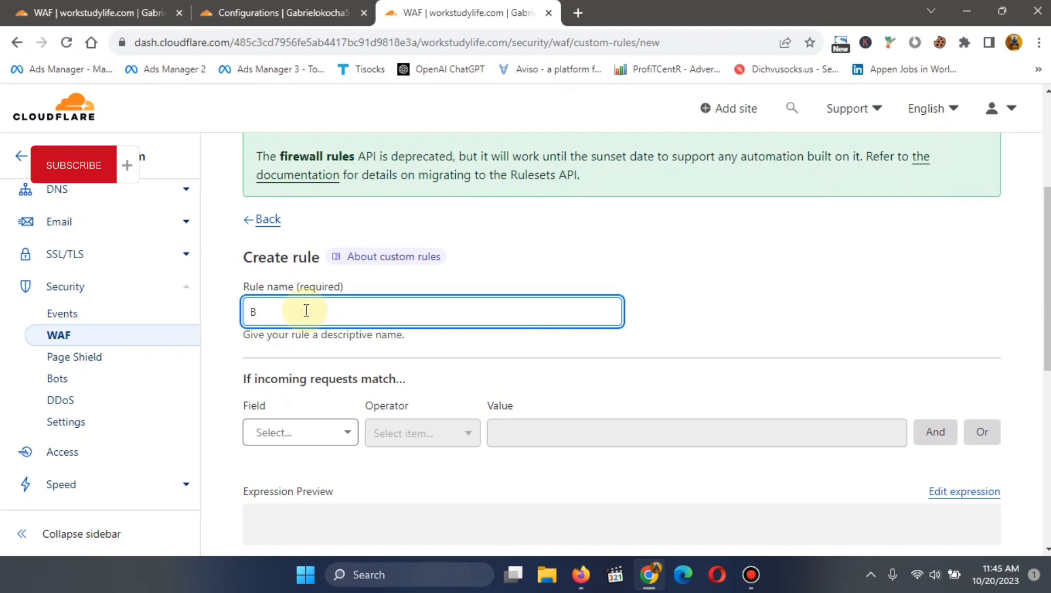
pyautogui.write('LOCKED')
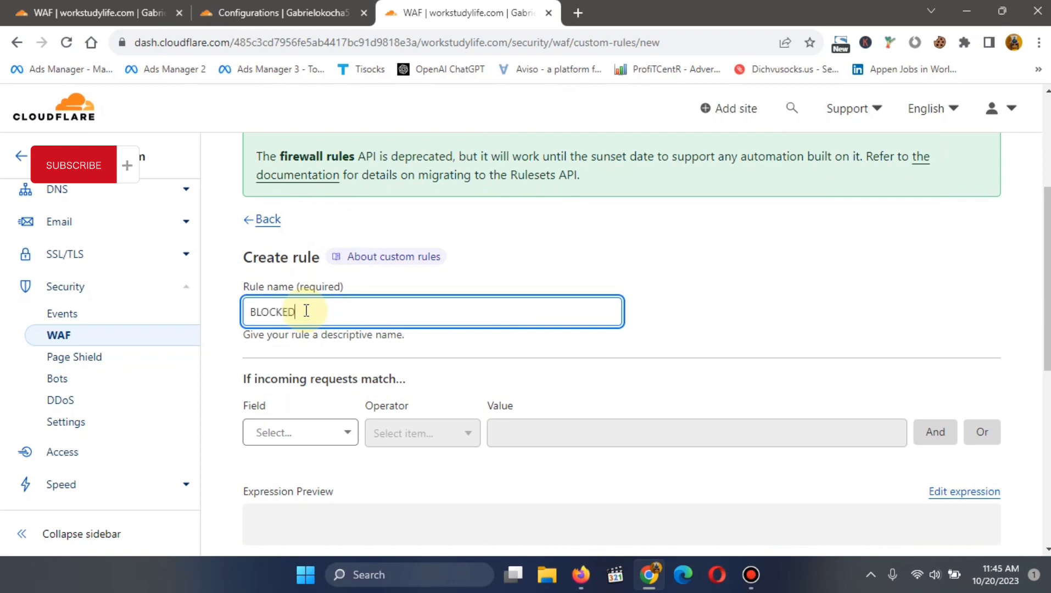
pyautogui.press('Backspace')
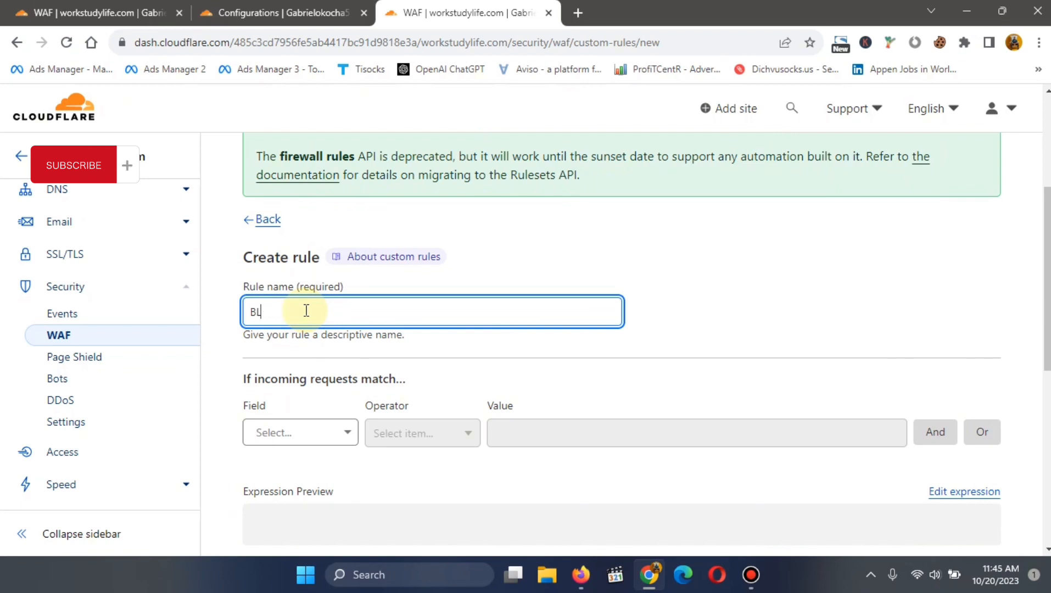
pyautogui.press('Backspace')
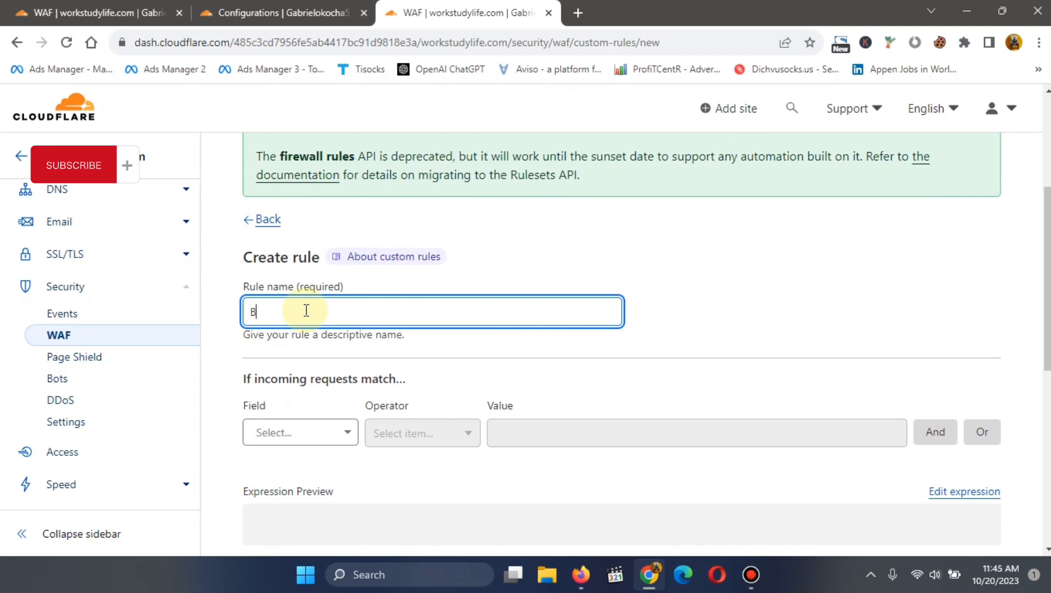
pyautogui.write('lo')
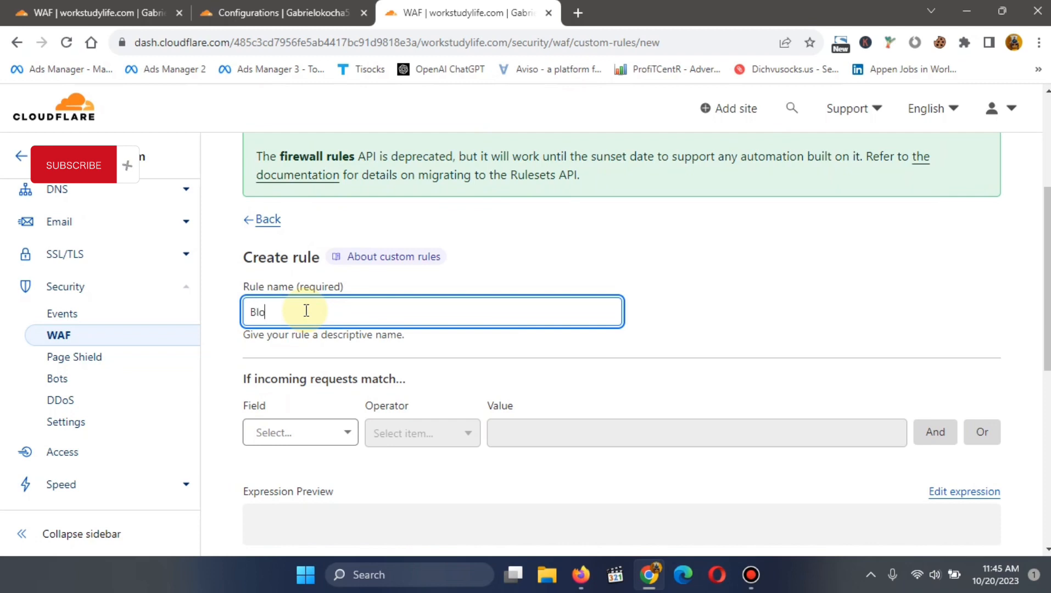
pyautogui.write('cked')
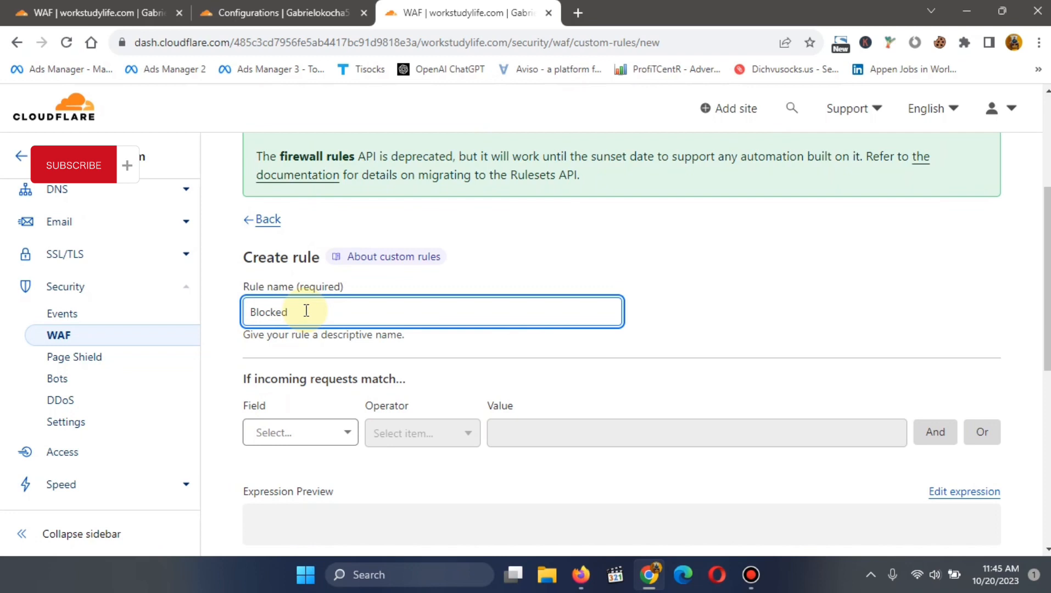
pyautogui.write('Countr')
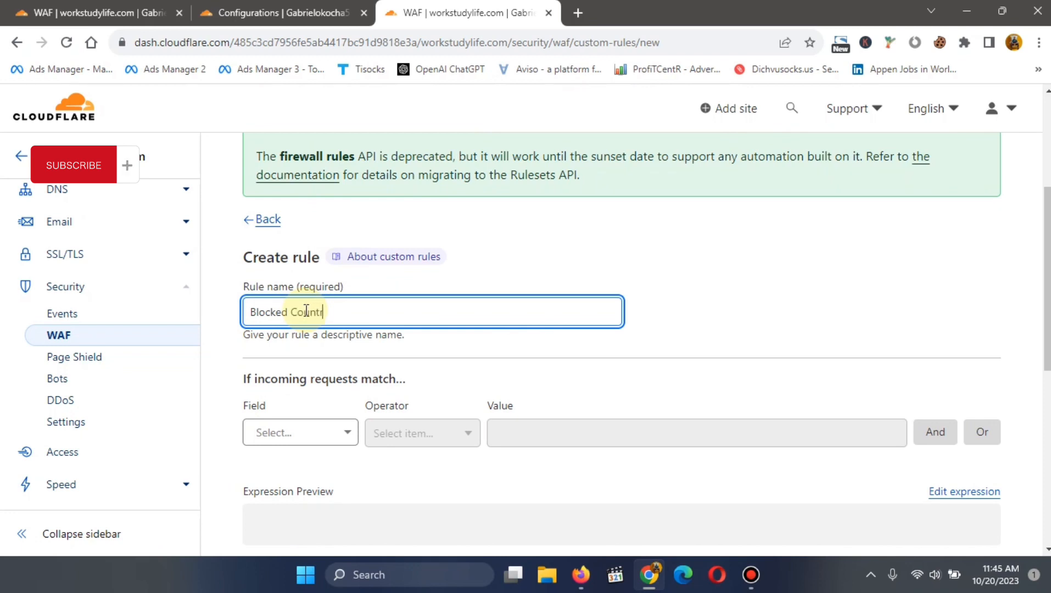
pyautogui.write('ies')
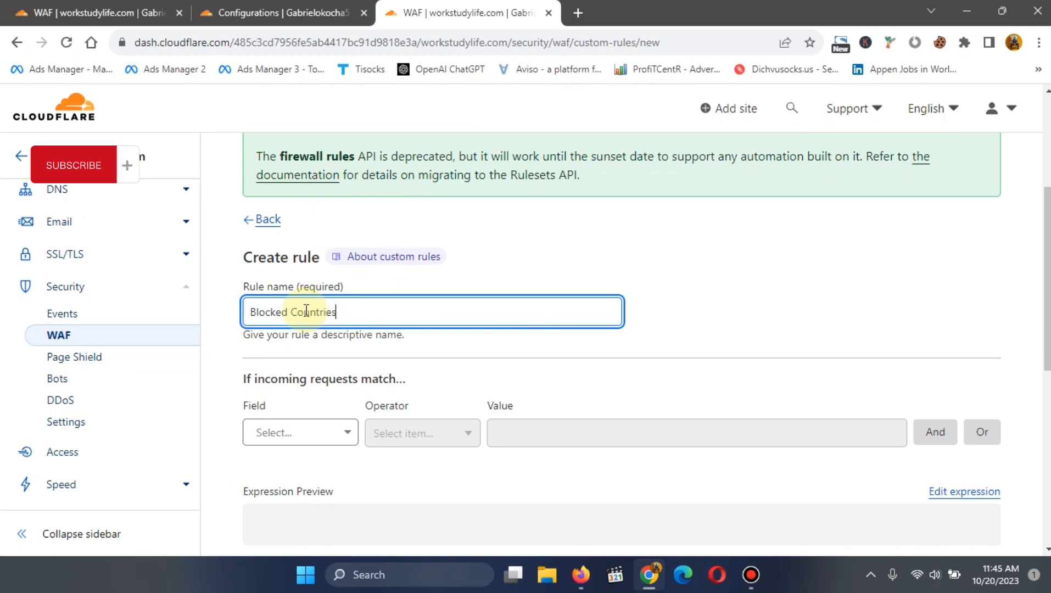
pyautogui.scroll(-3)
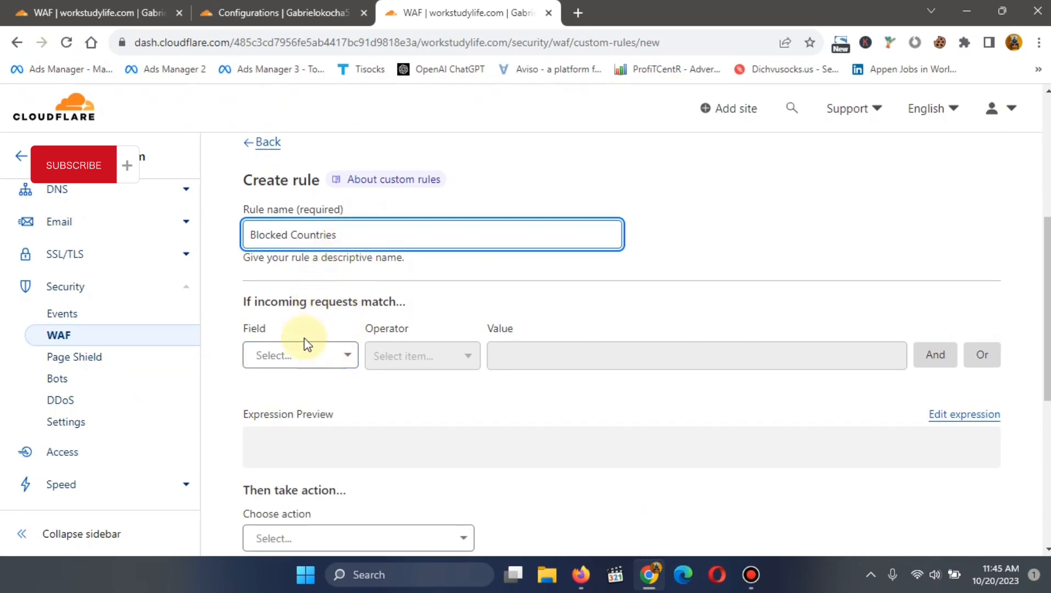
# Set the match field to Country with the equals operator
pyautogui.click(300, 355)
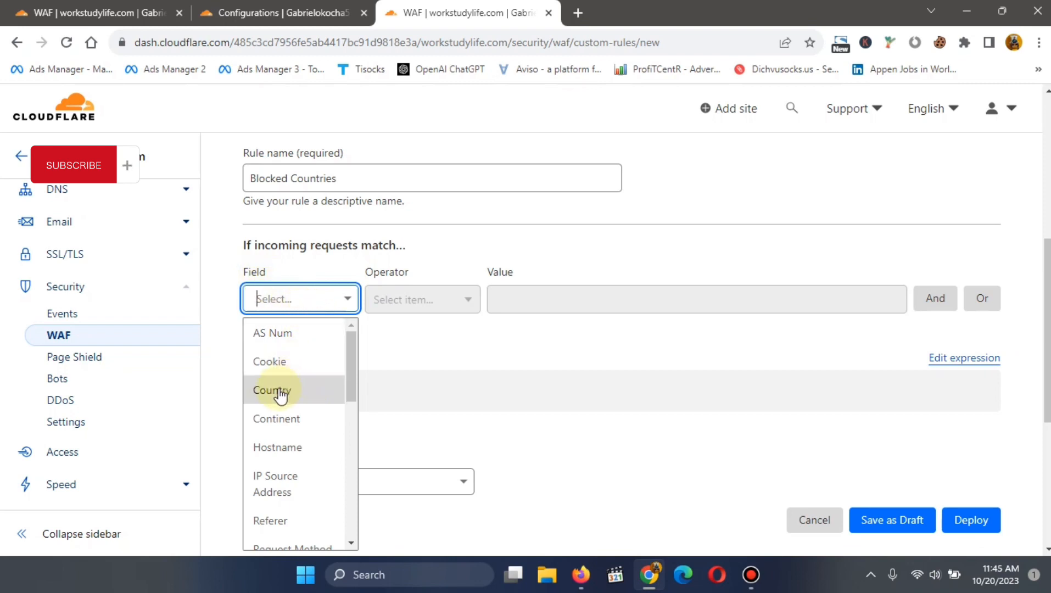
pyautogui.click(272, 390)
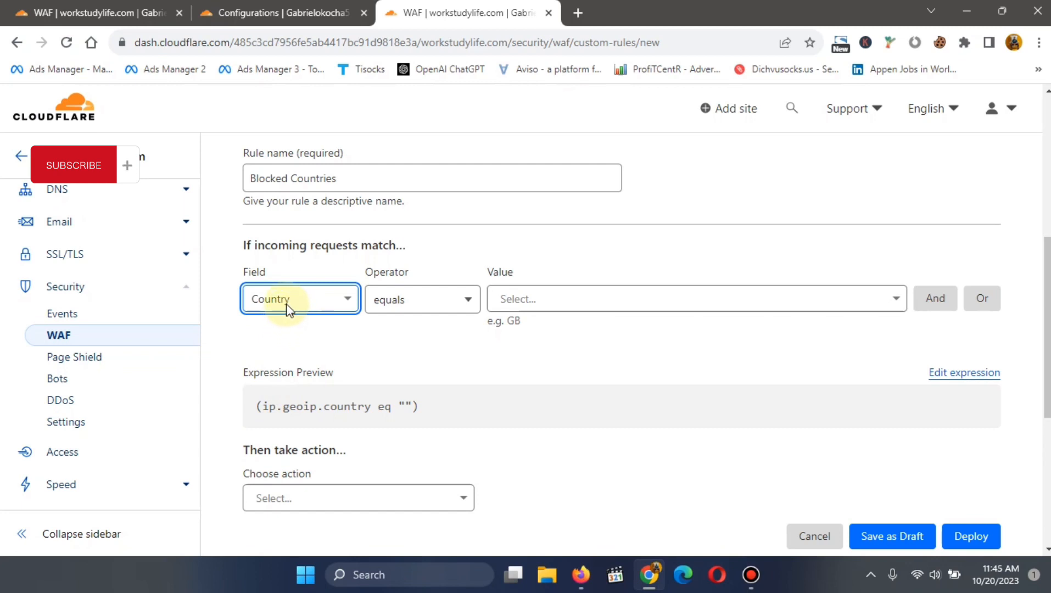
pyautogui.moveTo(423, 300)
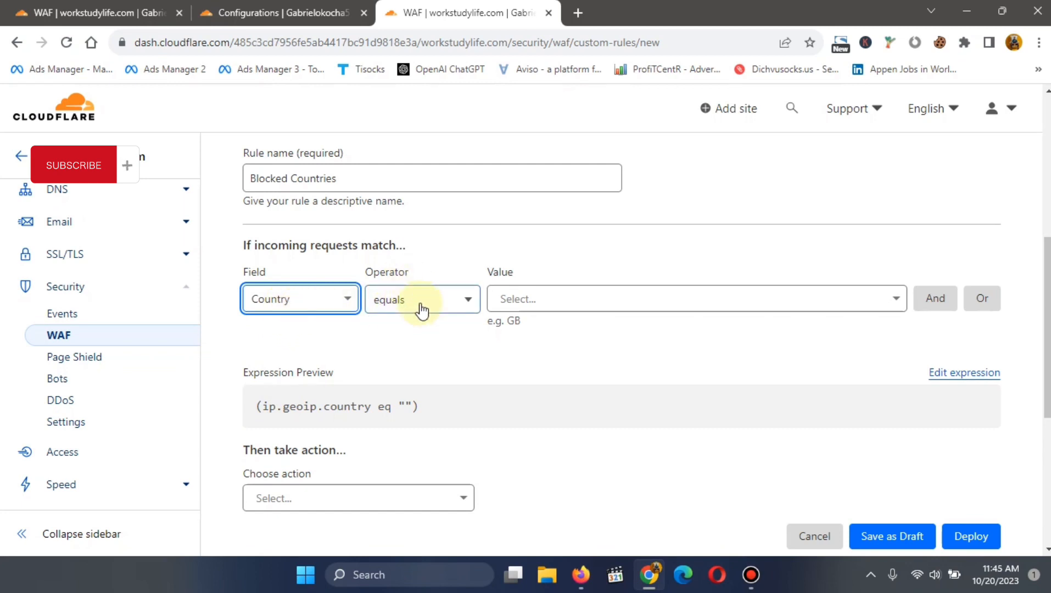
pyautogui.click(422, 299)
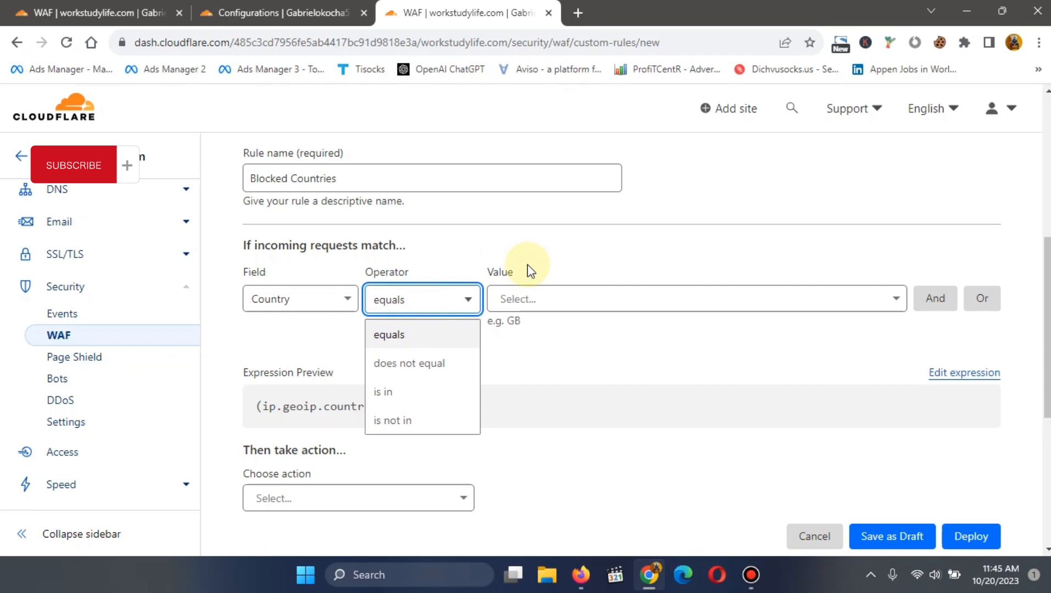
pyautogui.click(694, 299)
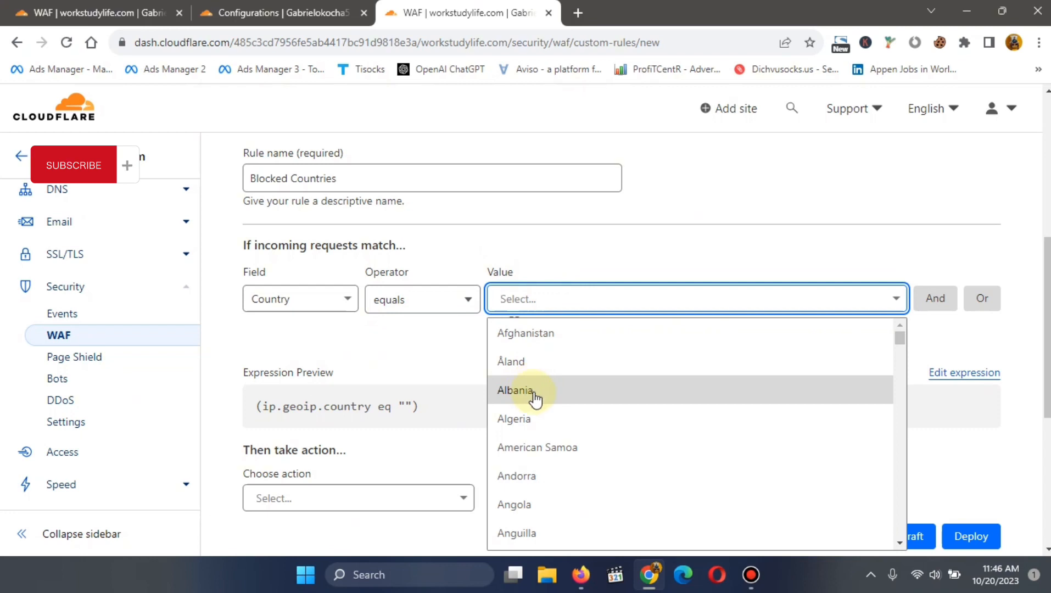
# Set the value to Pakistan and attempt to deploy without an action chosen
pyautogui.scroll(-3)
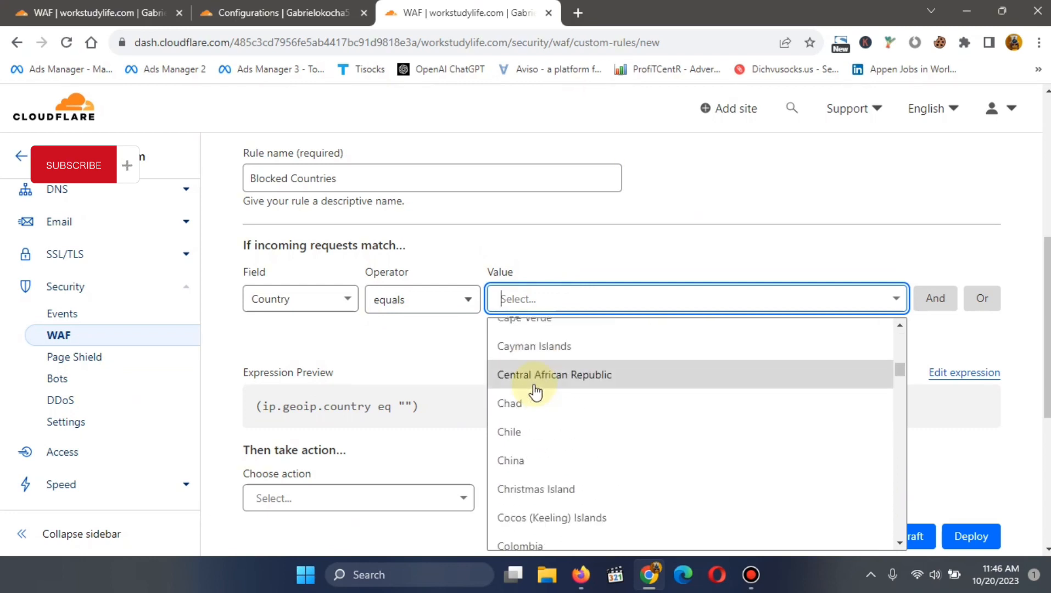
pyautogui.scroll(-3)
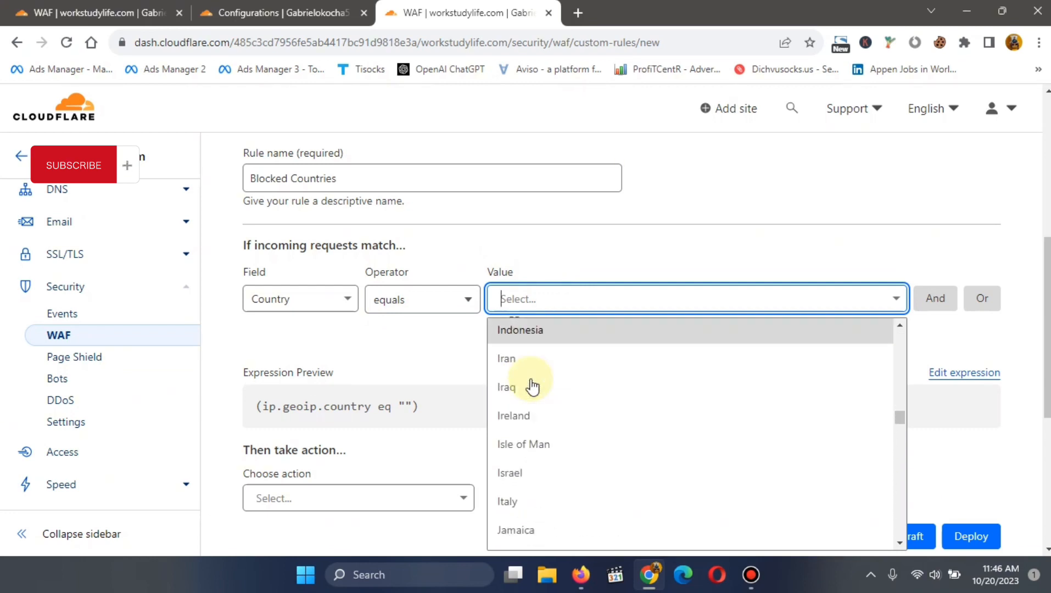
pyautogui.scroll(-3)
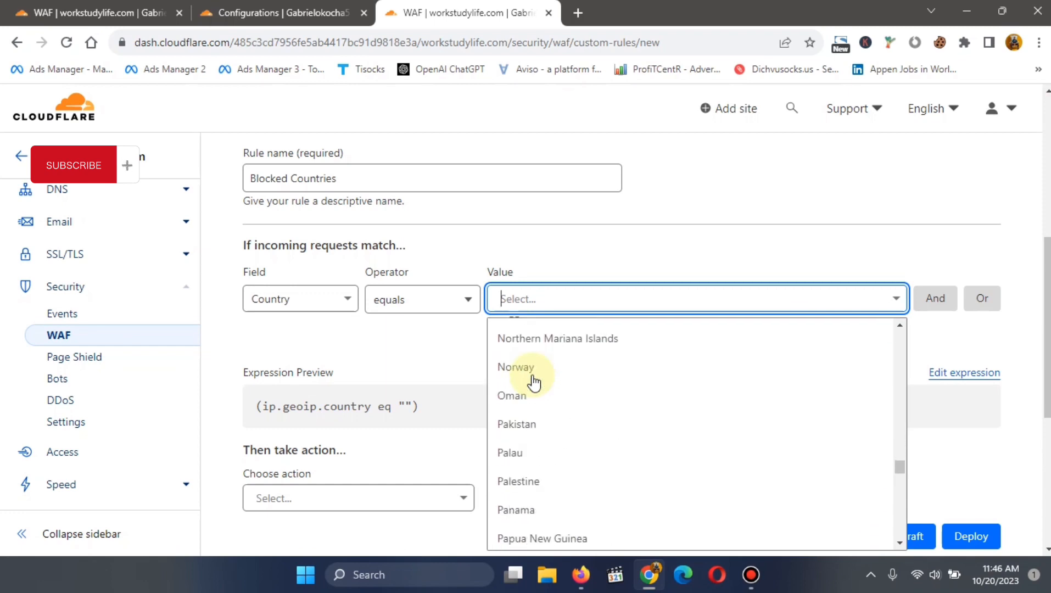
pyautogui.scroll(-3)
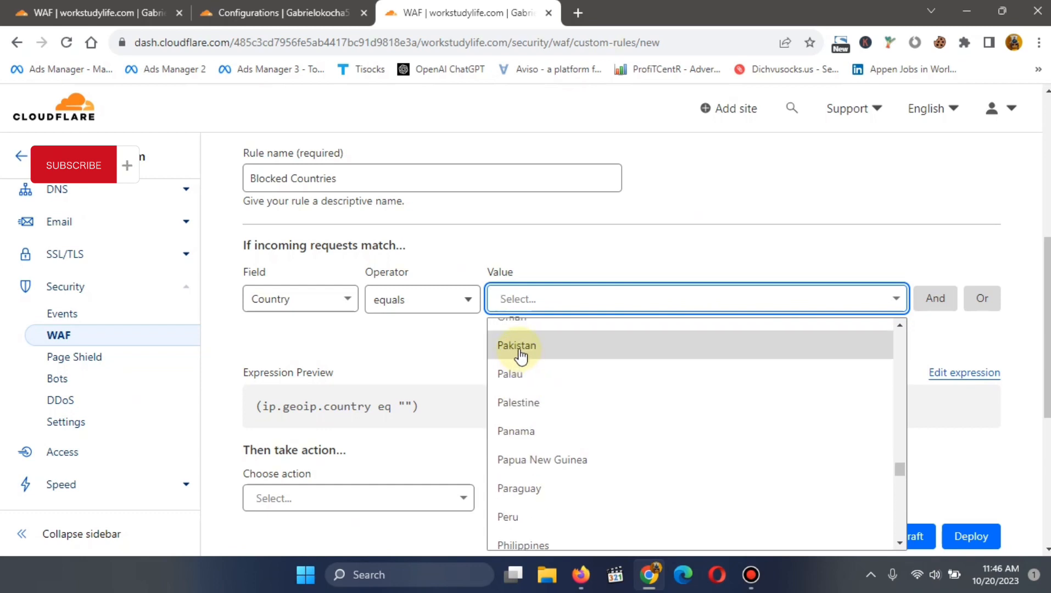
pyautogui.click(517, 345)
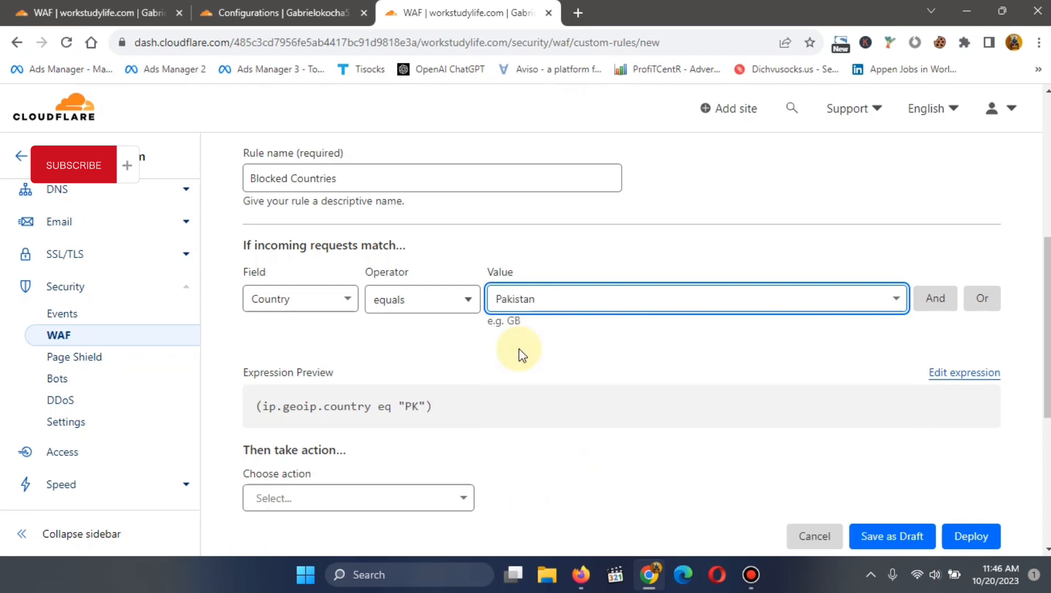
pyautogui.moveTo(610, 315)
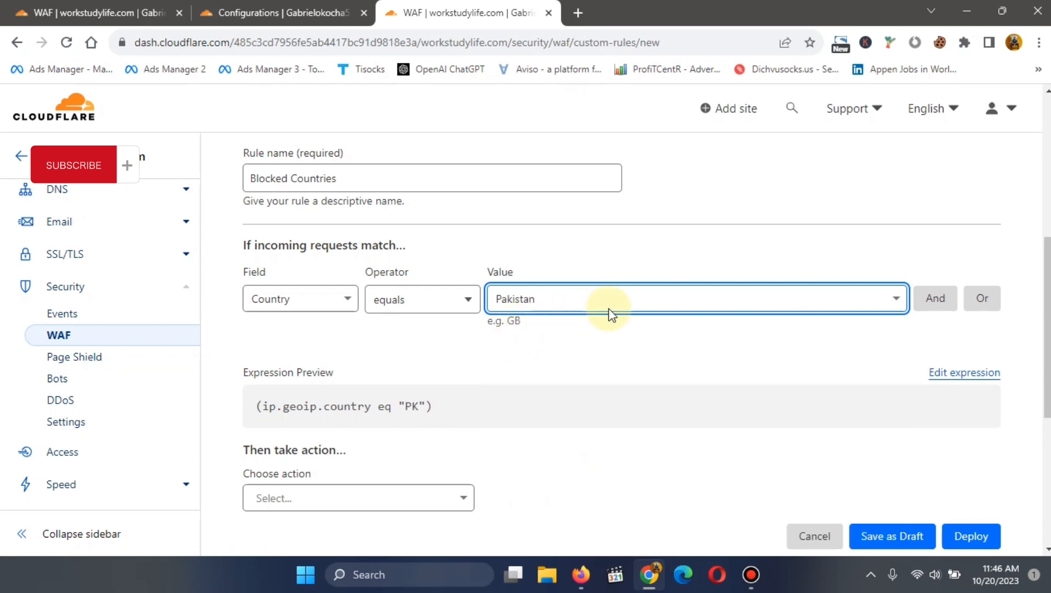
pyautogui.moveTo(615, 309)
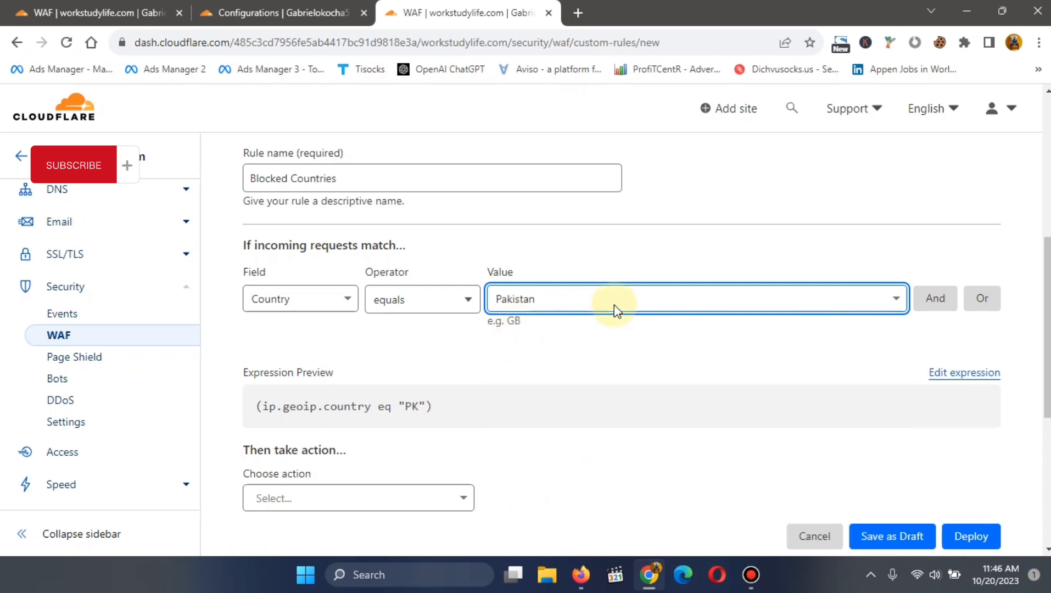
pyautogui.moveTo(621, 348)
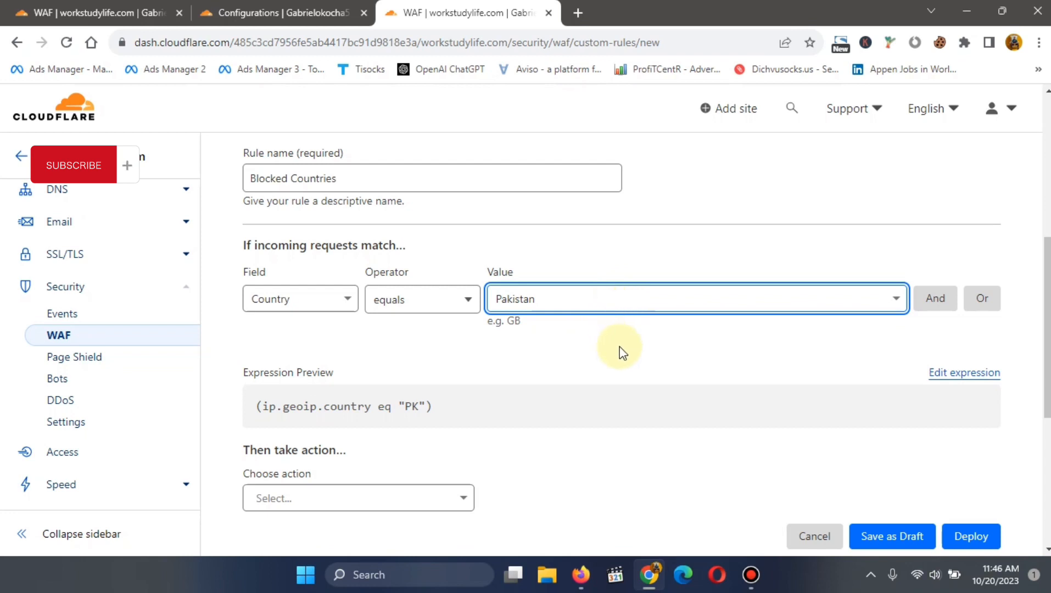
pyautogui.moveTo(775, 411)
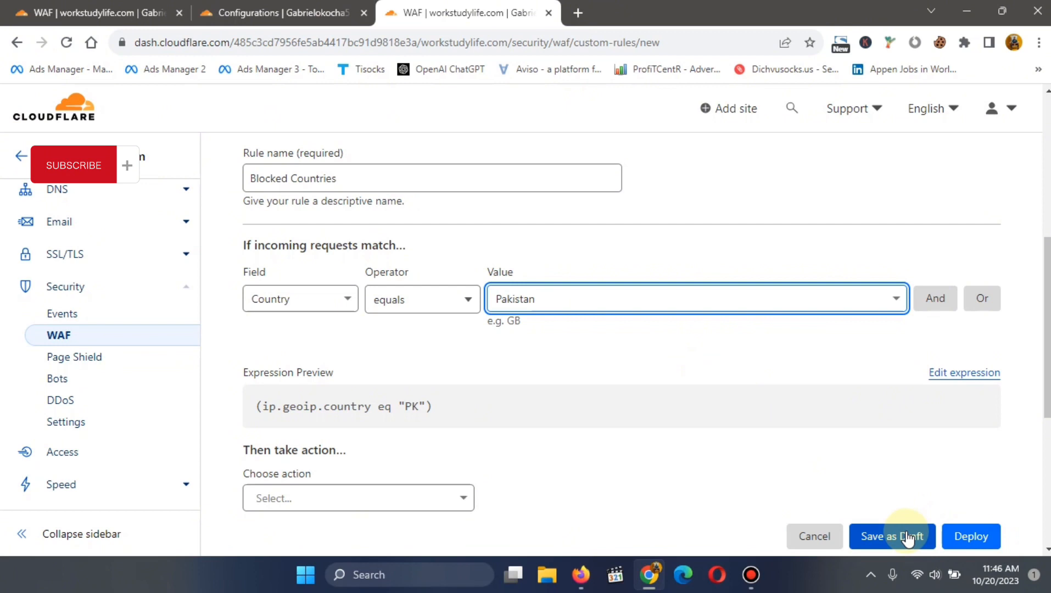
pyautogui.moveTo(970, 536)
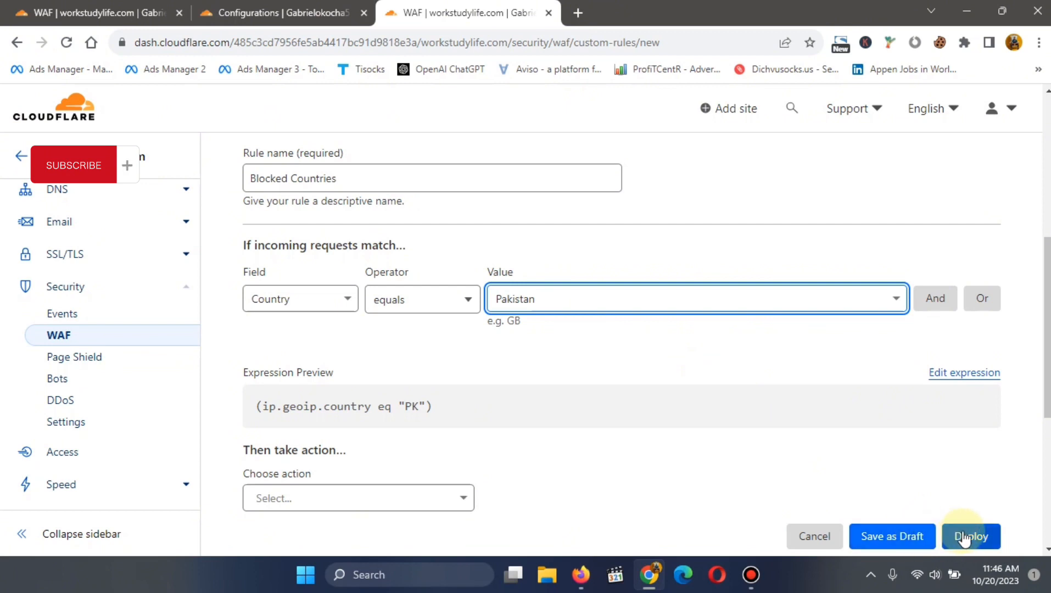
pyautogui.click(970, 536)
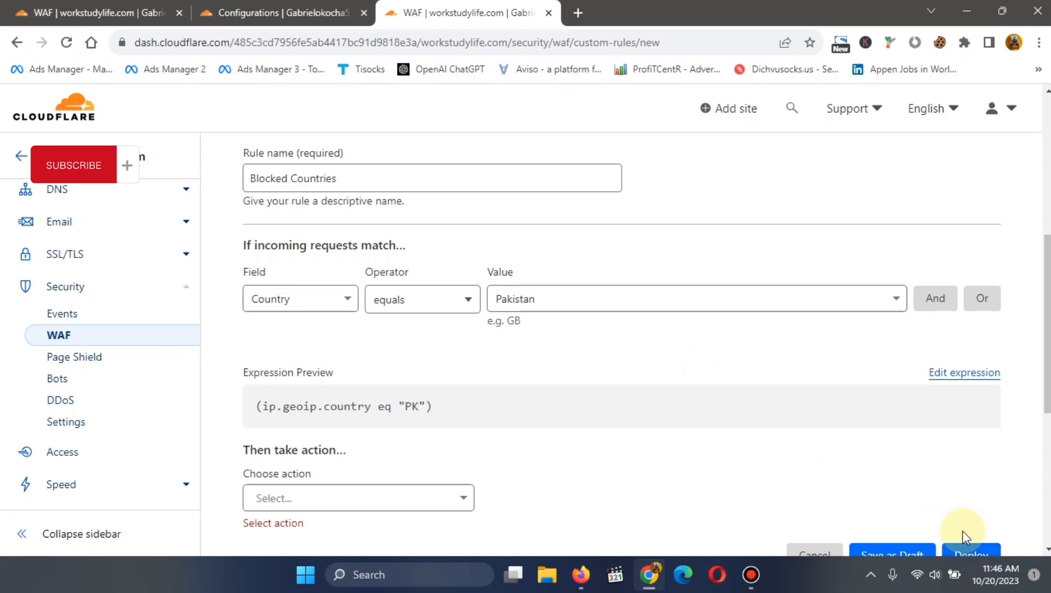
pyautogui.moveTo(780, 393)
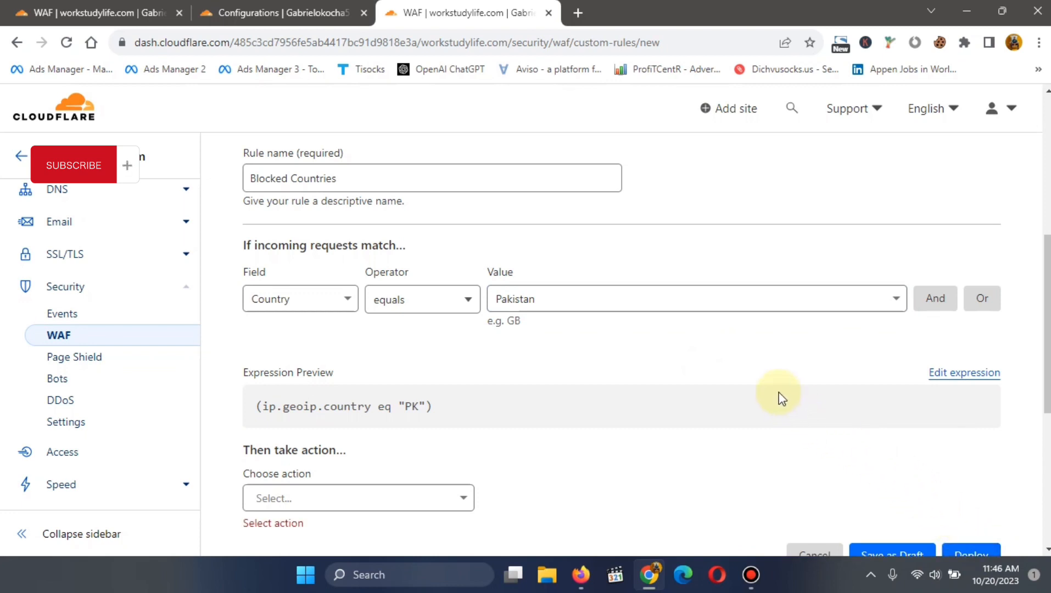
# Set the rule's action to Block for matching Pakistan requests
pyautogui.scroll(-3)
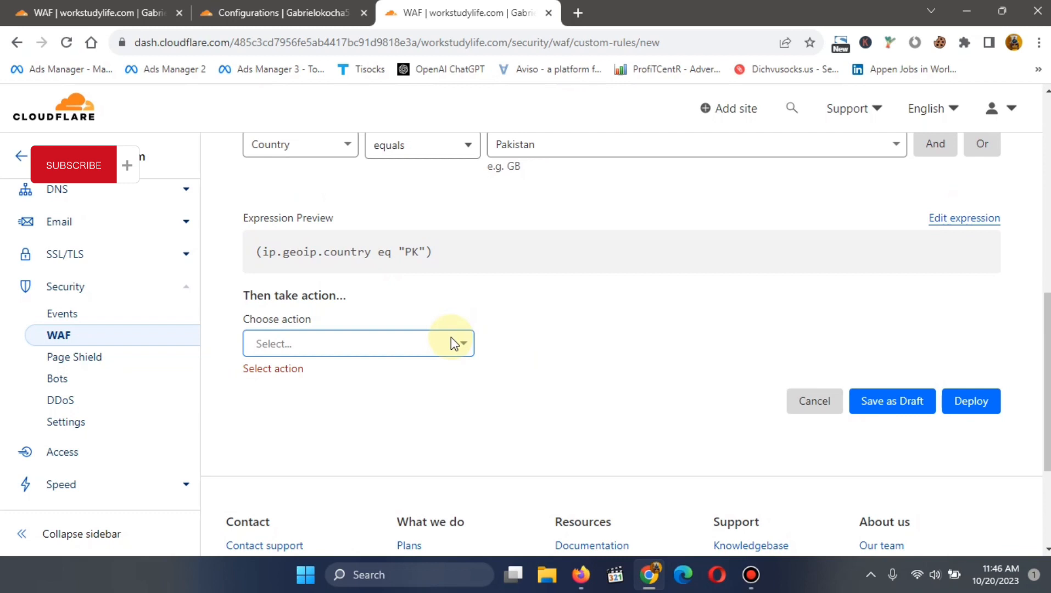
pyautogui.click(358, 342)
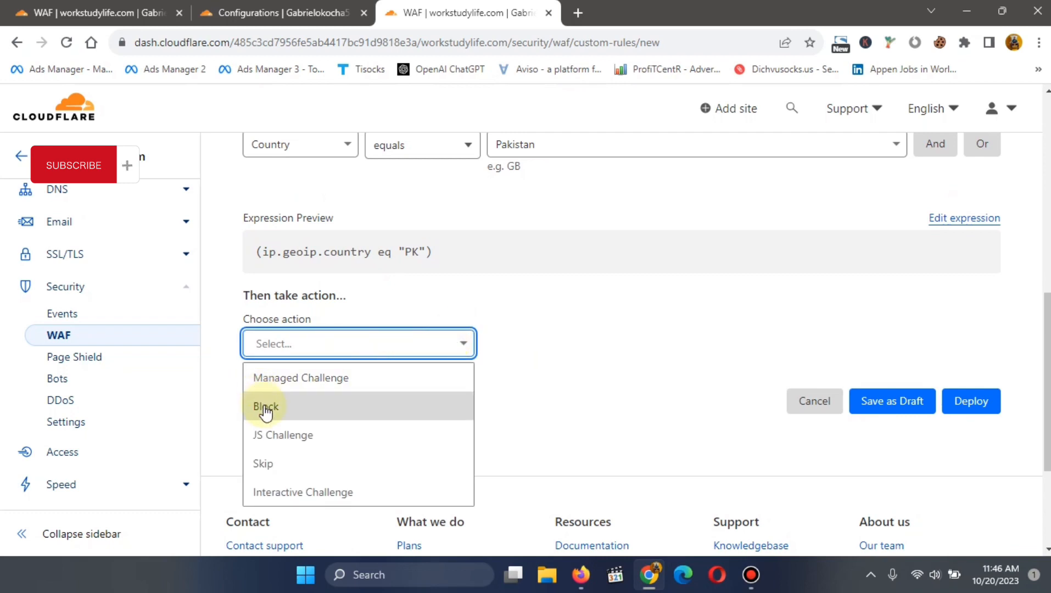
pyautogui.click(266, 406)
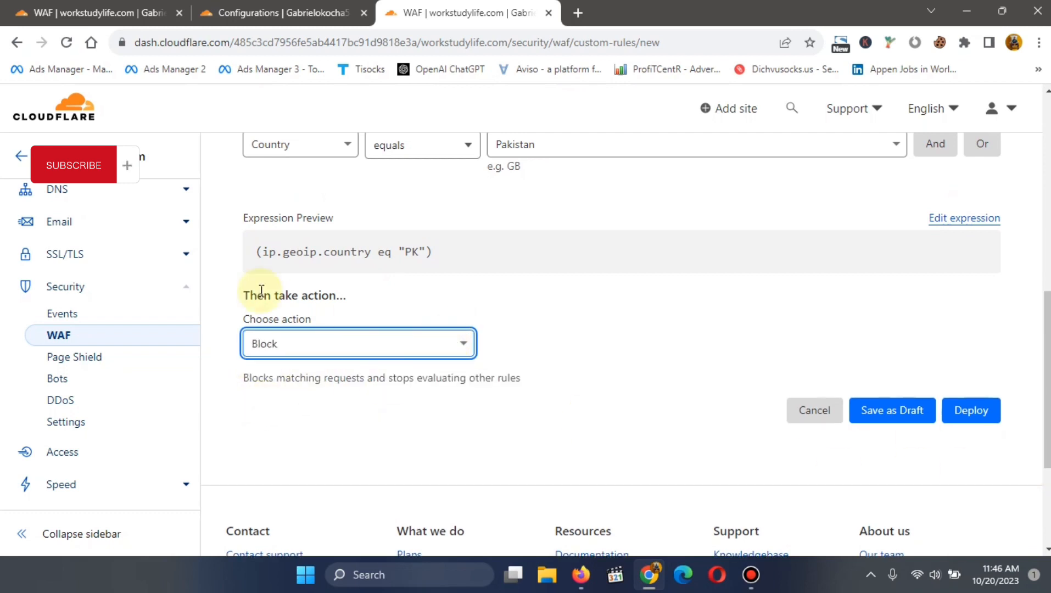
pyautogui.moveTo(337, 318)
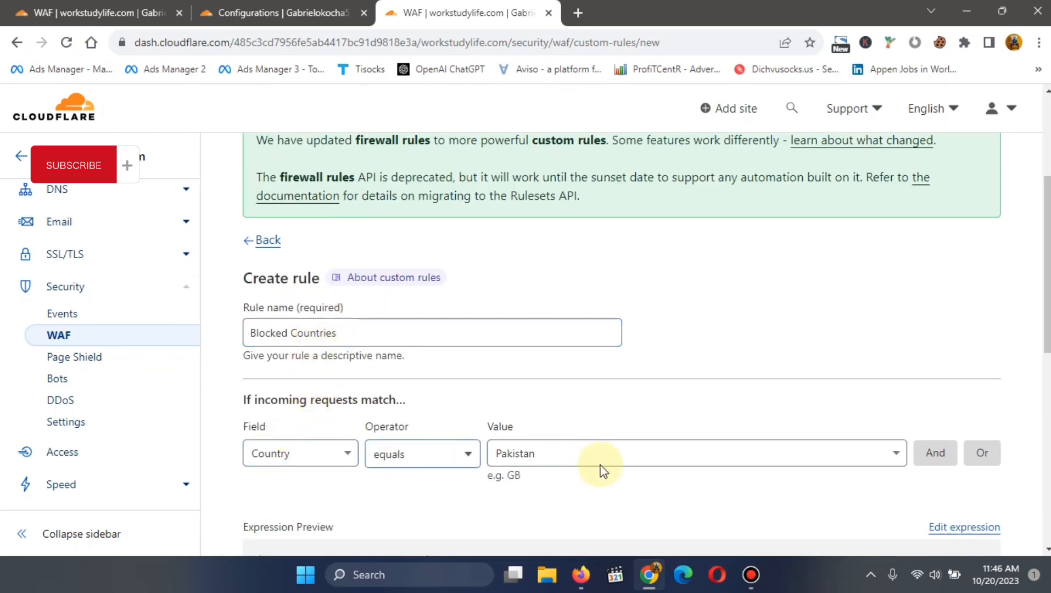
pyautogui.scroll(-3)
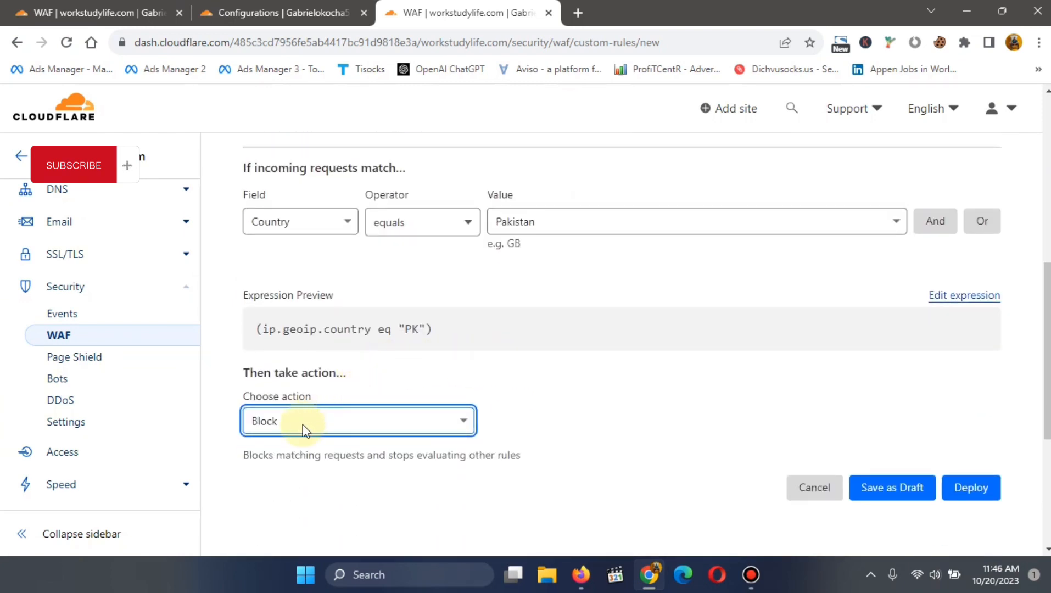
pyautogui.moveTo(315, 428)
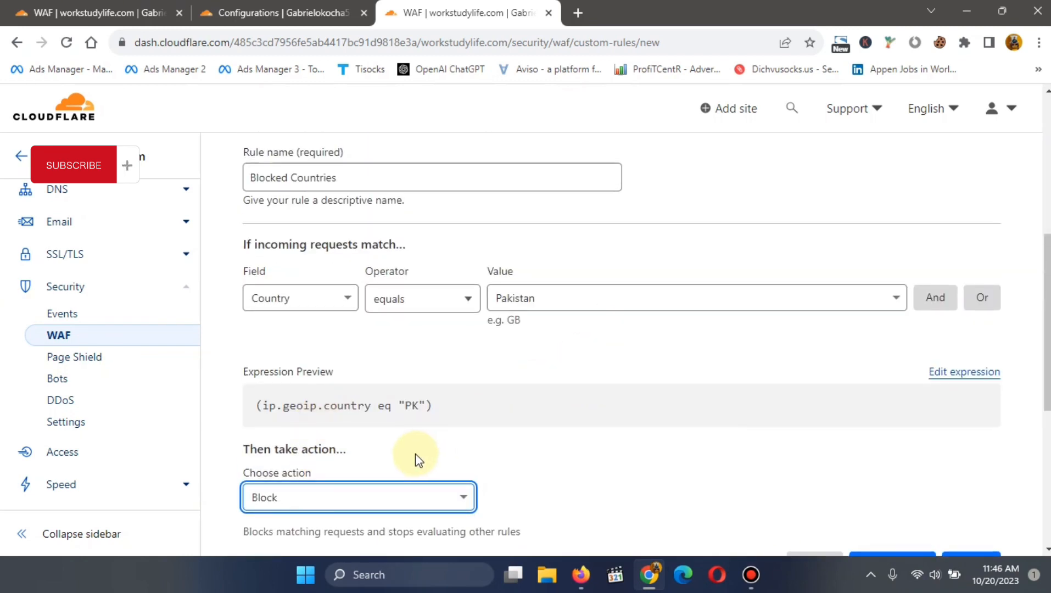
pyautogui.scroll(-3)
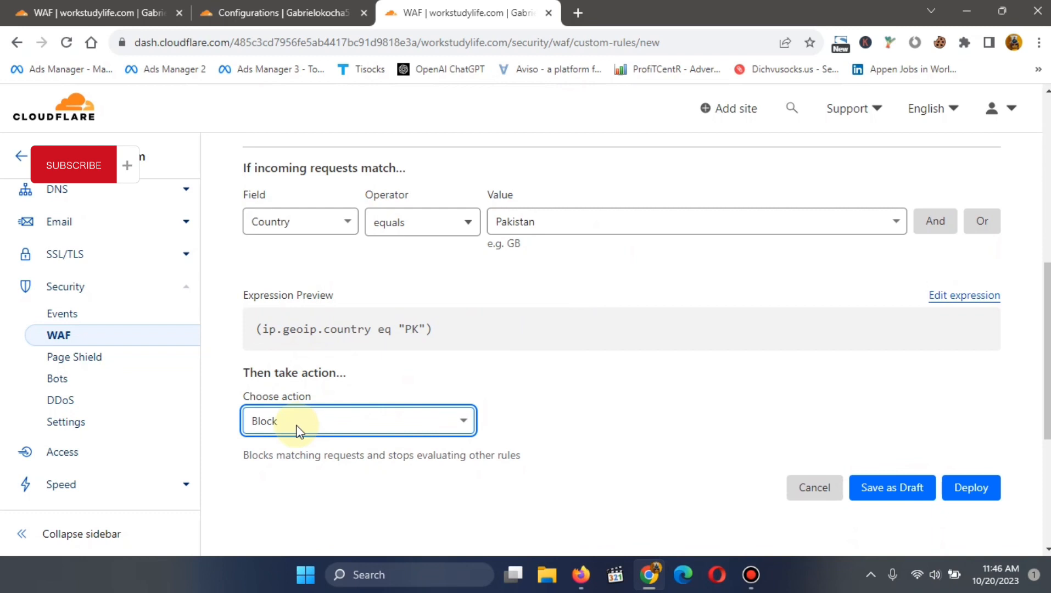
pyautogui.click(358, 421)
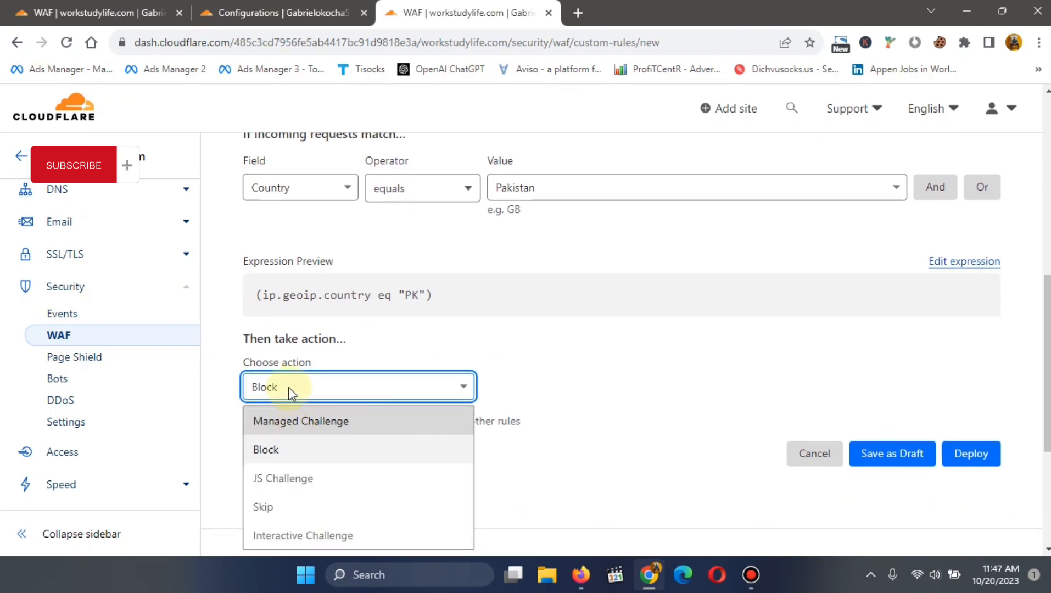
pyautogui.moveTo(291, 478)
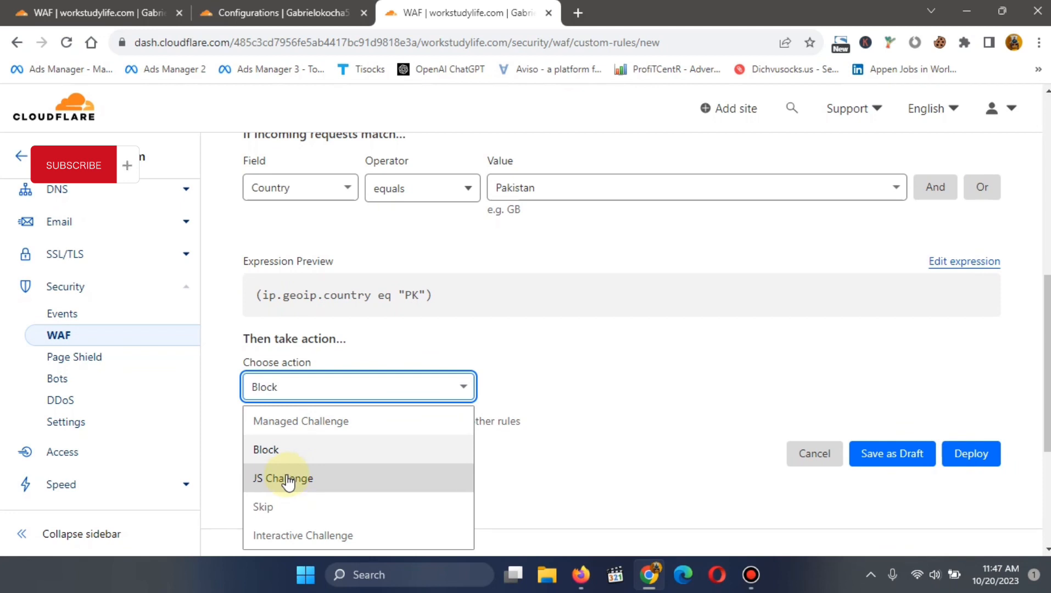
pyautogui.moveTo(309, 392)
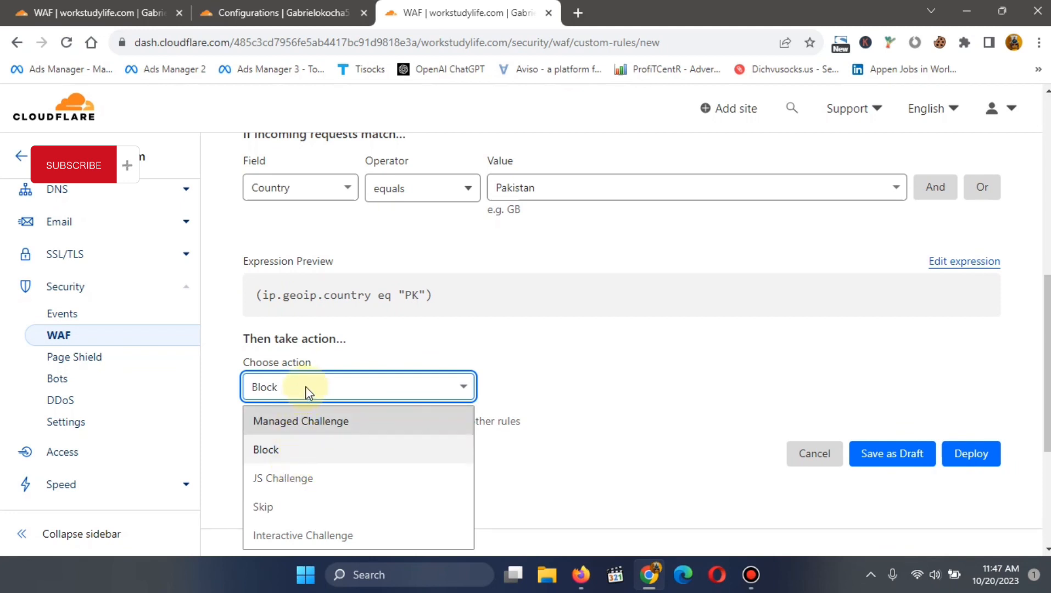
pyautogui.click(266, 449)
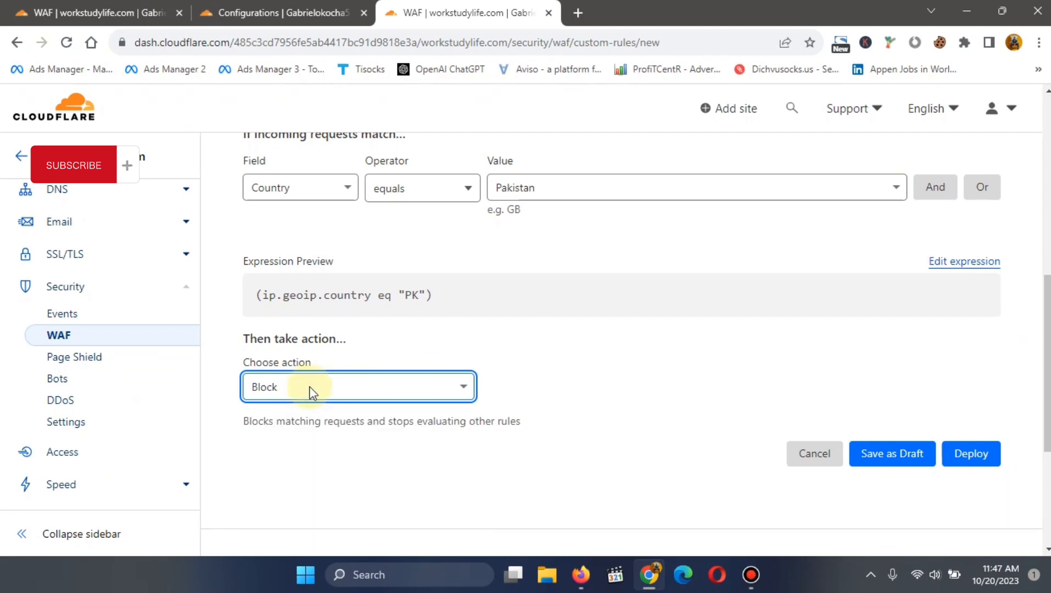
pyautogui.moveTo(595, 385)
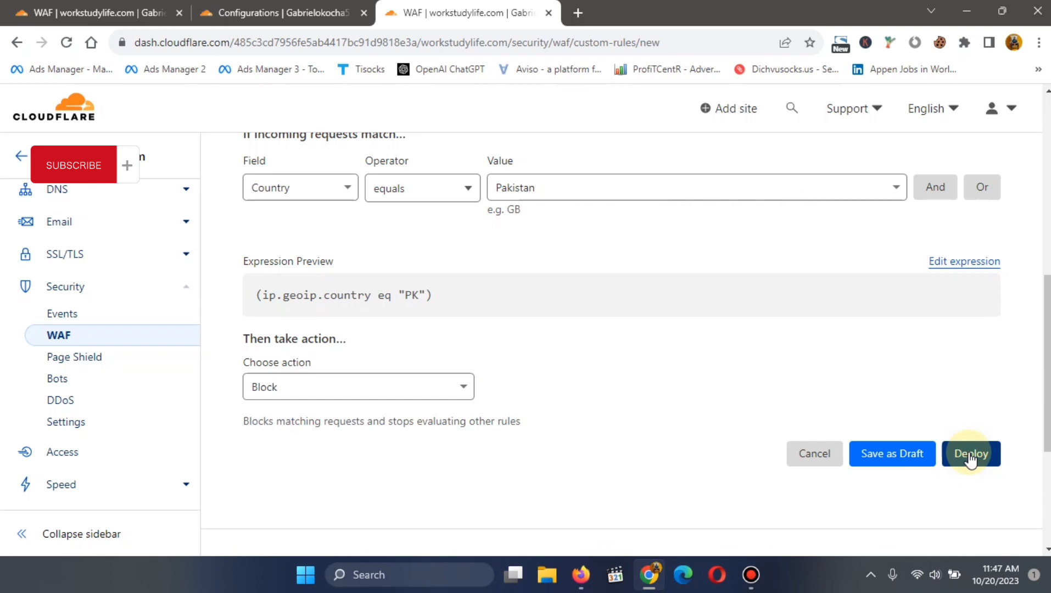
# Deploy the Blocked Countries rule and review it in the custom rules list
pyautogui.click(971, 454)
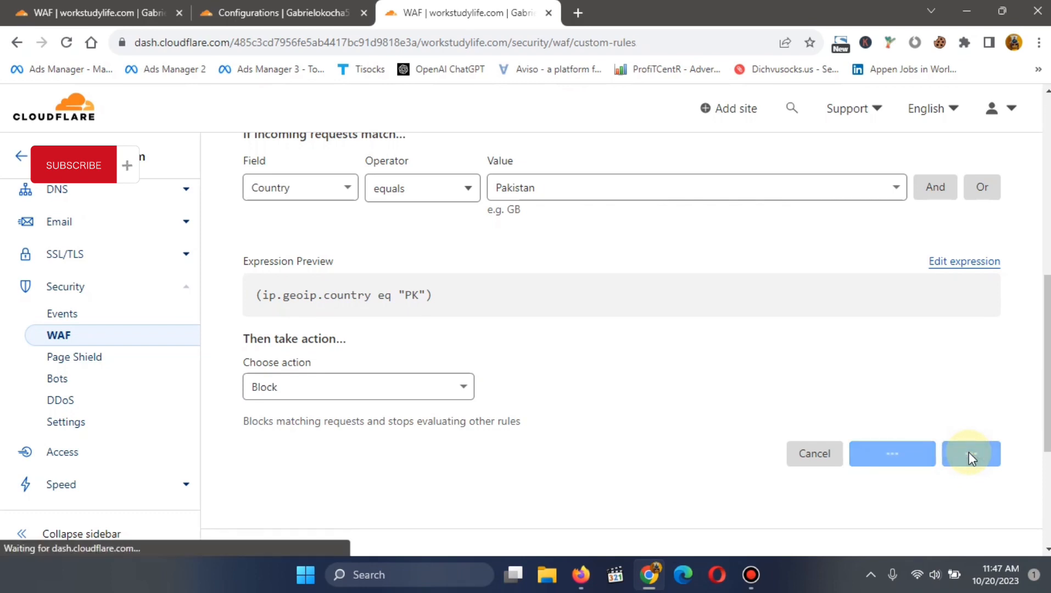
pyautogui.click(970, 454)
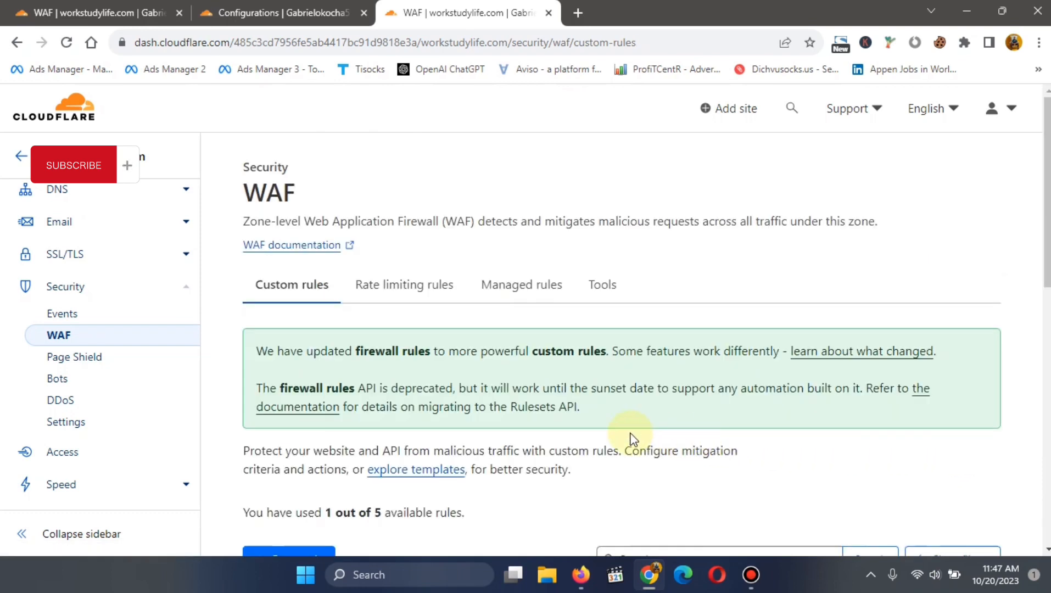
pyautogui.scroll(-3)
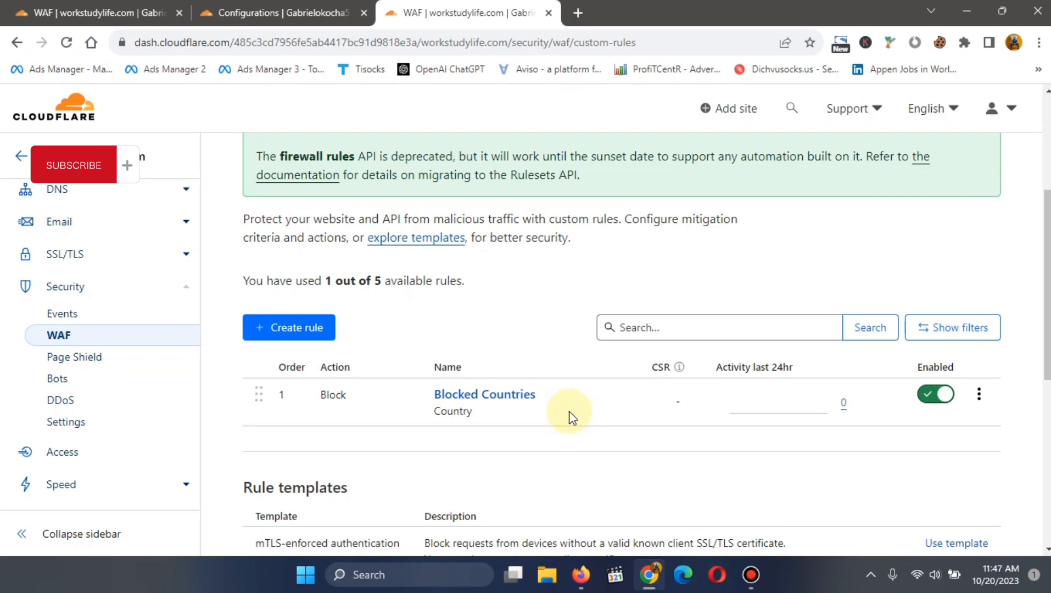
pyautogui.moveTo(580, 409)
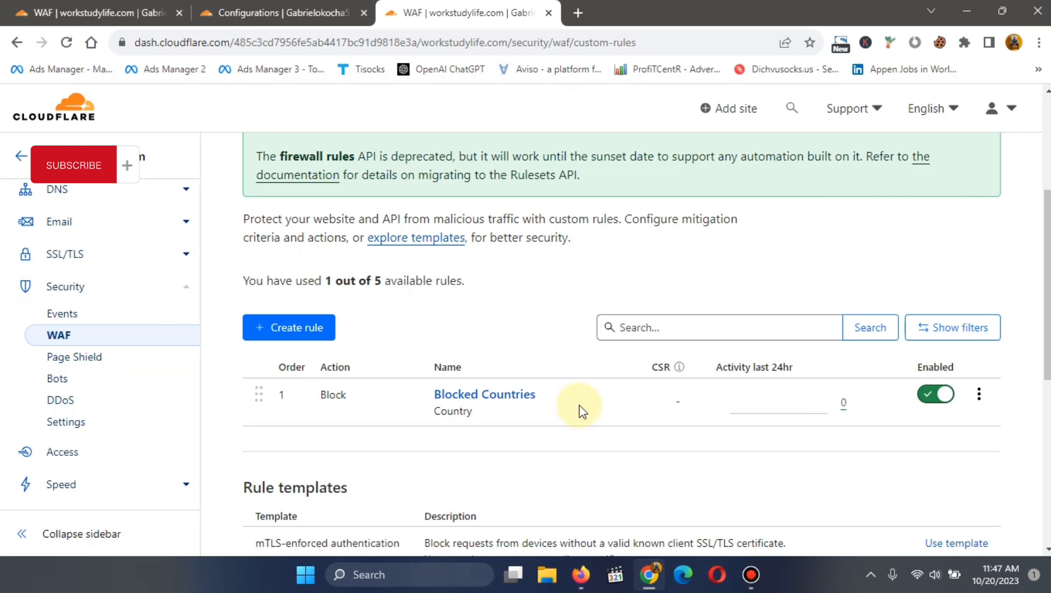
pyautogui.moveTo(465, 416)
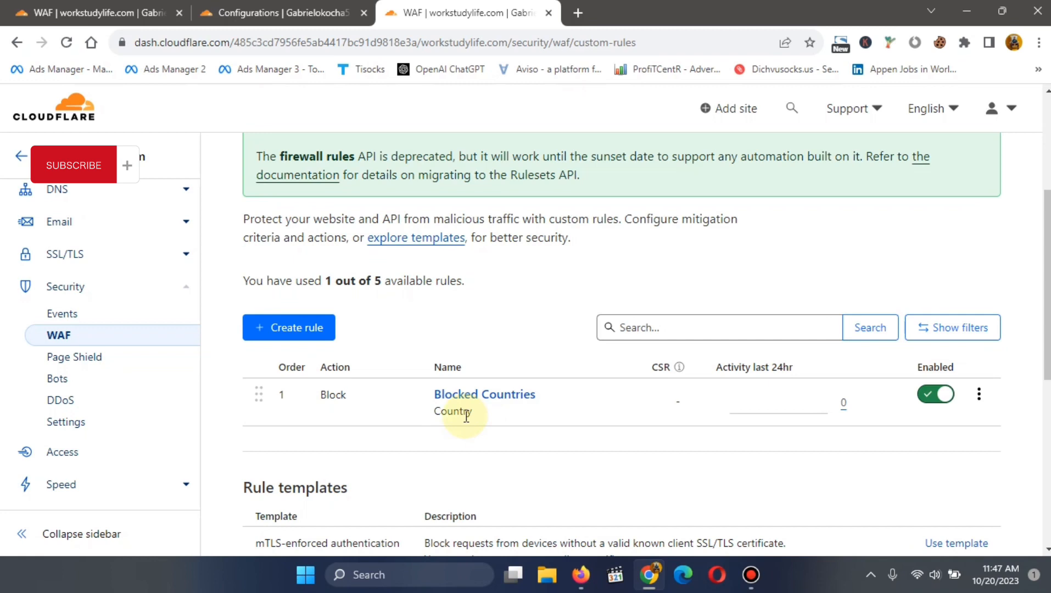
pyautogui.moveTo(498, 421)
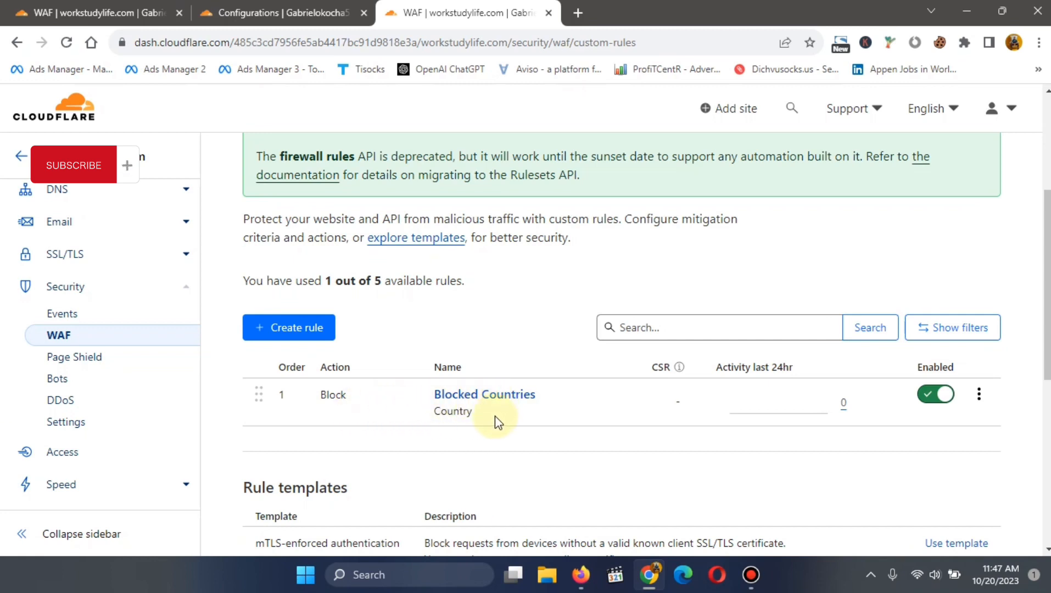
pyautogui.moveTo(609, 427)
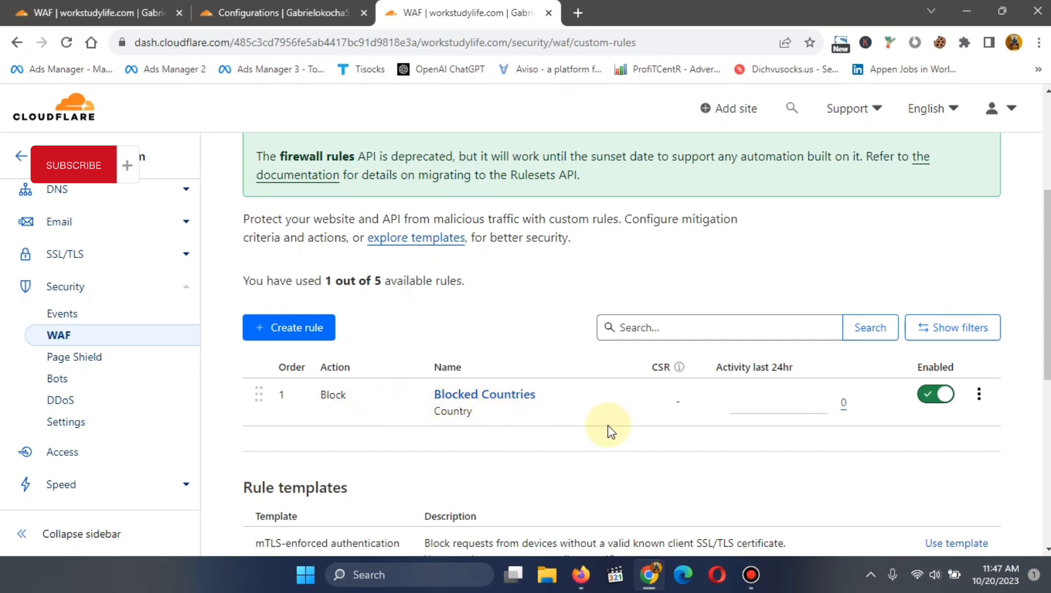
pyautogui.moveTo(423, 427)
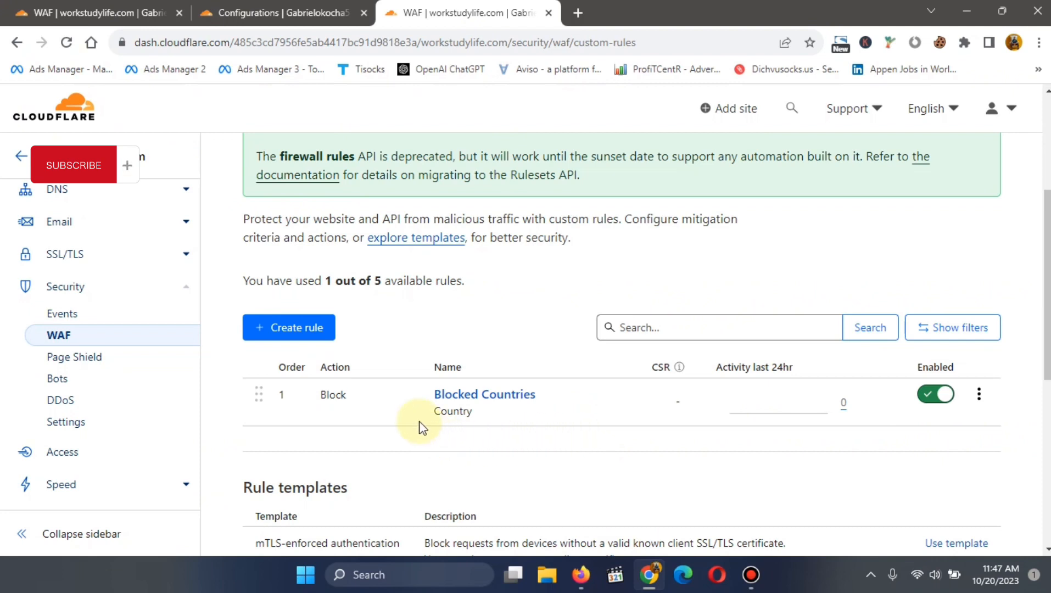
pyautogui.click(288, 328)
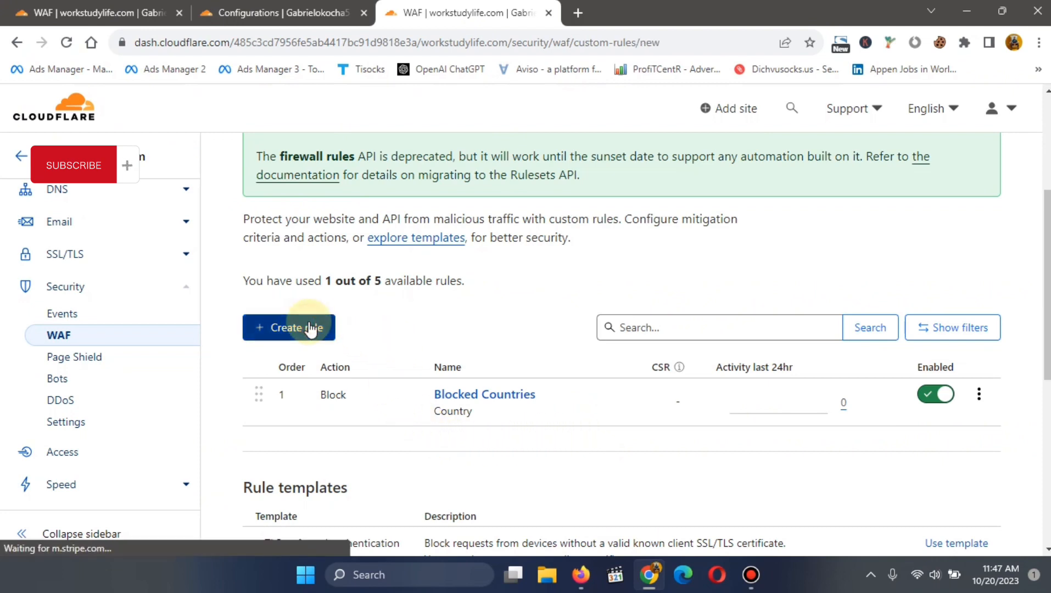
# Name the second rule 'Countries' and match on the Country field
pyautogui.click(288, 327)
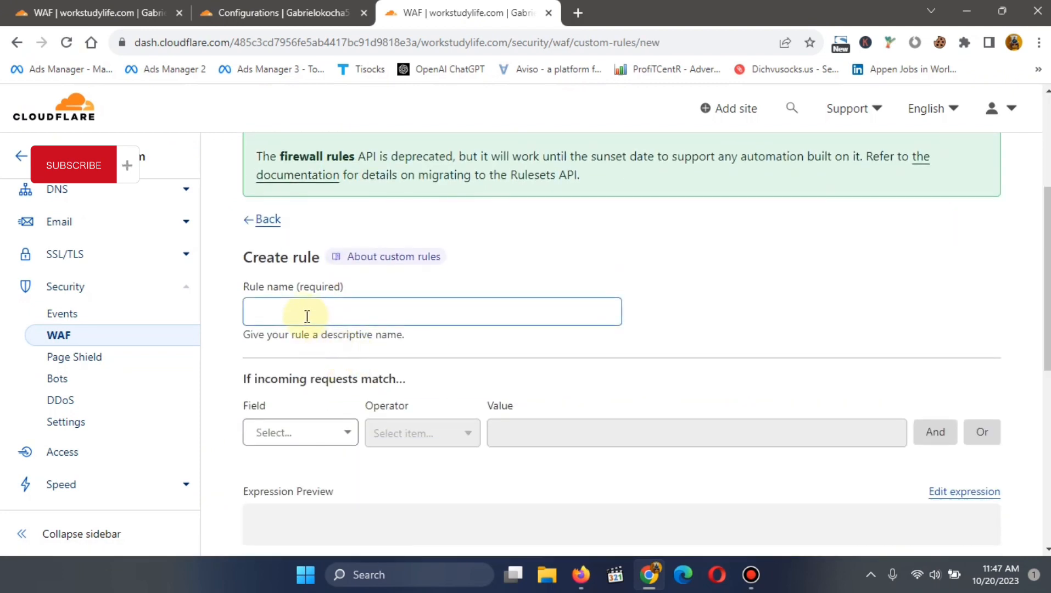
pyautogui.write('Blocked Countries')
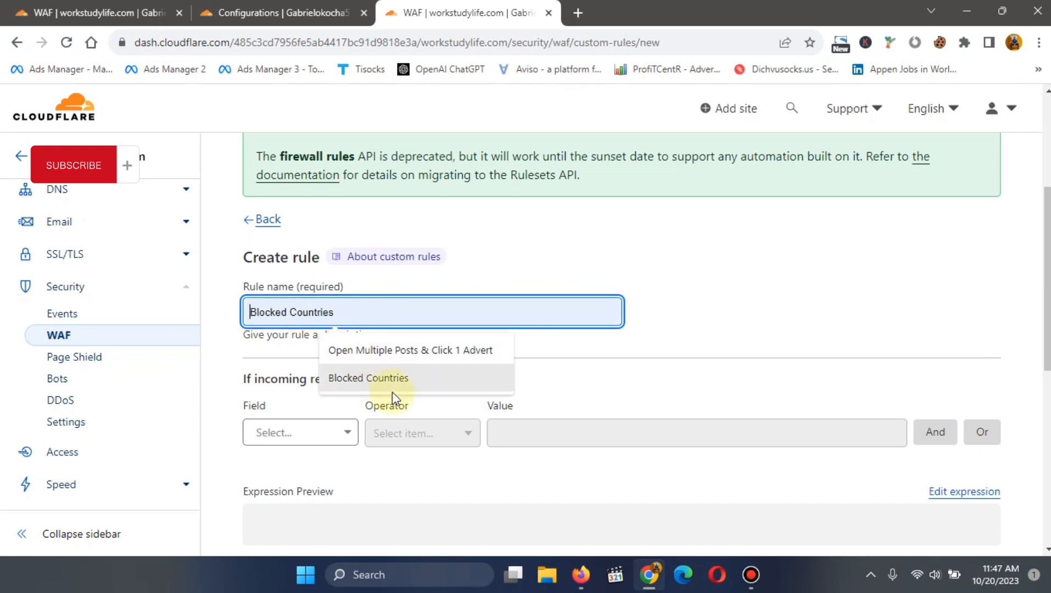
pyautogui.click(433, 312)
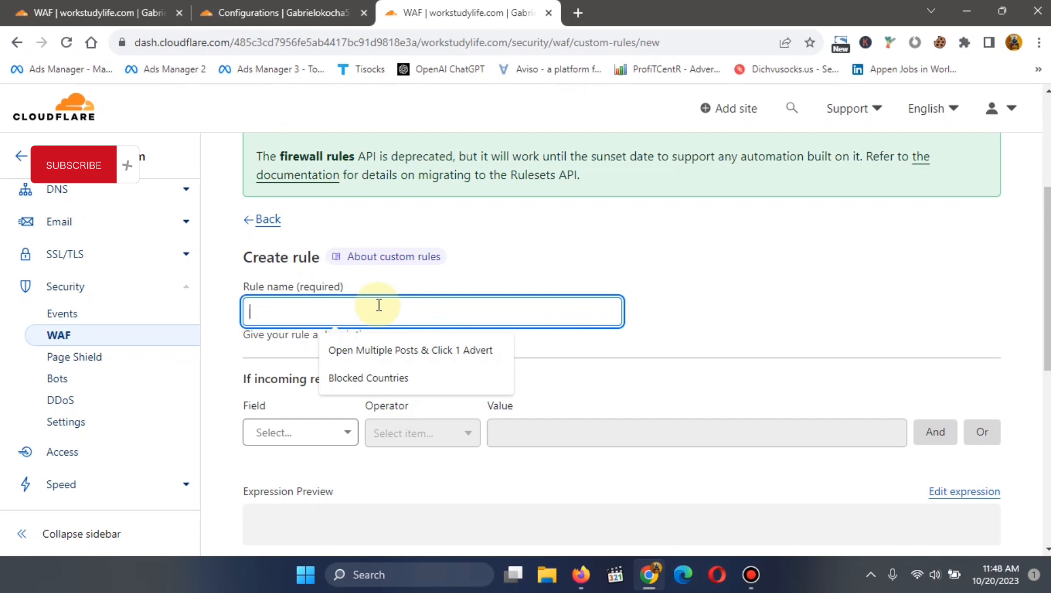
pyautogui.write('Countries')
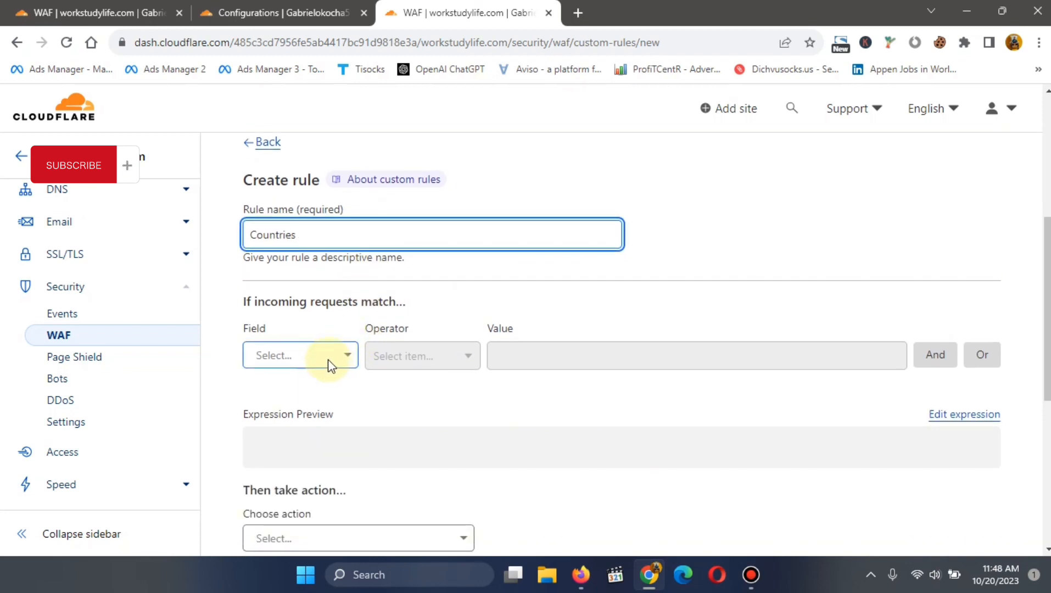
pyautogui.click(300, 355)
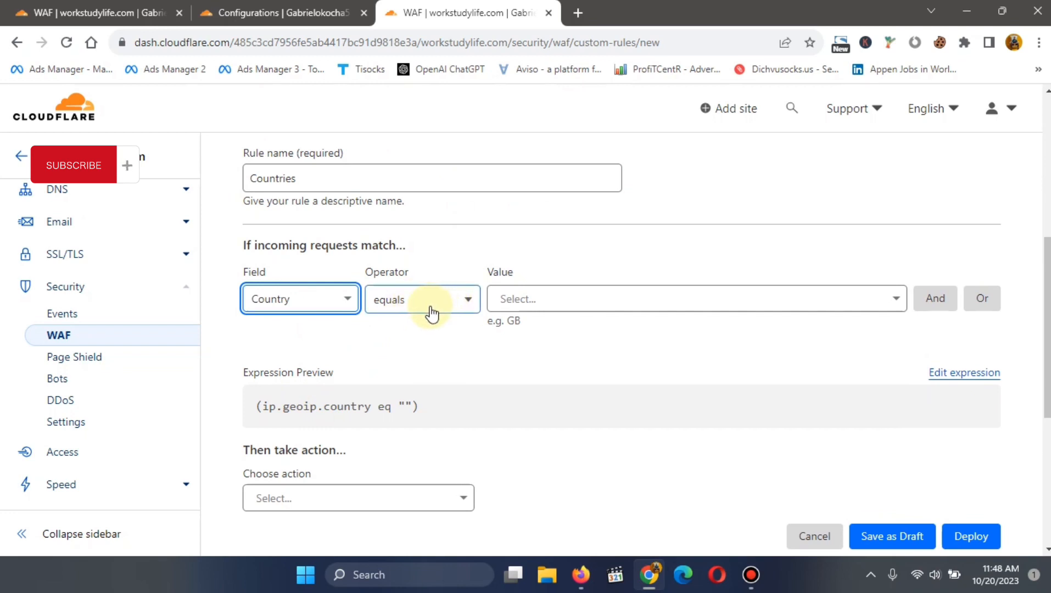
pyautogui.click(696, 298)
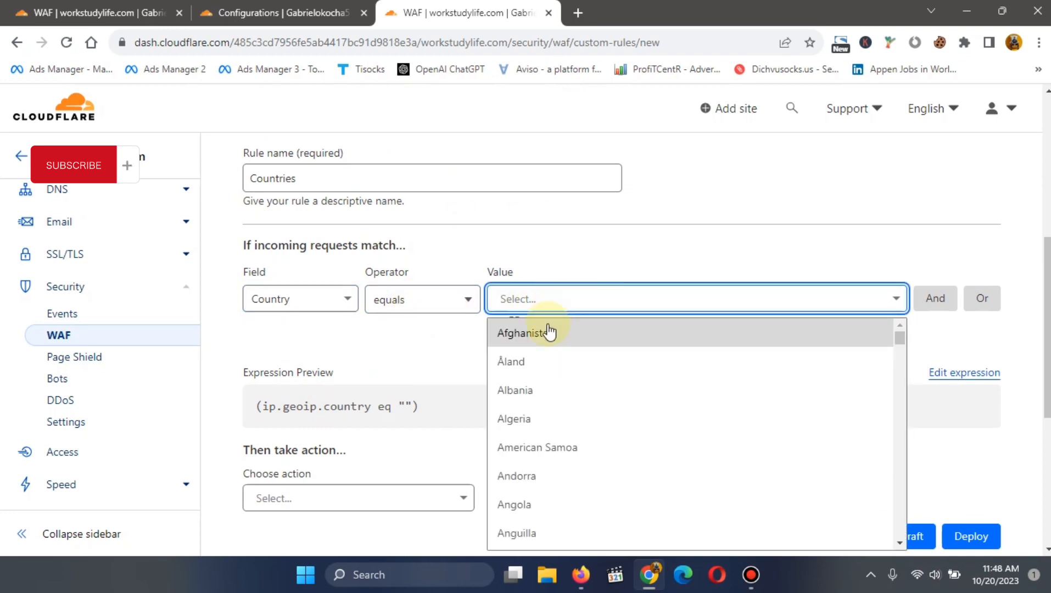
# Pick Iran first, then change the matched country to Bangladesh
pyautogui.scroll(-3)
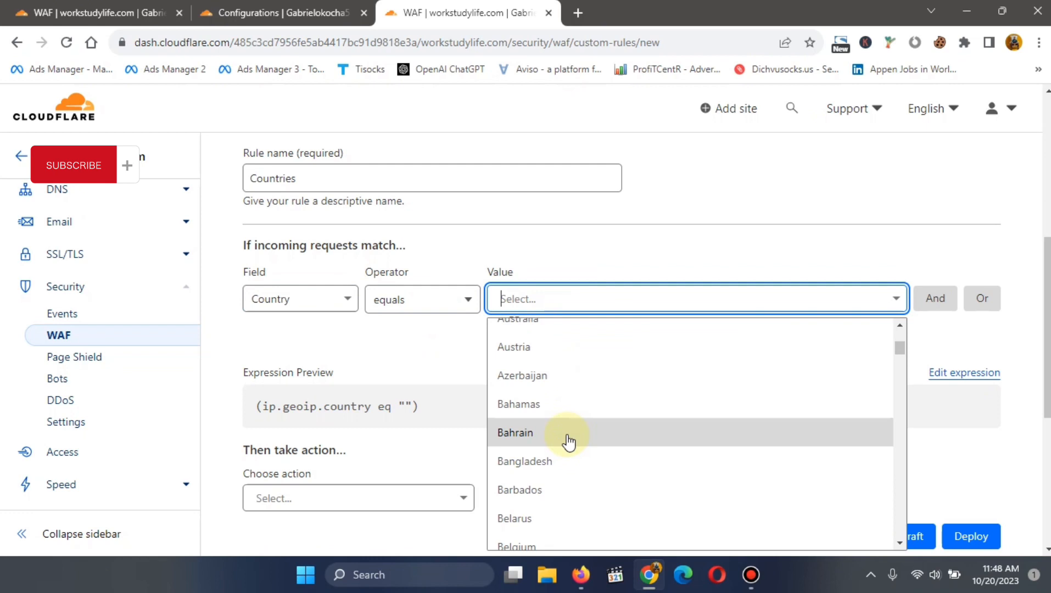
pyautogui.scroll(-3)
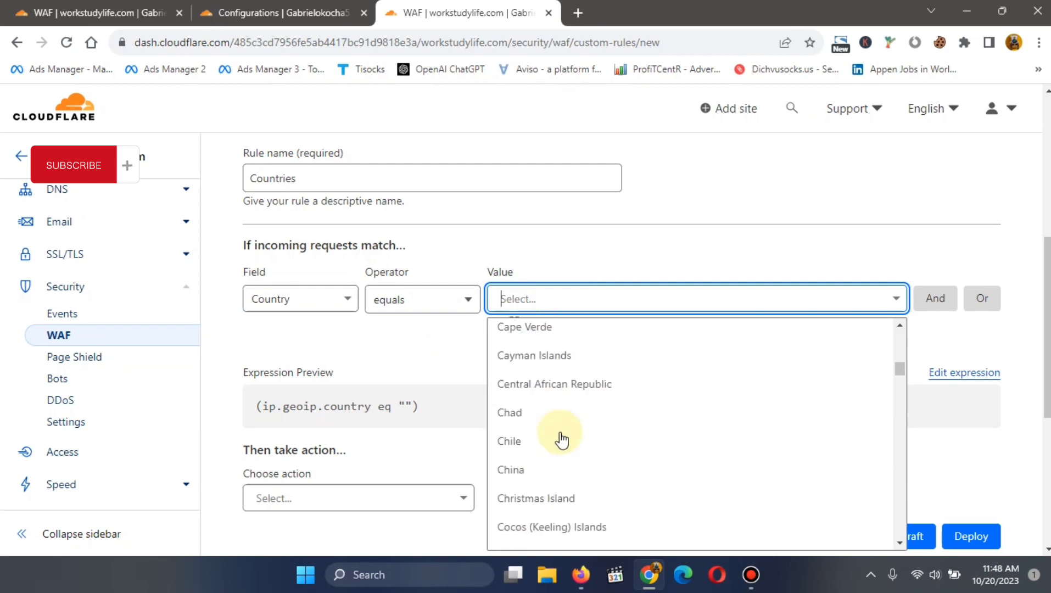
pyautogui.scroll(-3)
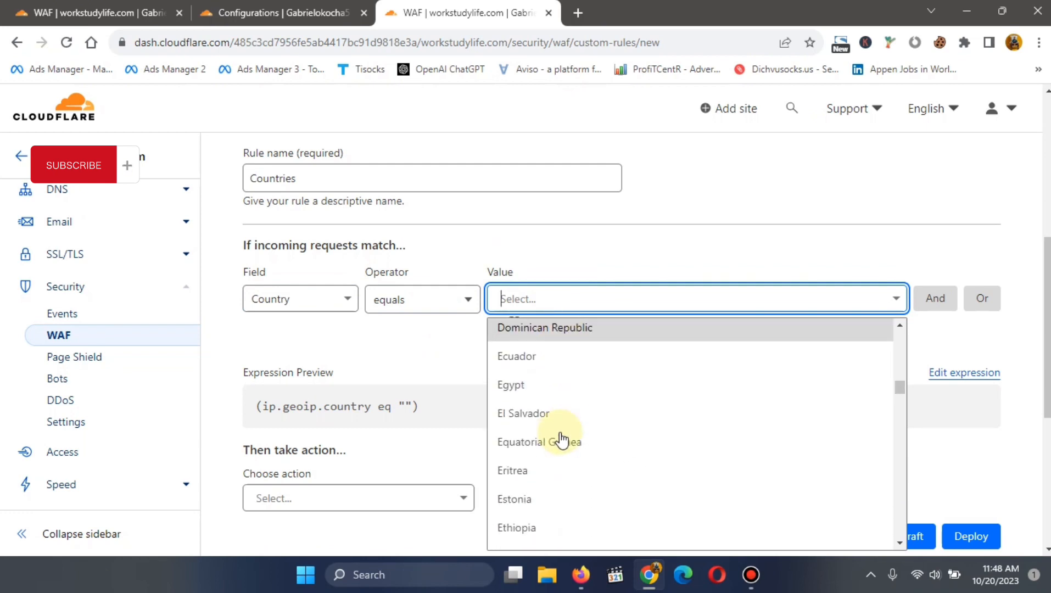
pyautogui.scroll(-3)
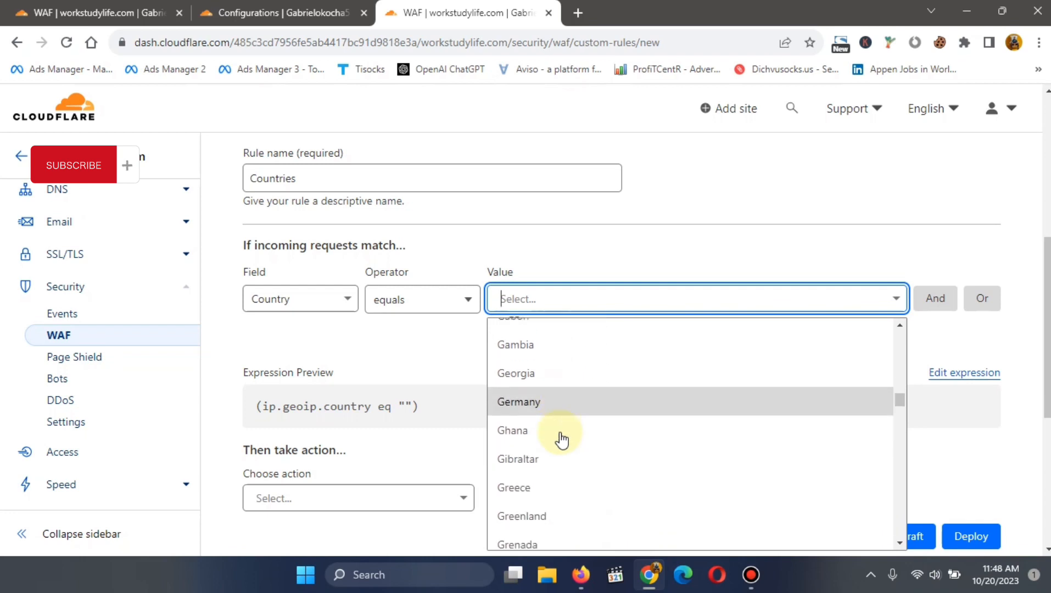
pyautogui.scroll(-3)
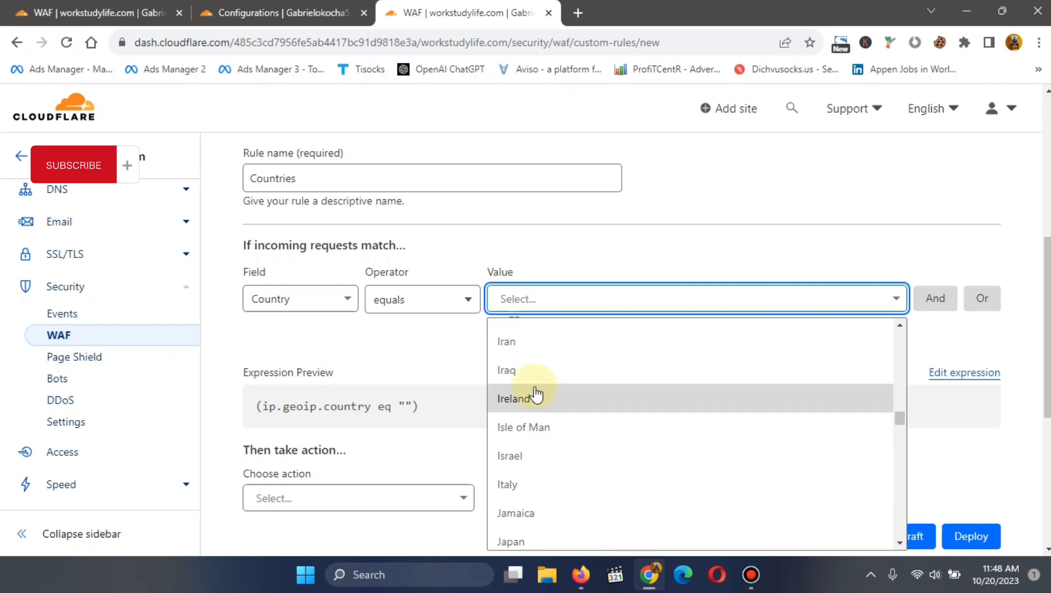
pyautogui.click(506, 341)
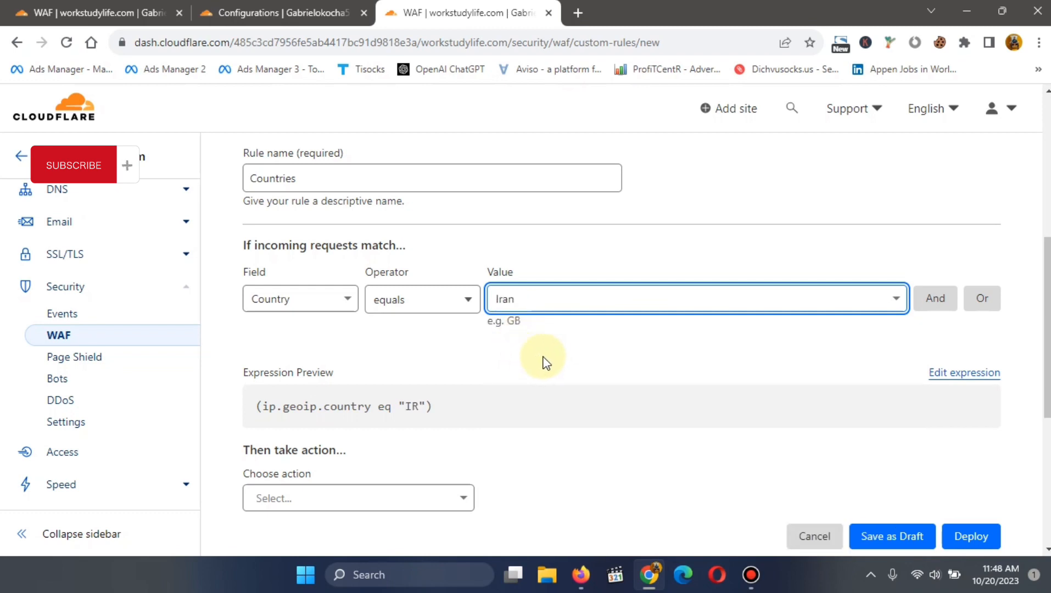
pyautogui.moveTo(613, 354)
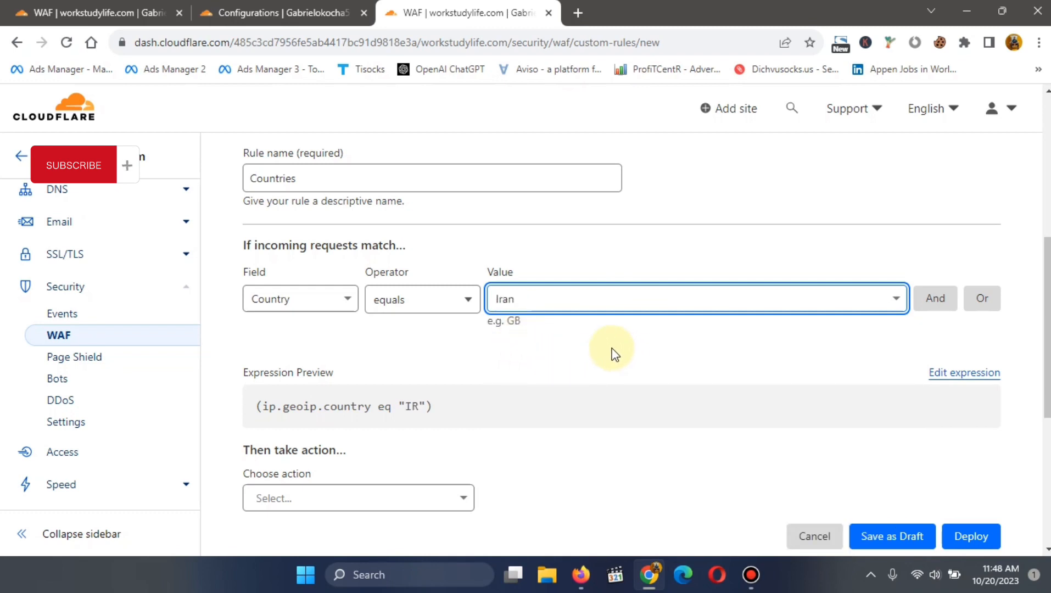
pyautogui.click(691, 298)
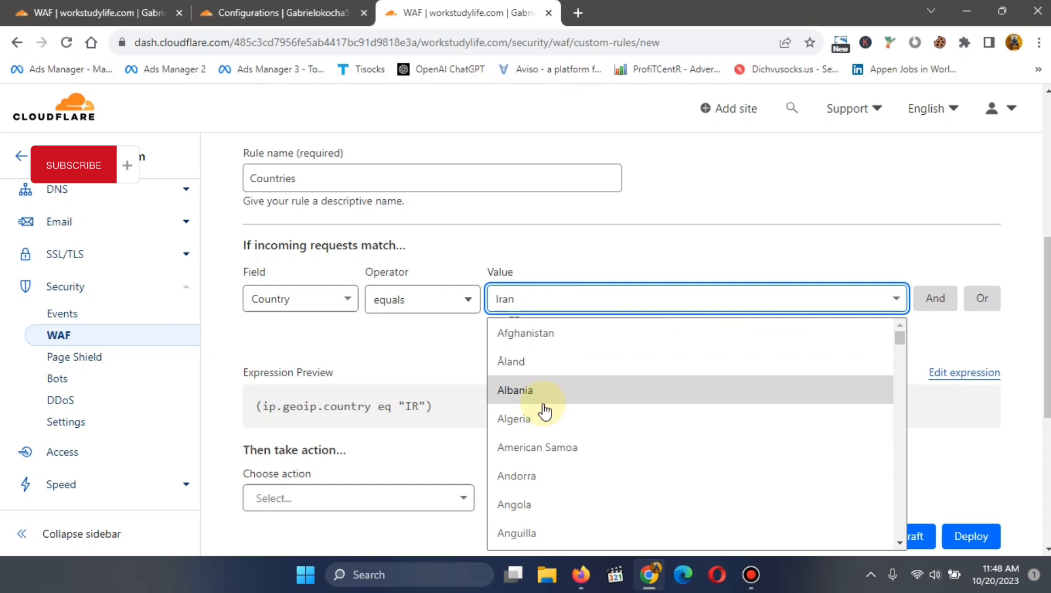
pyautogui.scroll(-3)
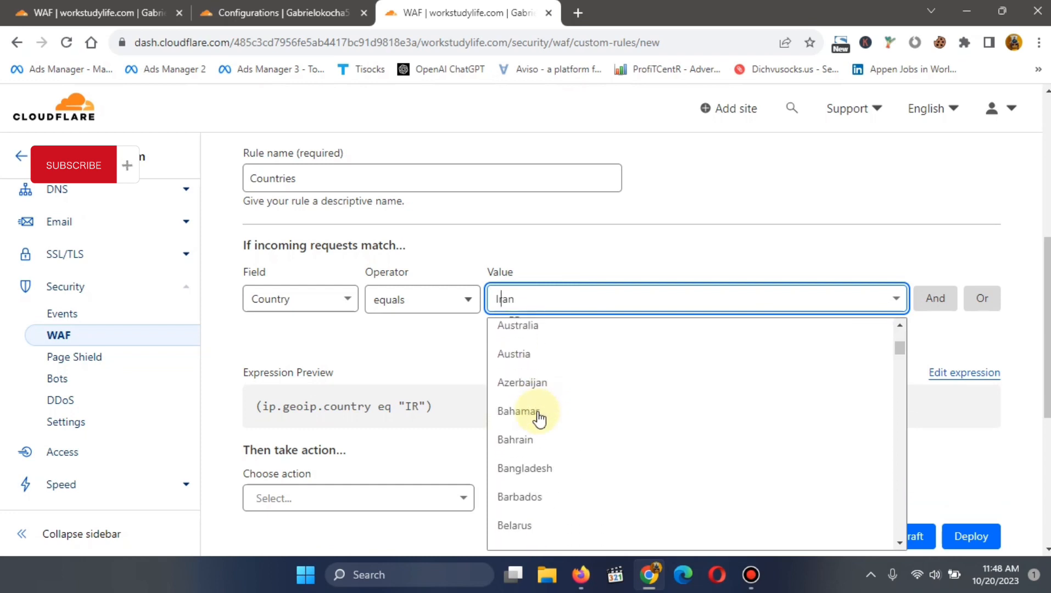
pyautogui.scroll(-3)
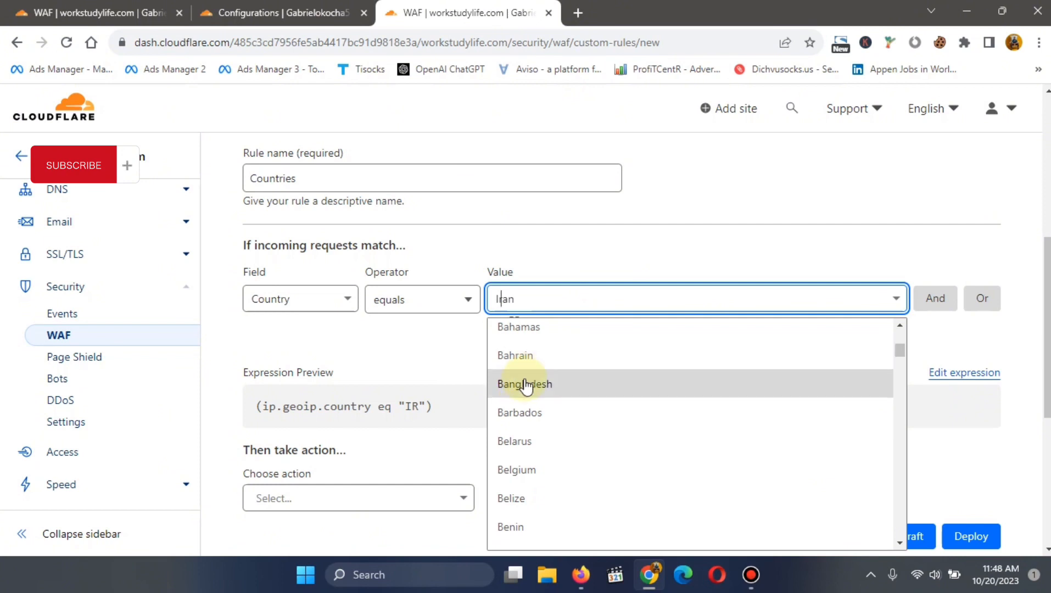
pyautogui.click(524, 383)
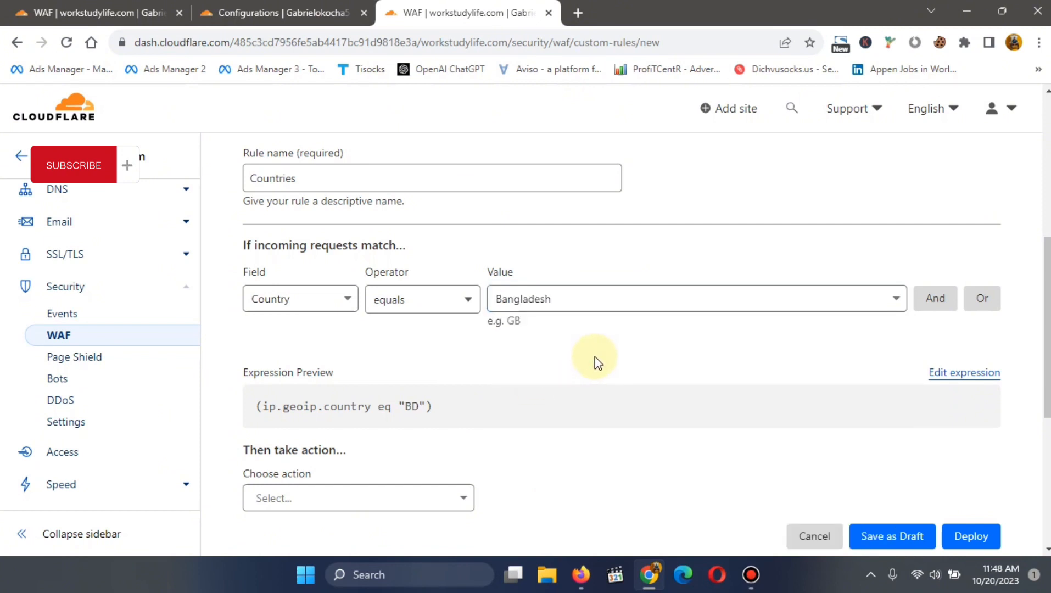
pyautogui.moveTo(595, 354)
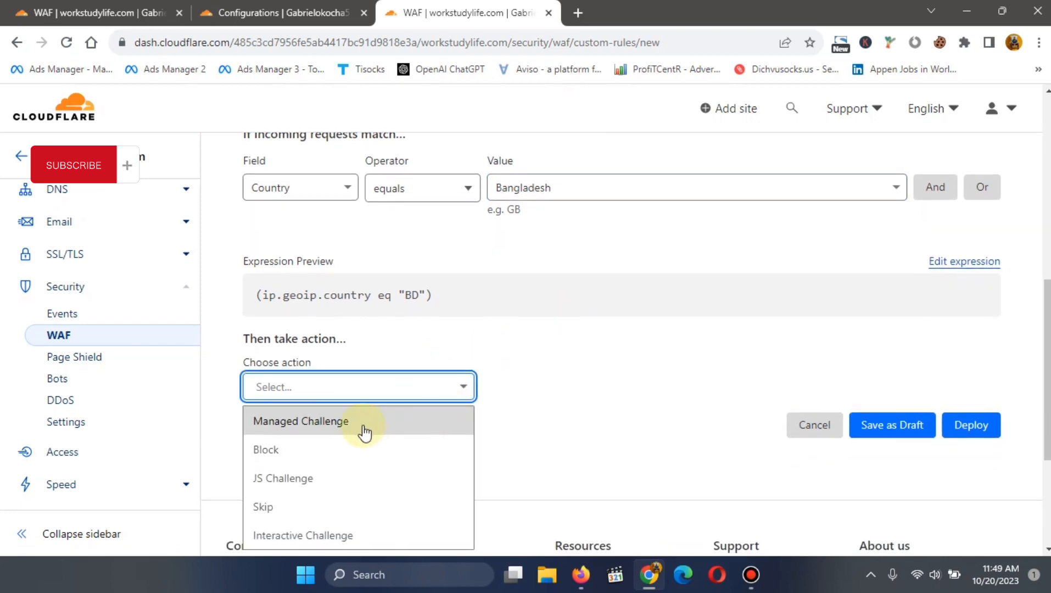
# Set the action to Block and deploy the Bangladesh rule
pyautogui.click(266, 449)
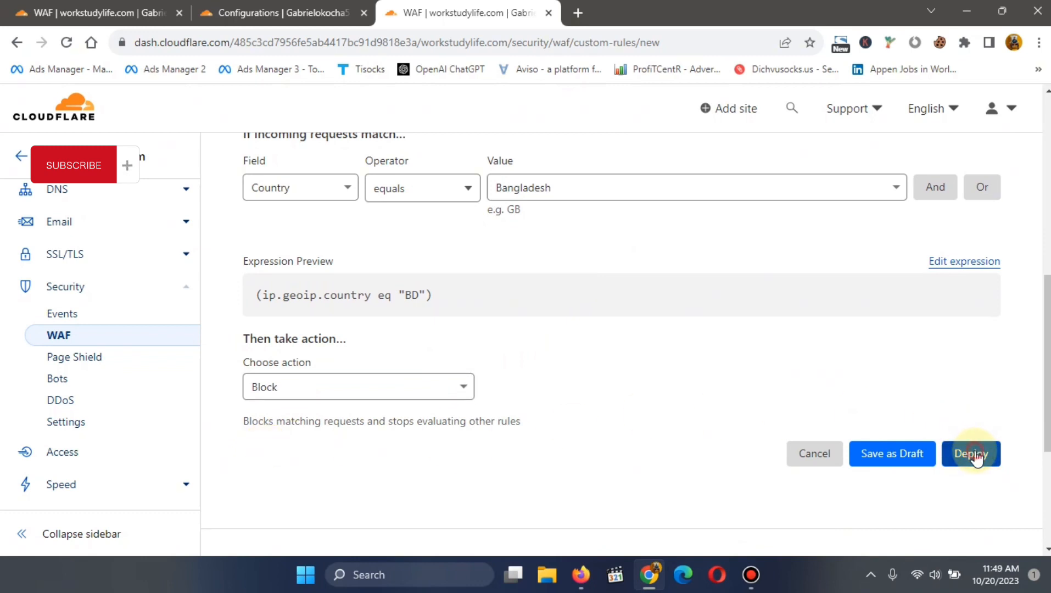
pyautogui.click(970, 454)
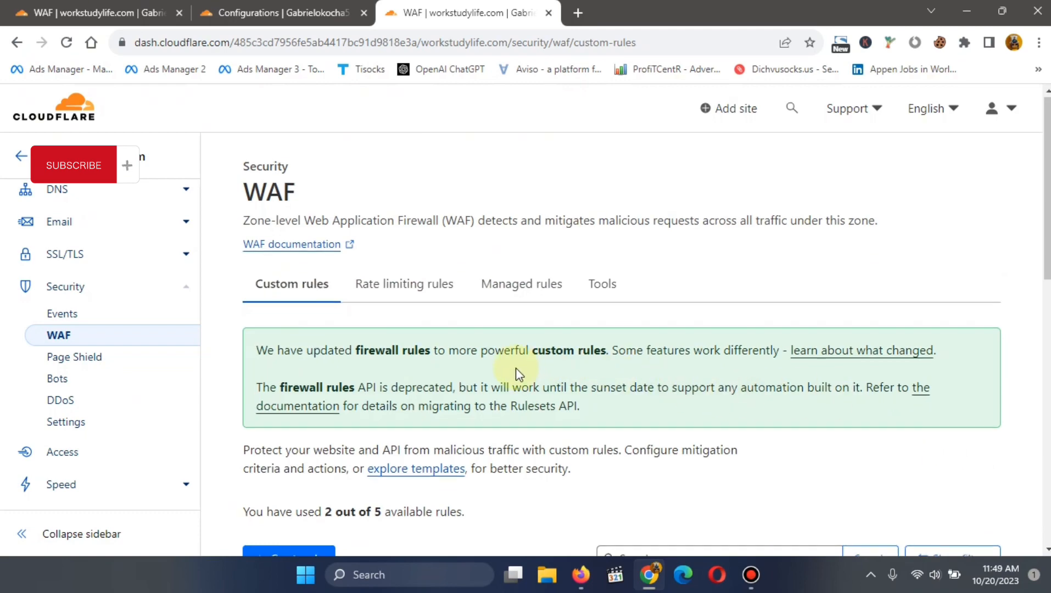
# Start a third rule named 'Countries' matching on the Country field
pyautogui.scroll(-3)
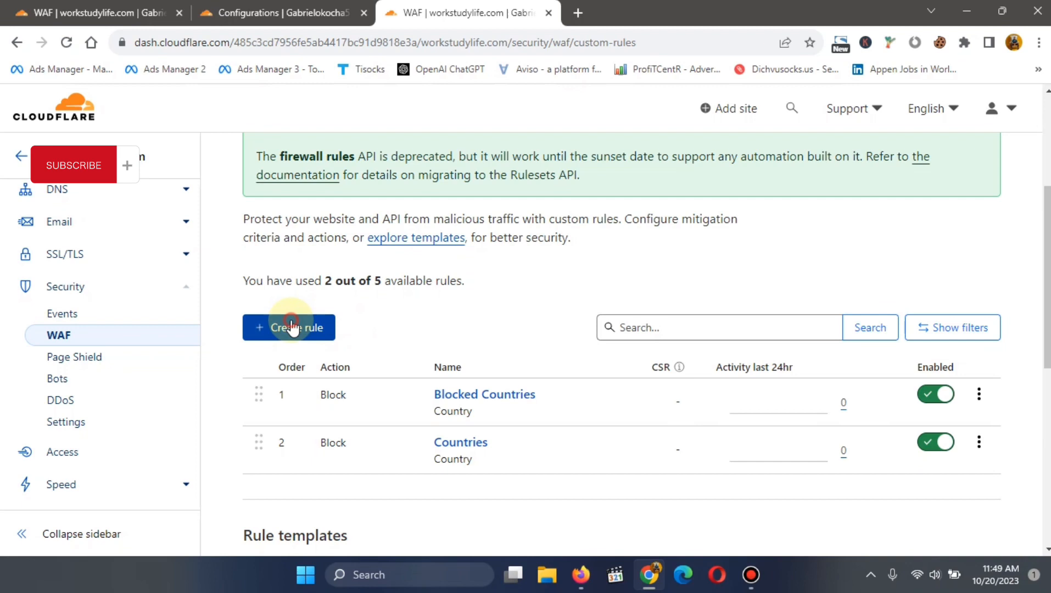
pyautogui.click(288, 327)
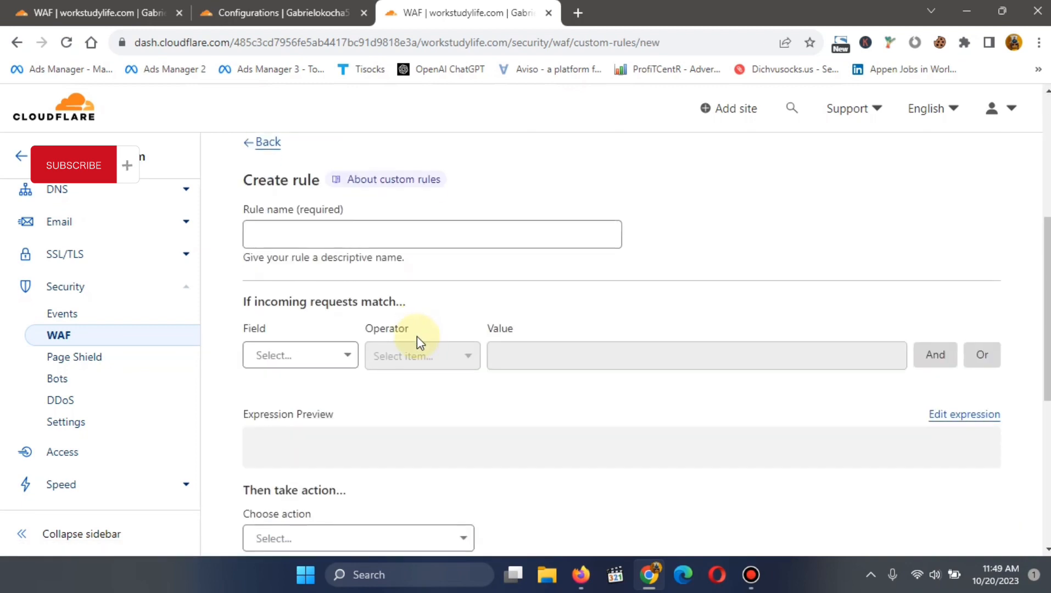
pyautogui.click(433, 233)
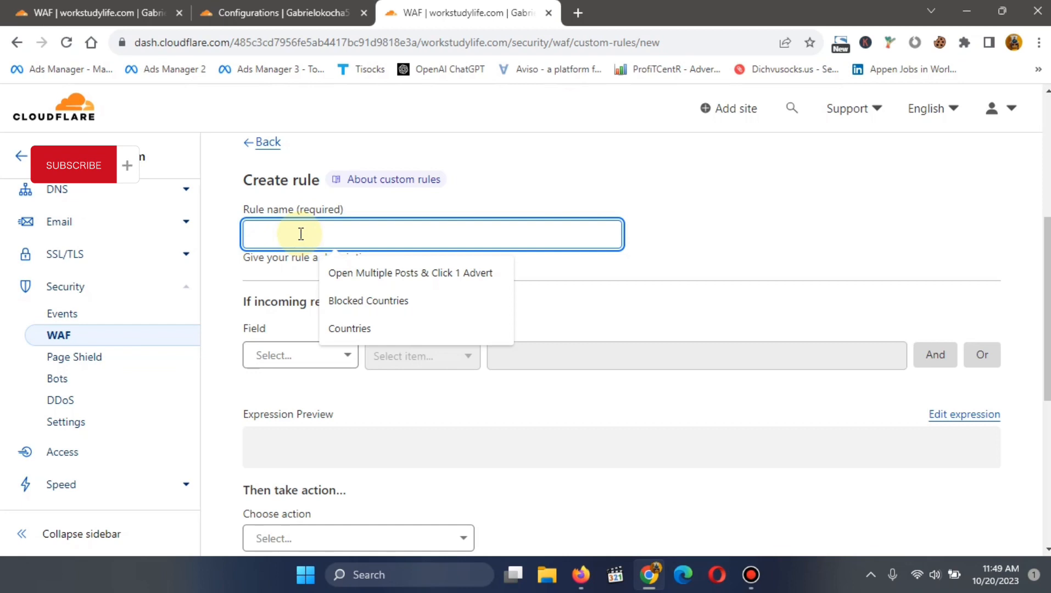
pyautogui.write('Countri')
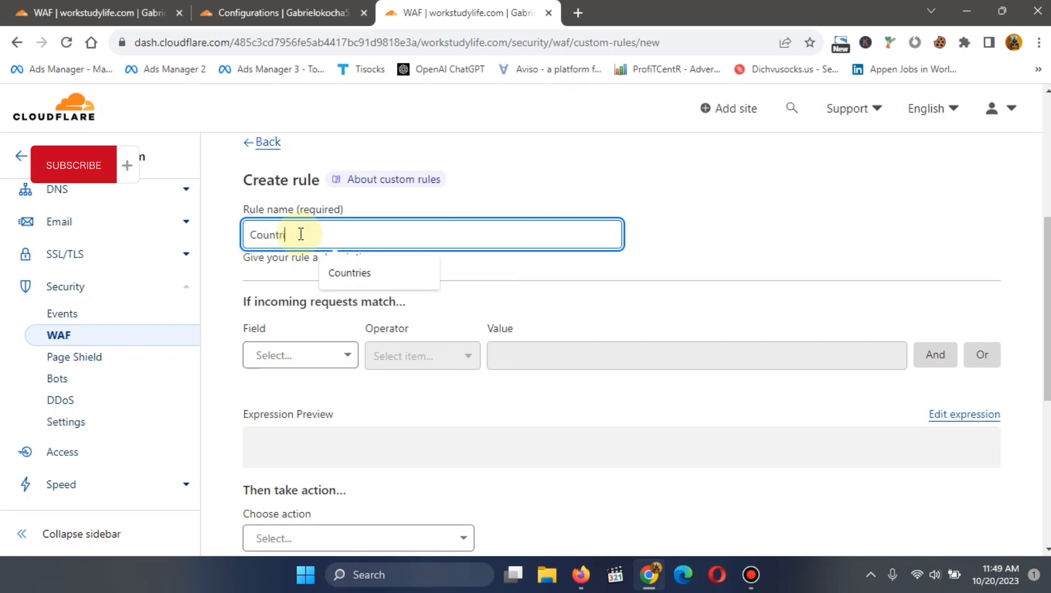
pyautogui.click(349, 273)
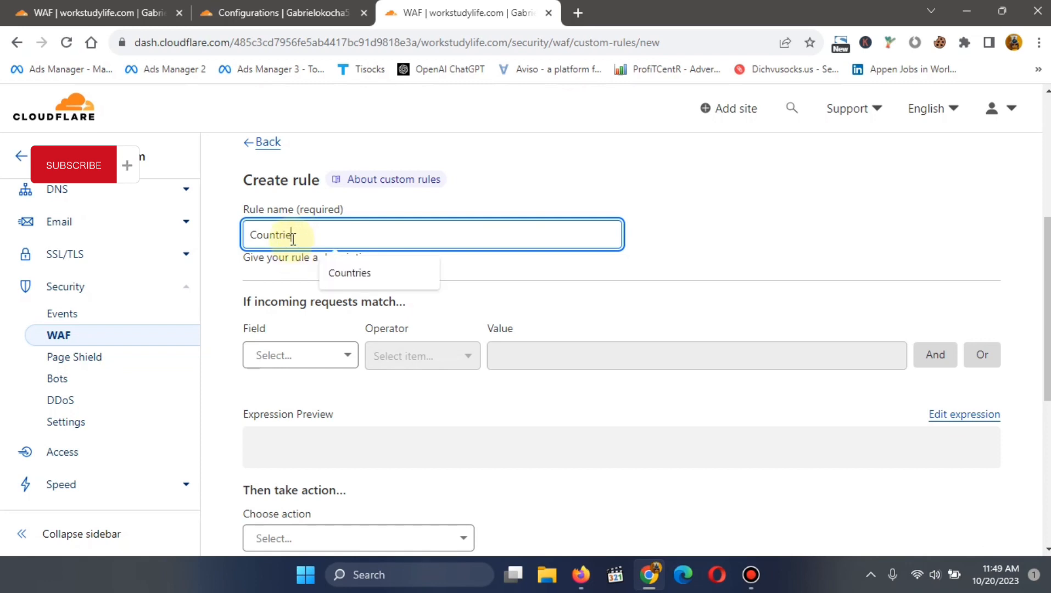
pyautogui.click(350, 272)
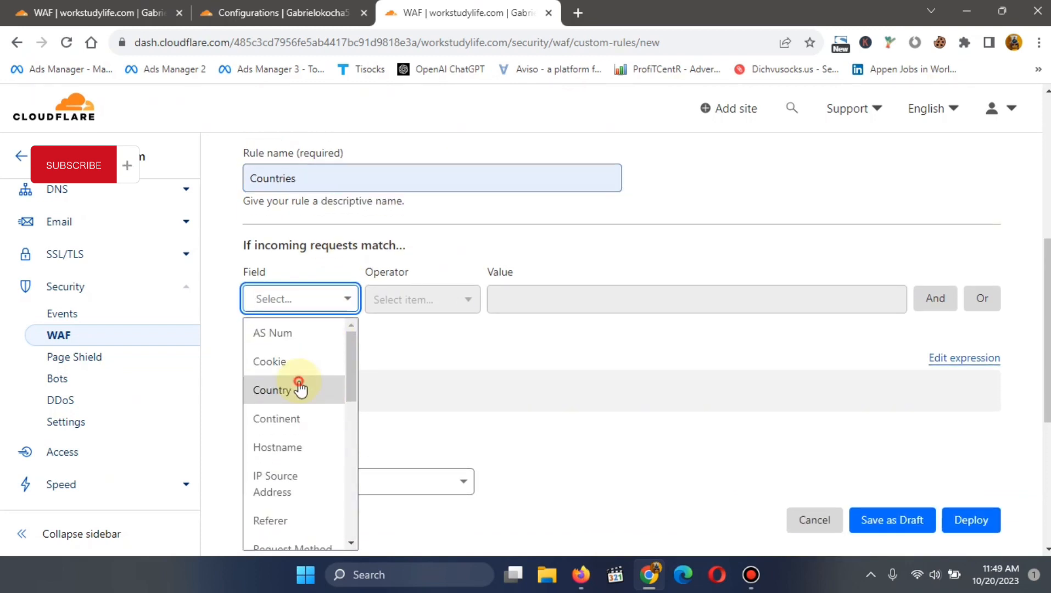
pyautogui.click(299, 390)
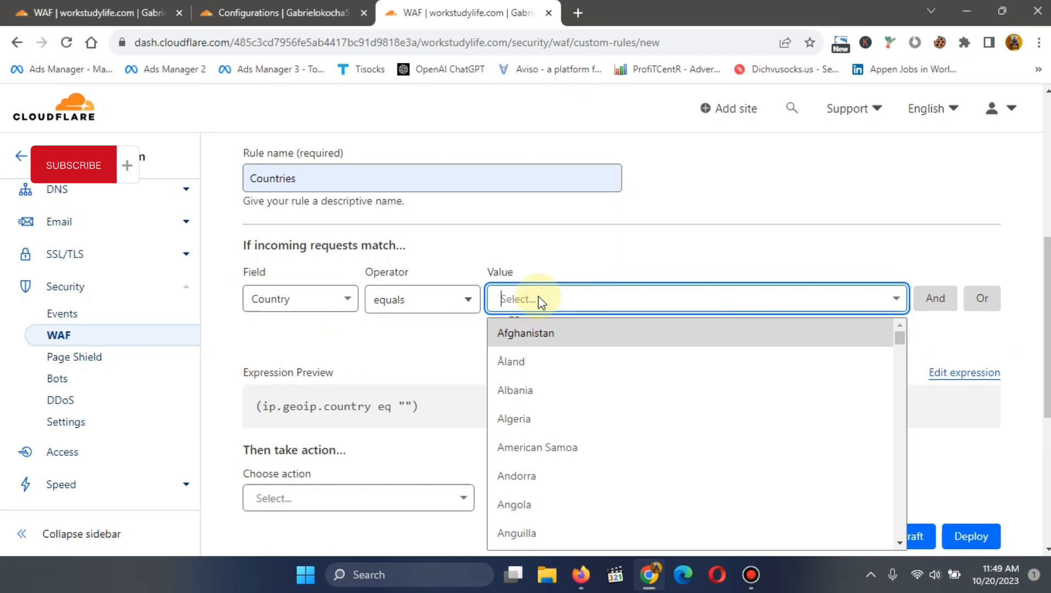
# Match country Nigeria, set the action to Block, and deploy the rule
pyautogui.write('nigeria')
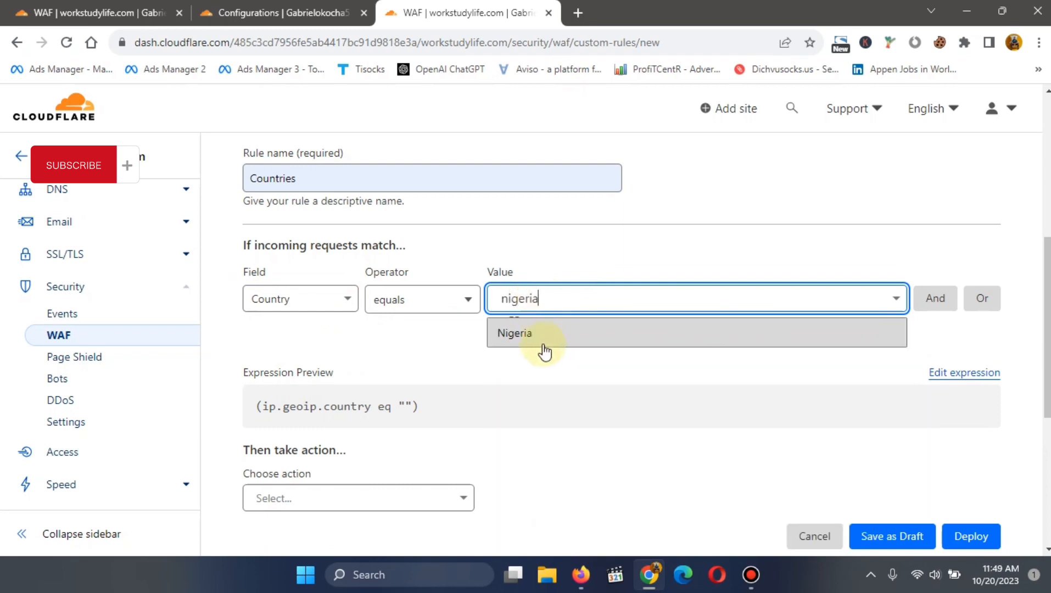
pyautogui.click(515, 333)
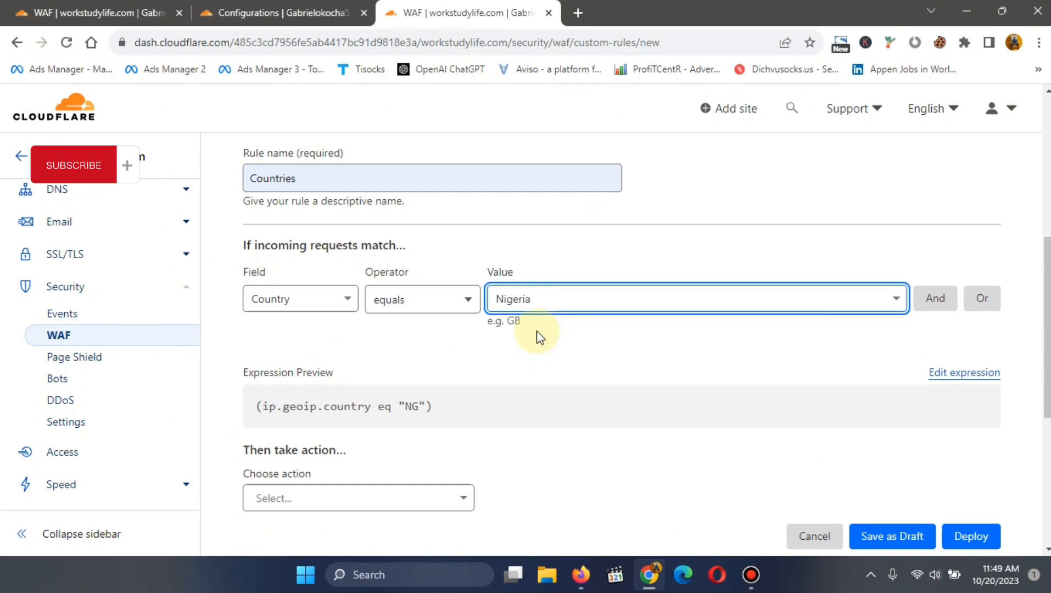
pyautogui.scroll(-3)
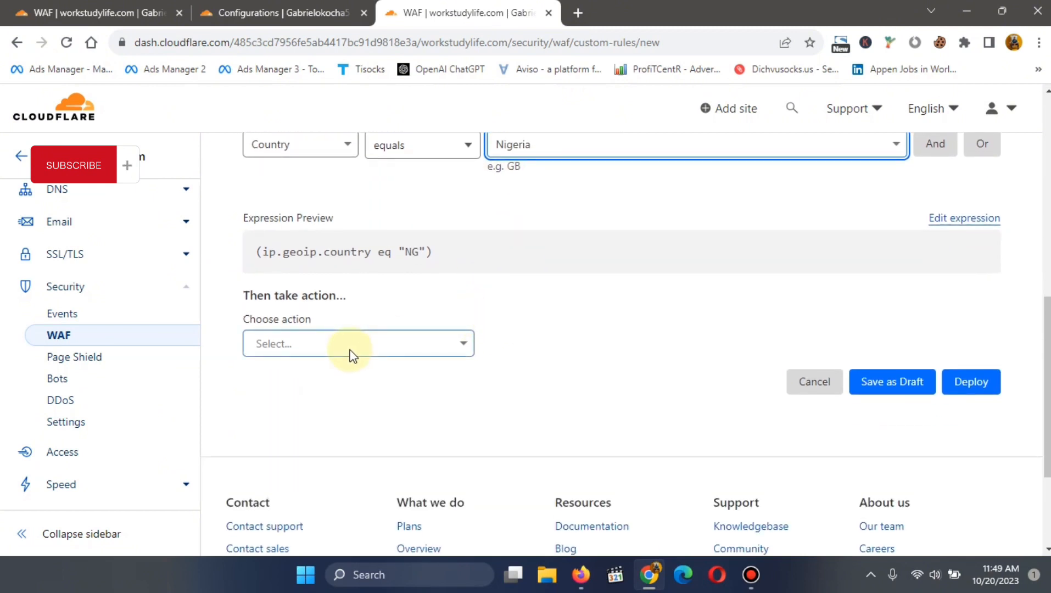
pyautogui.click(358, 343)
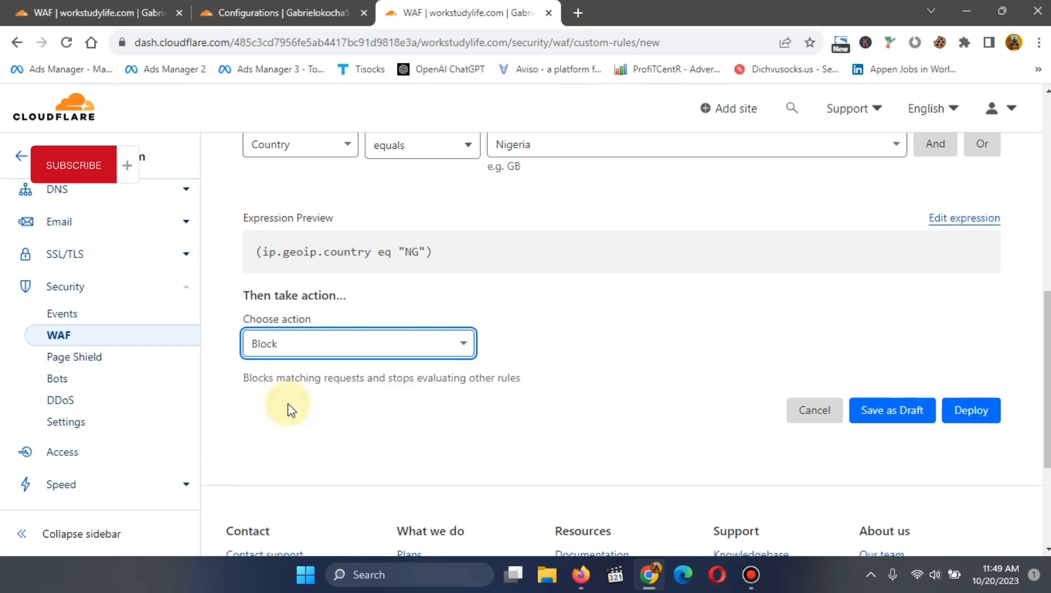
pyautogui.moveTo(971, 410)
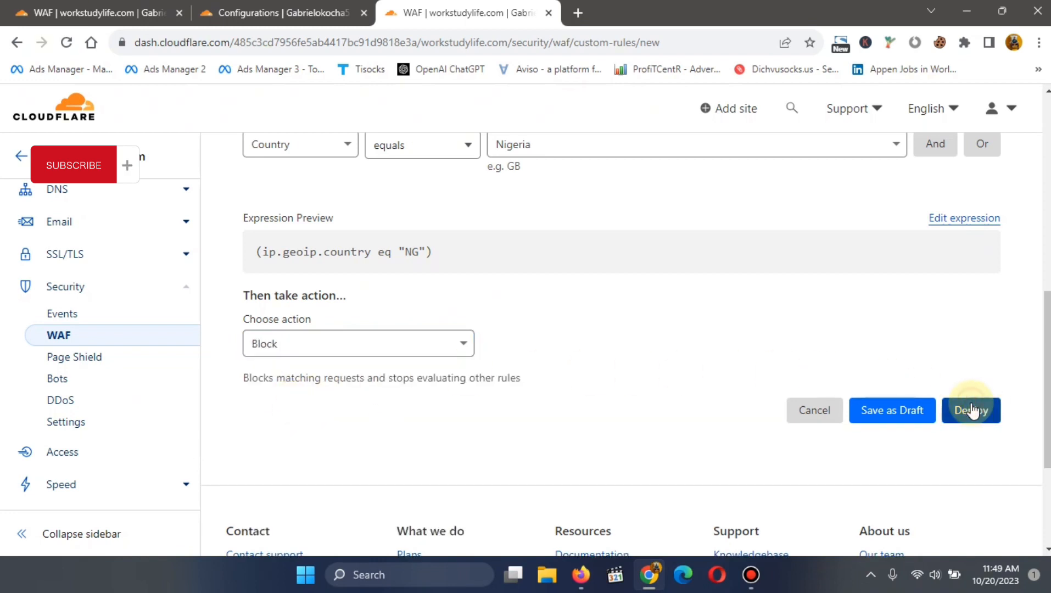
pyautogui.click(970, 410)
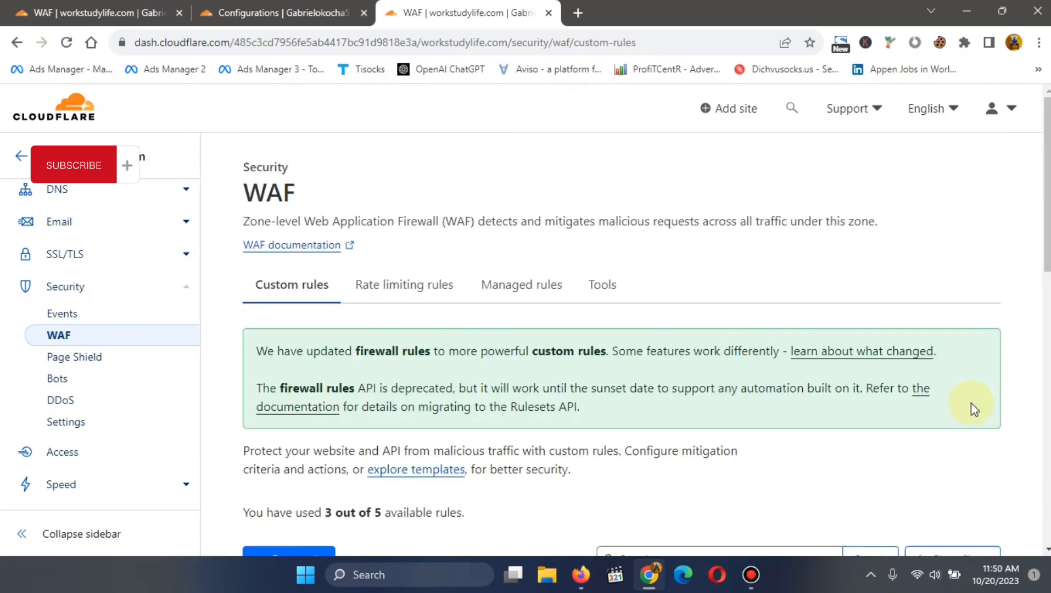
# Disable the third 'Countries' rule, then delete it and confirm the deletion
pyautogui.scroll(-3)
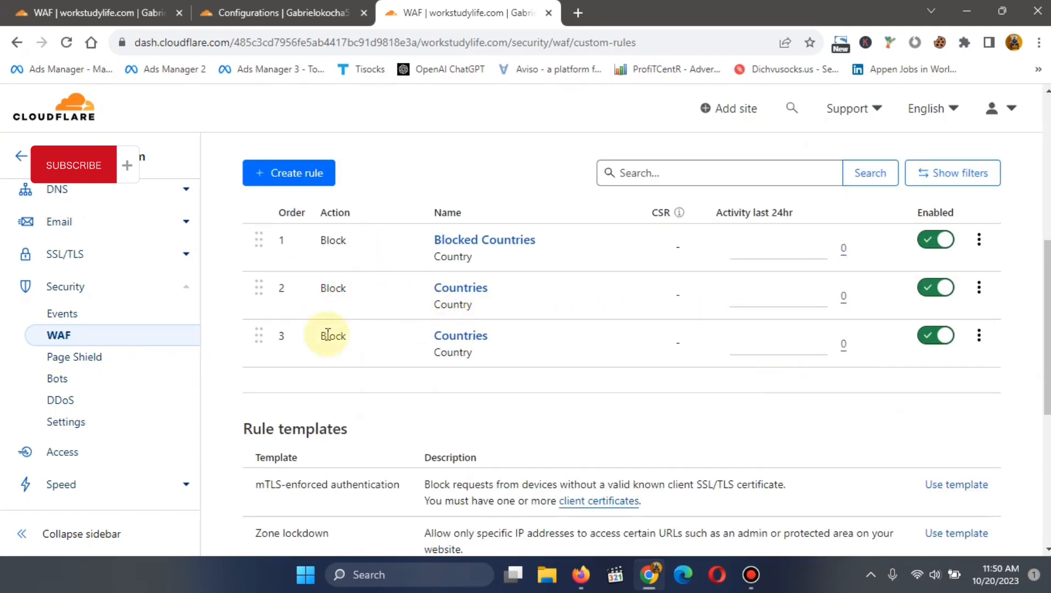
pyautogui.moveTo(576, 377)
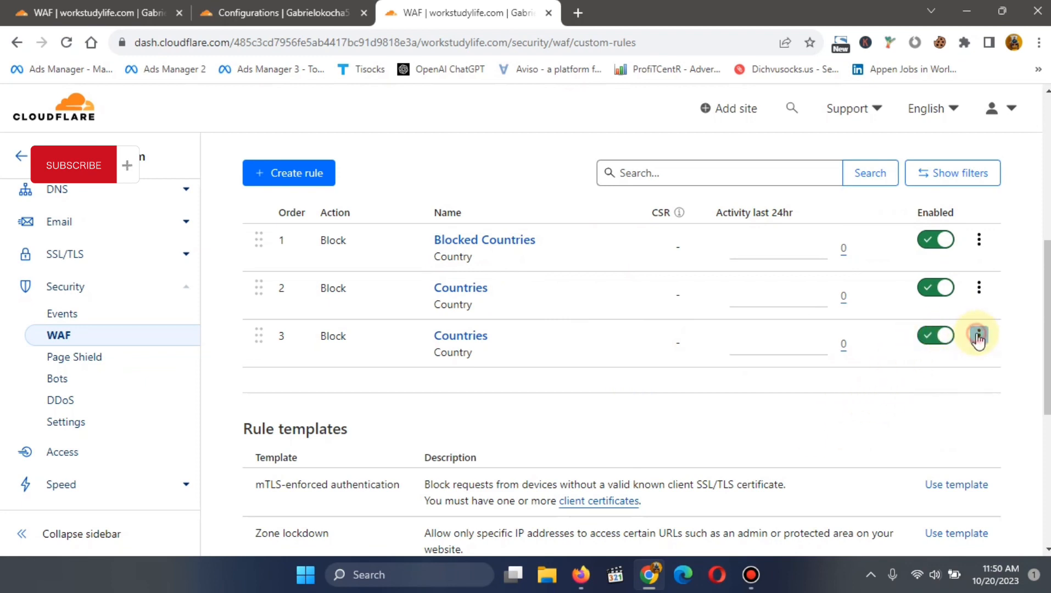
pyautogui.click(978, 335)
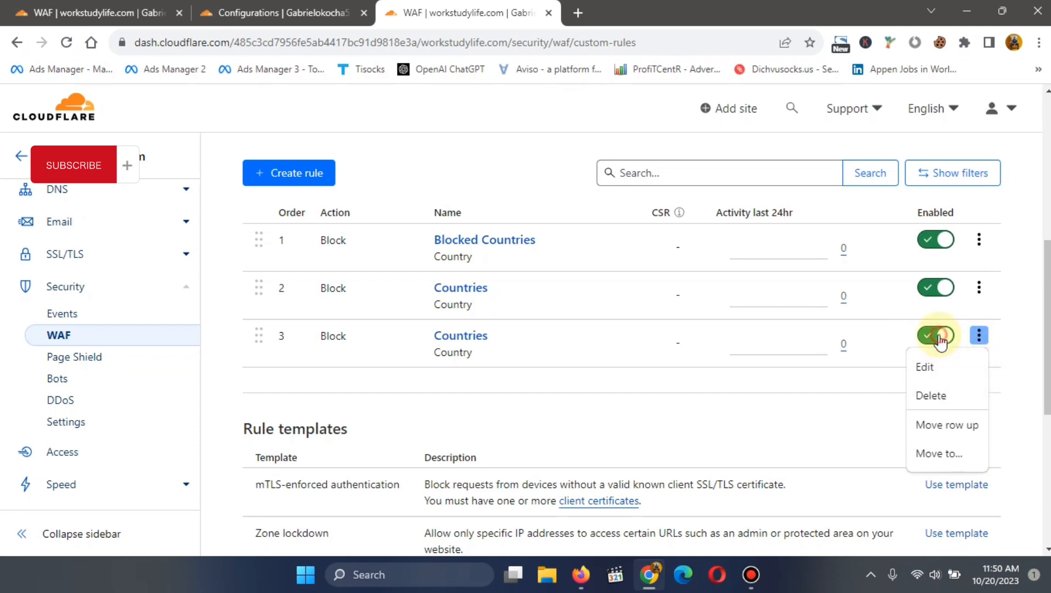
pyautogui.click(935, 335)
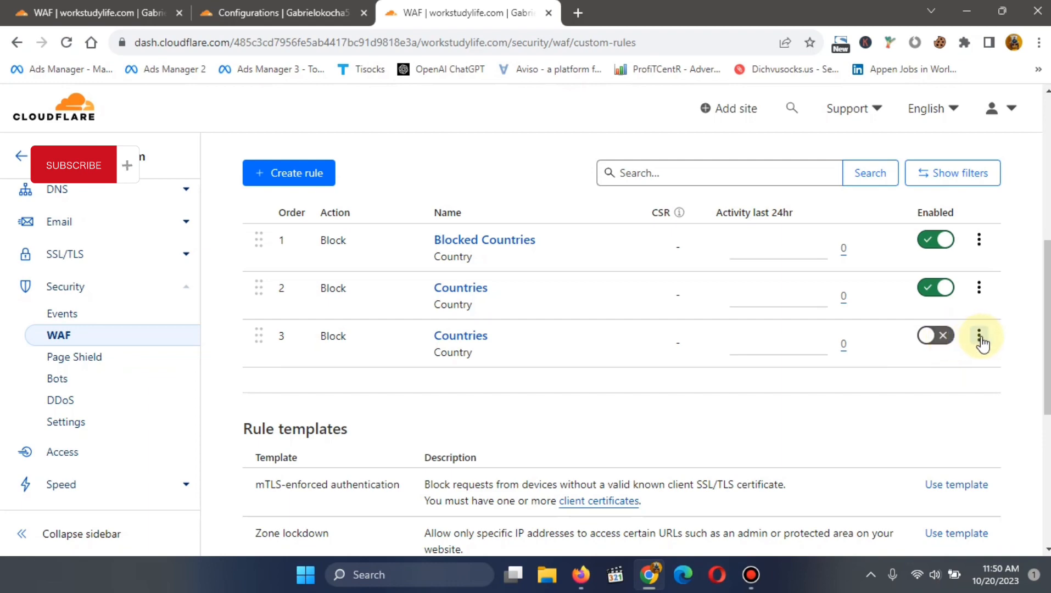
pyautogui.click(978, 336)
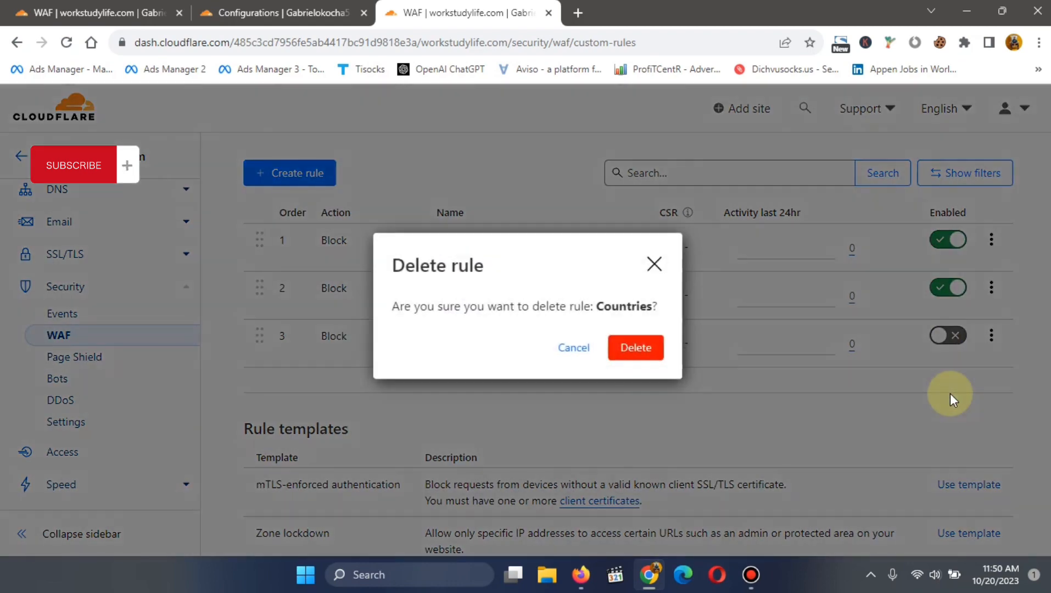
pyautogui.click(634, 348)
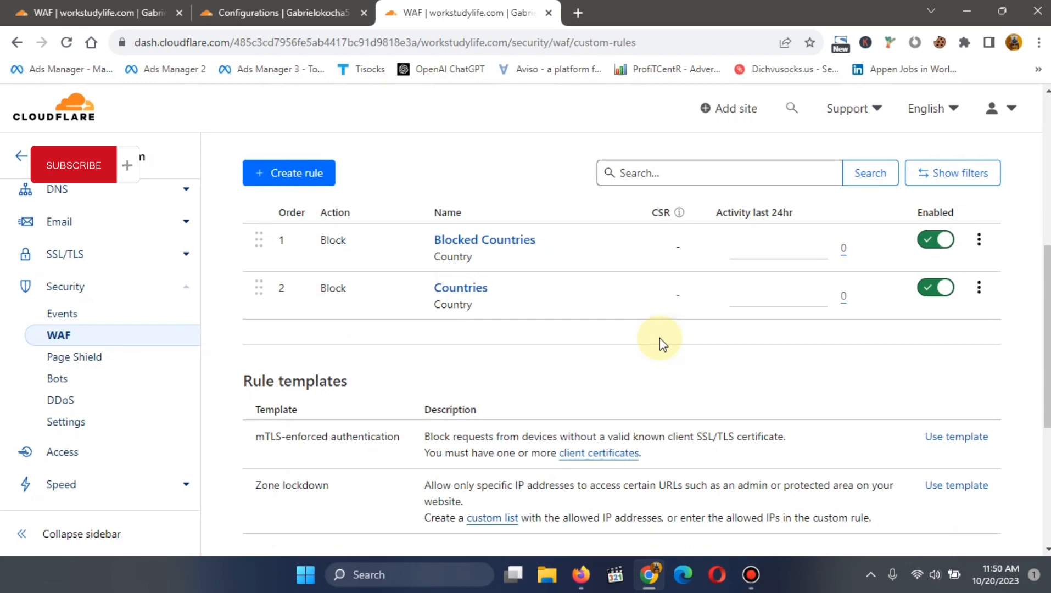
pyautogui.moveTo(622, 332)
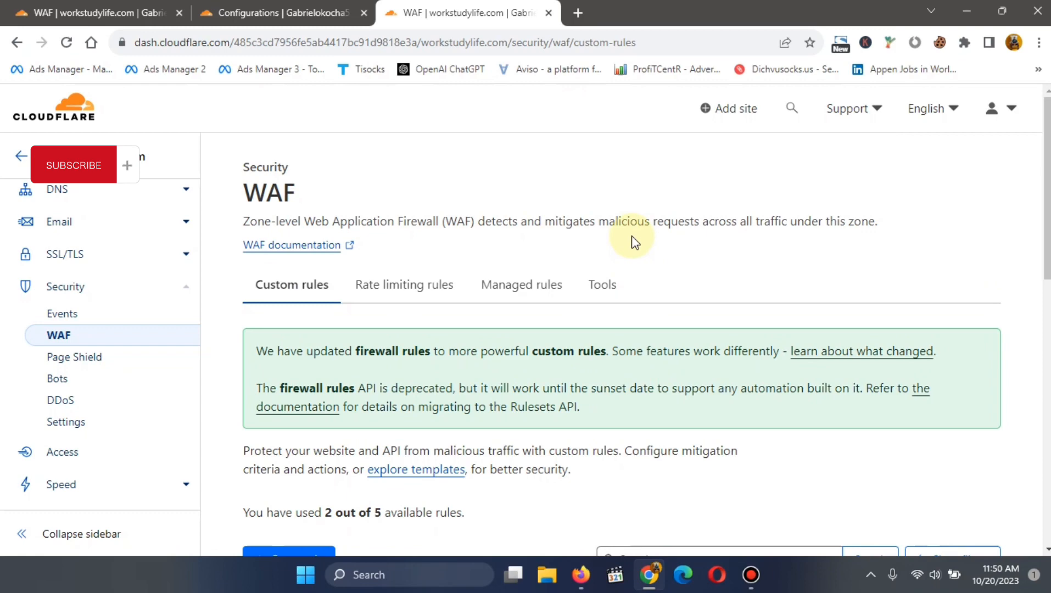
pyautogui.scroll(-3)
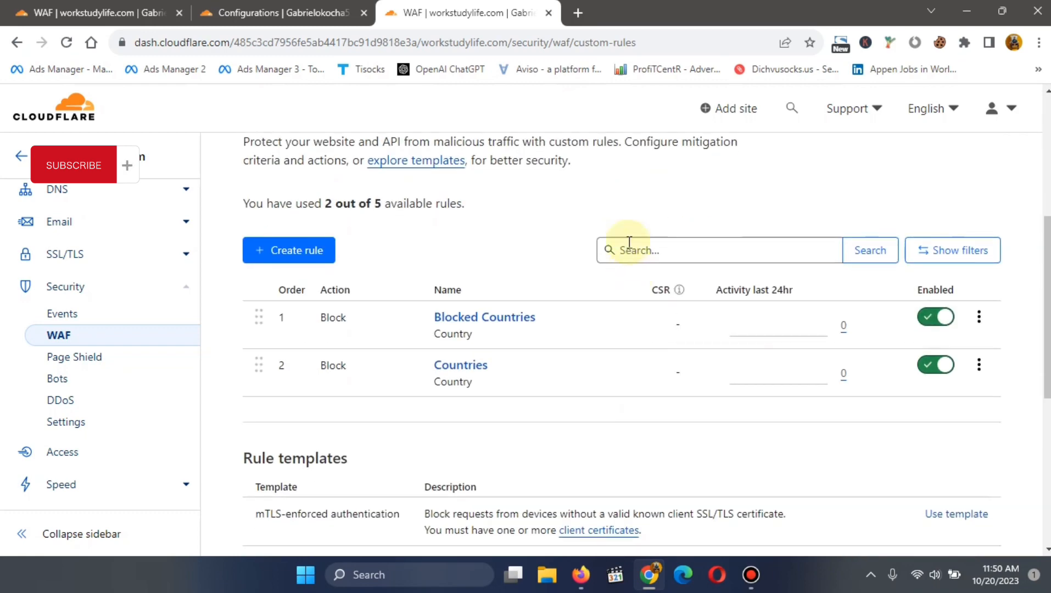
pyautogui.moveTo(610, 206)
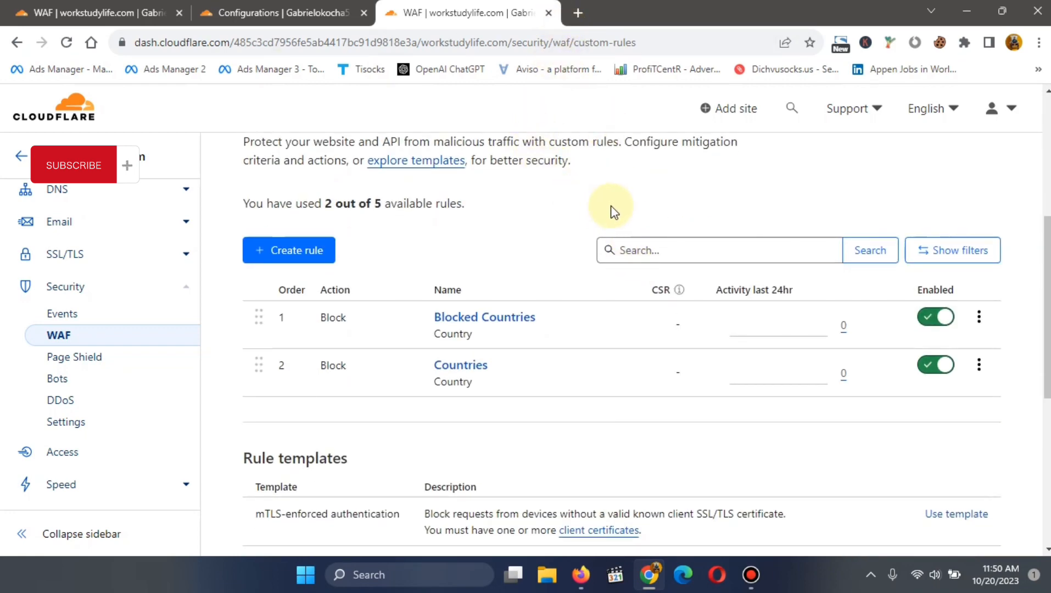
pyautogui.moveTo(610, 203)
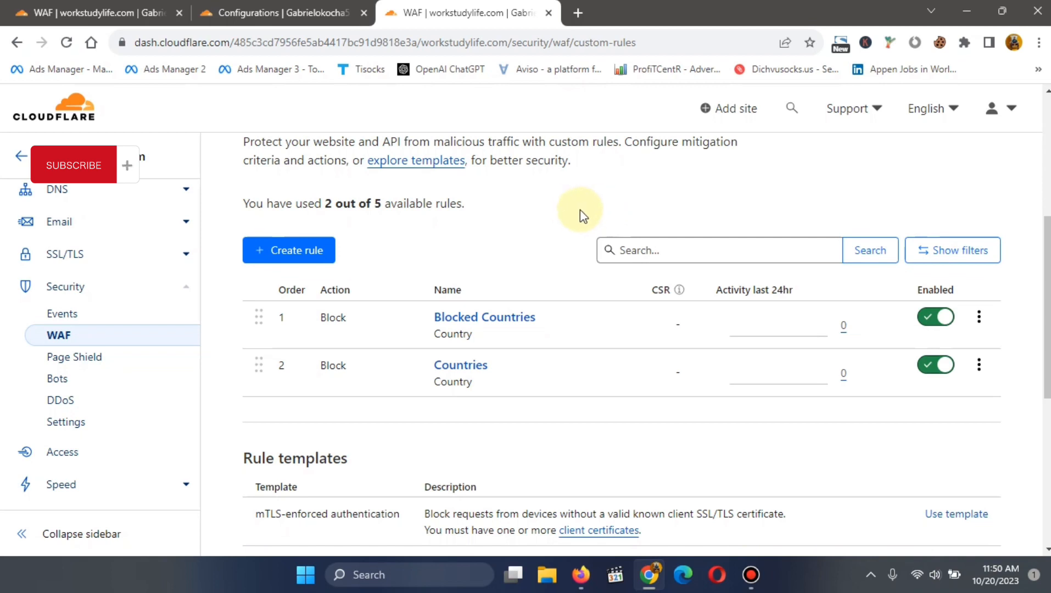
pyautogui.moveTo(481, 224)
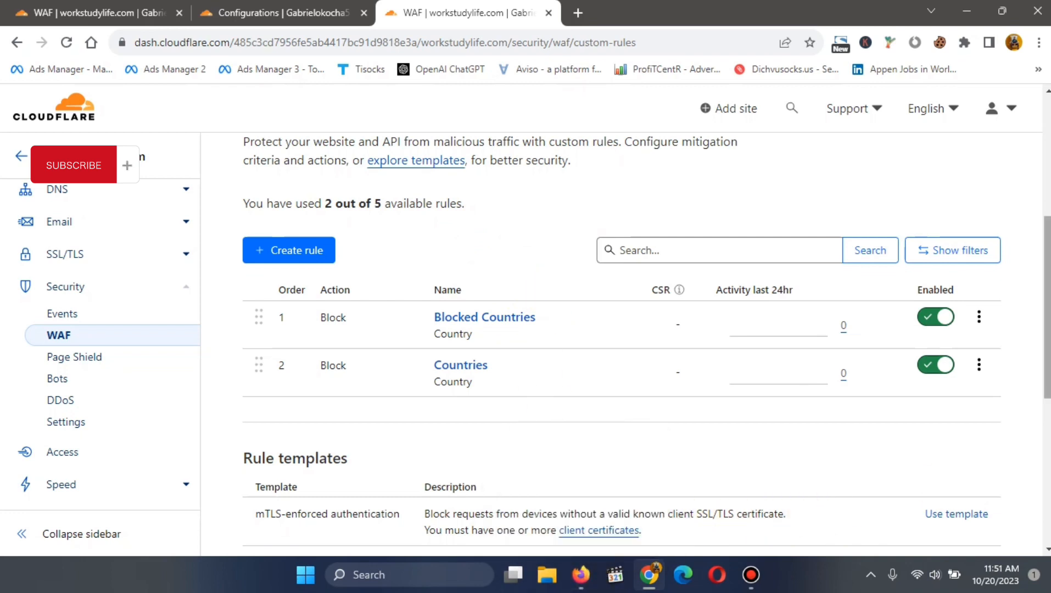
pyautogui.moveTo(1044, 344)
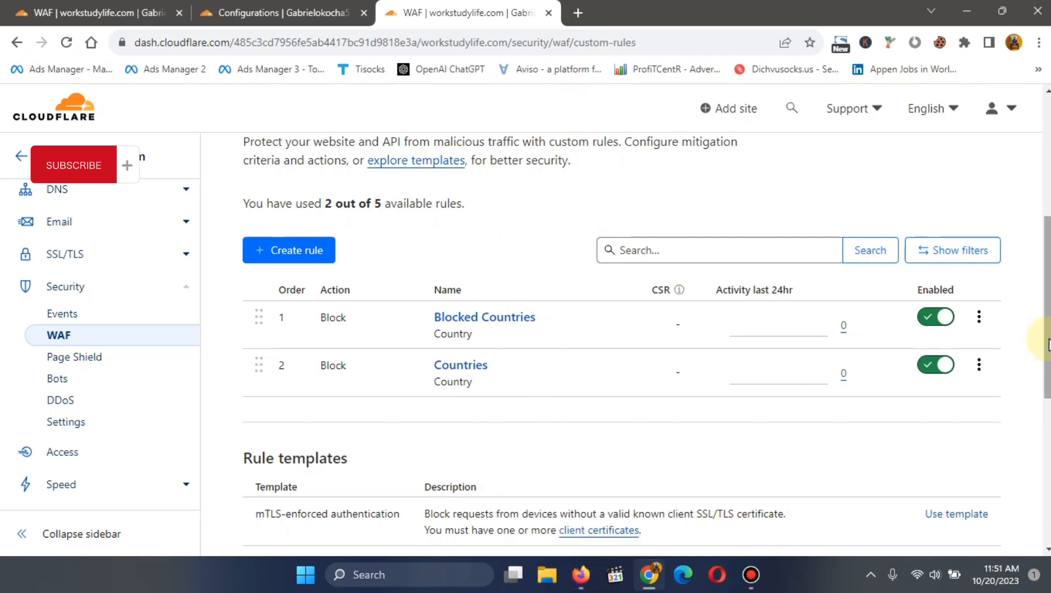